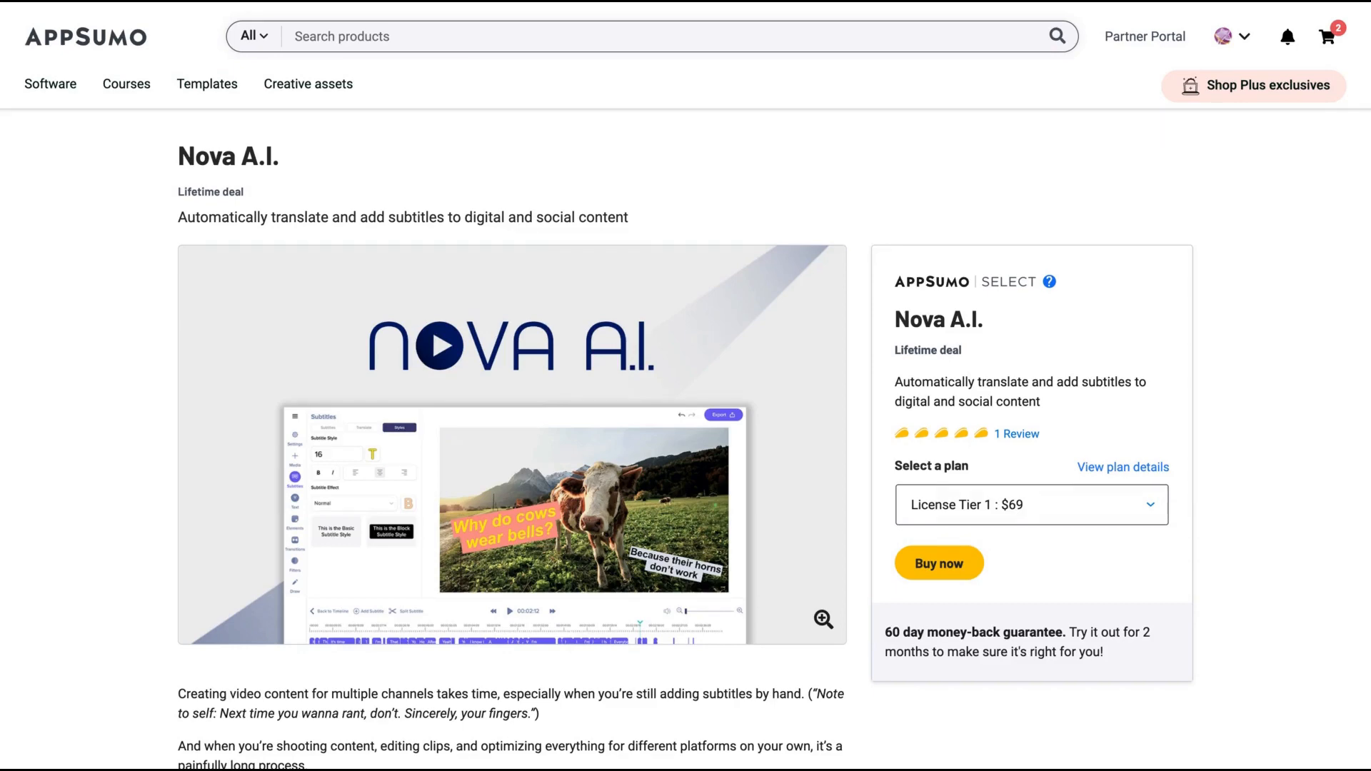
pyautogui.moveTo(884, 309)
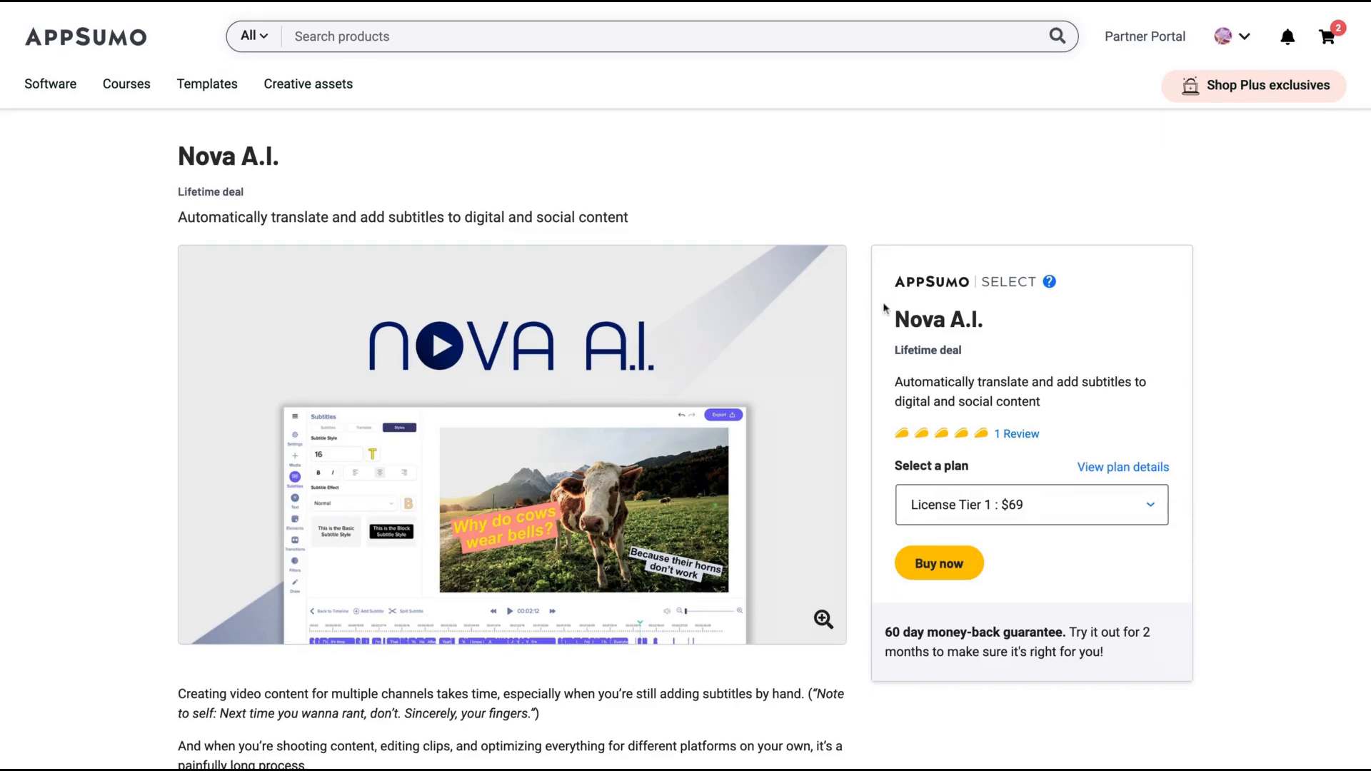
# Scroll the Nova A.I. deal page to its Overview section with the promo video
pyautogui.scroll(-3)
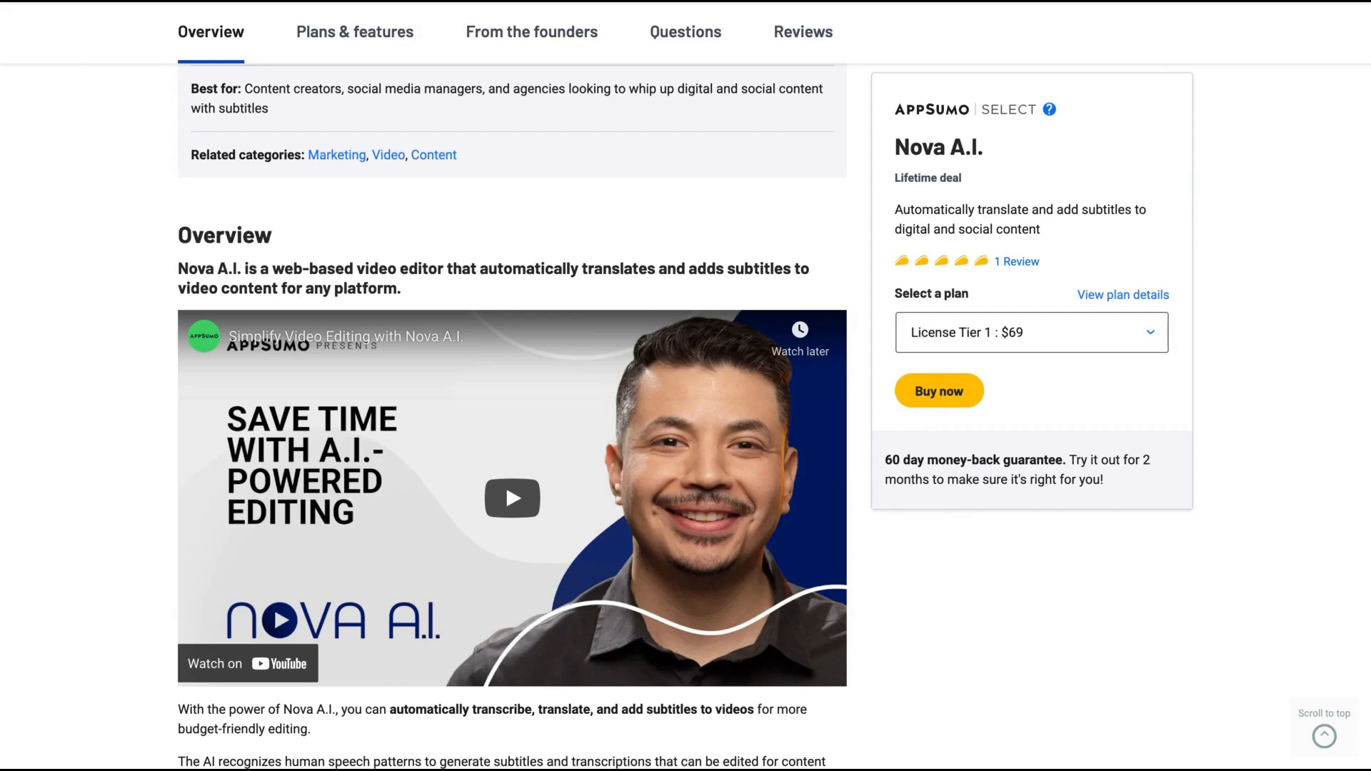
# Browse the overview and screenshot gallery, then reach the $69/$129/$249 license tier cards
pyautogui.scroll(3)
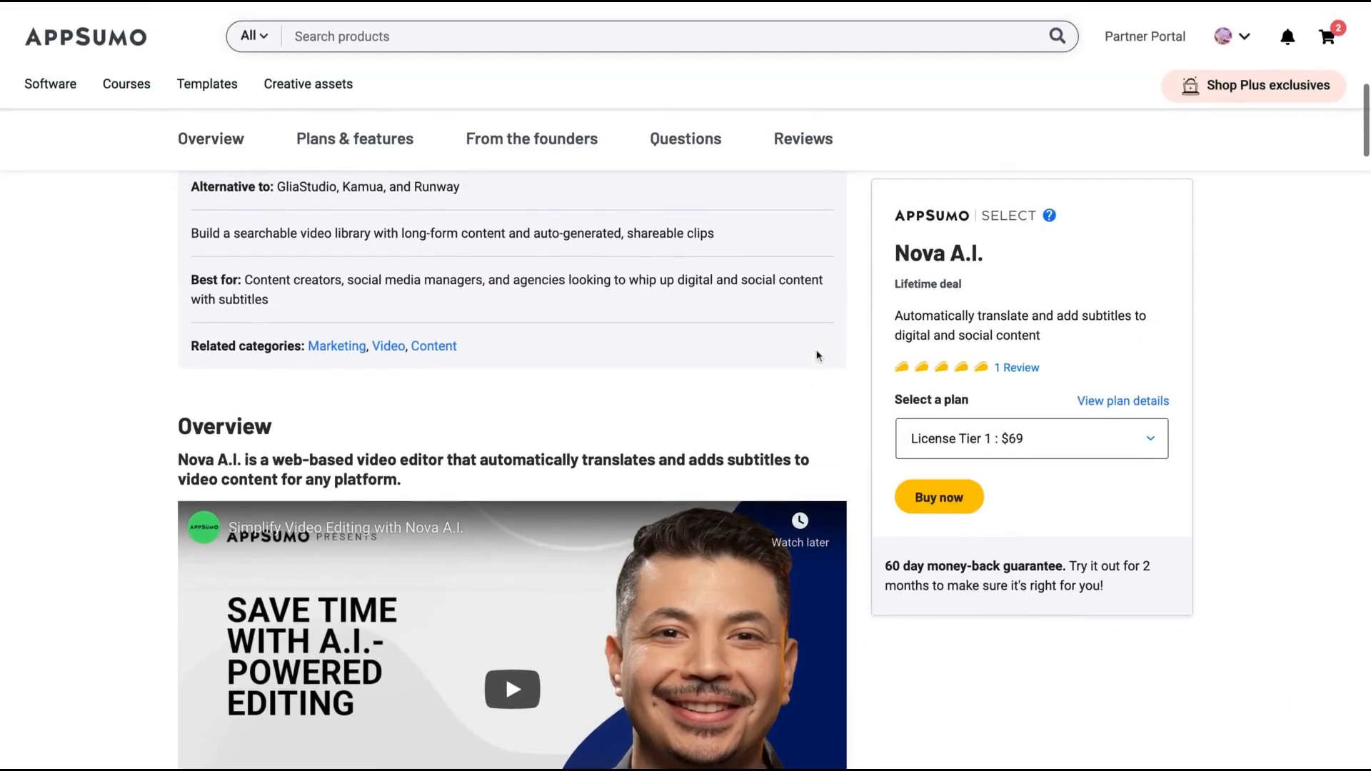
pyautogui.scroll(3)
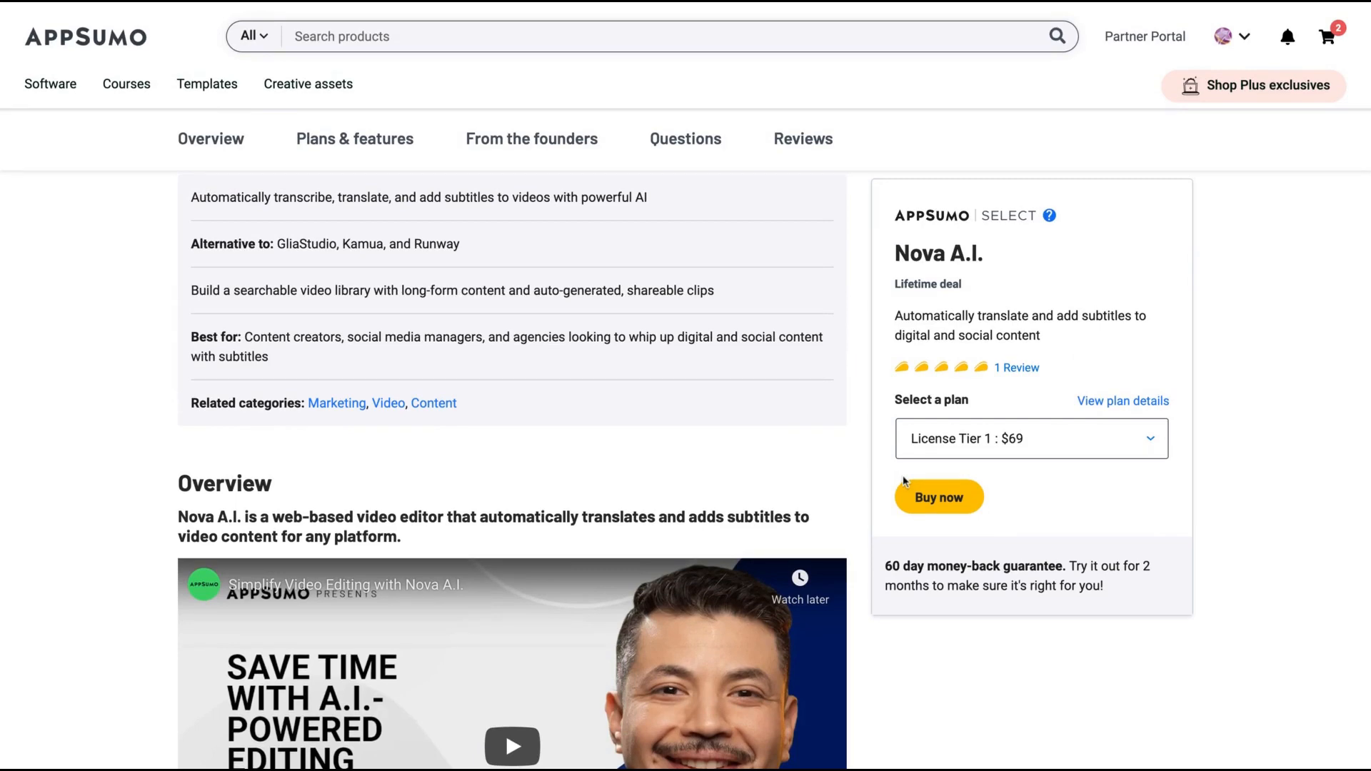
pyautogui.scroll(-3)
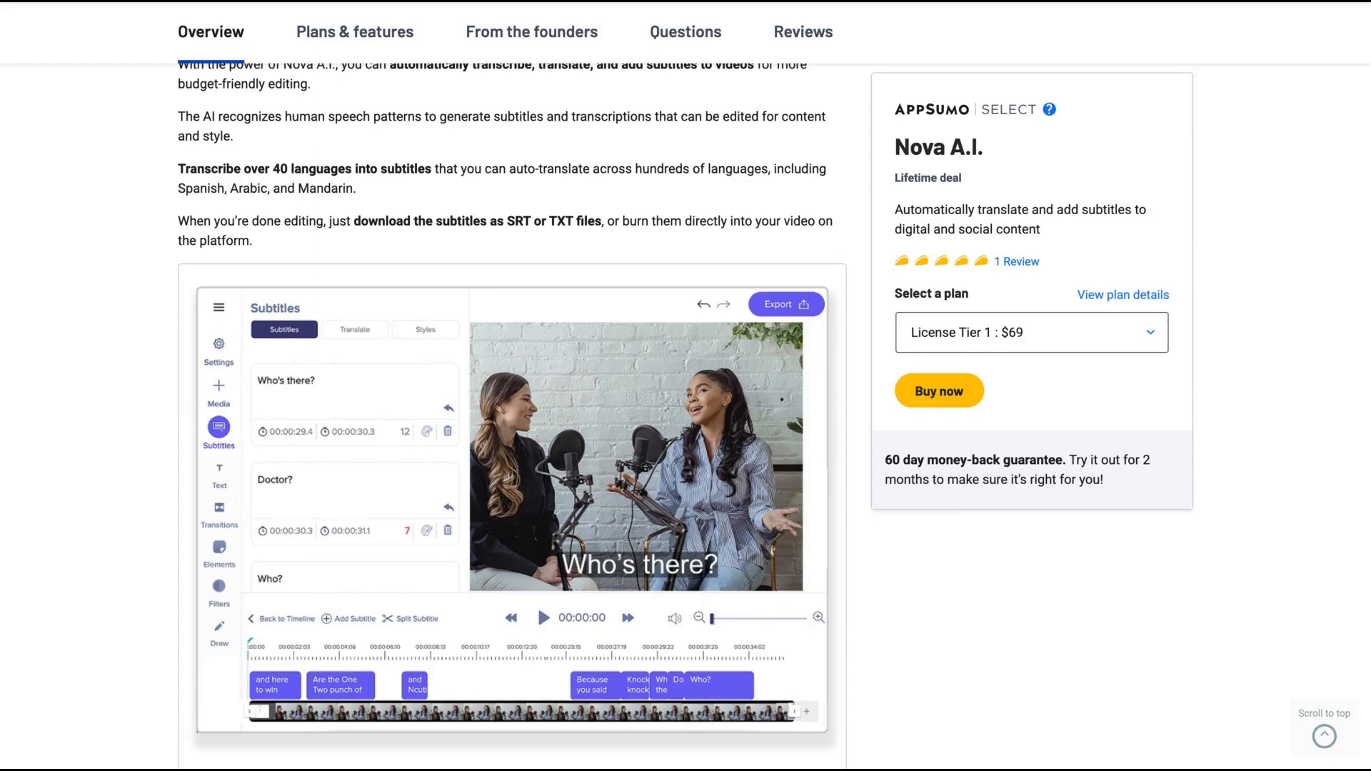
pyautogui.scroll(-3)
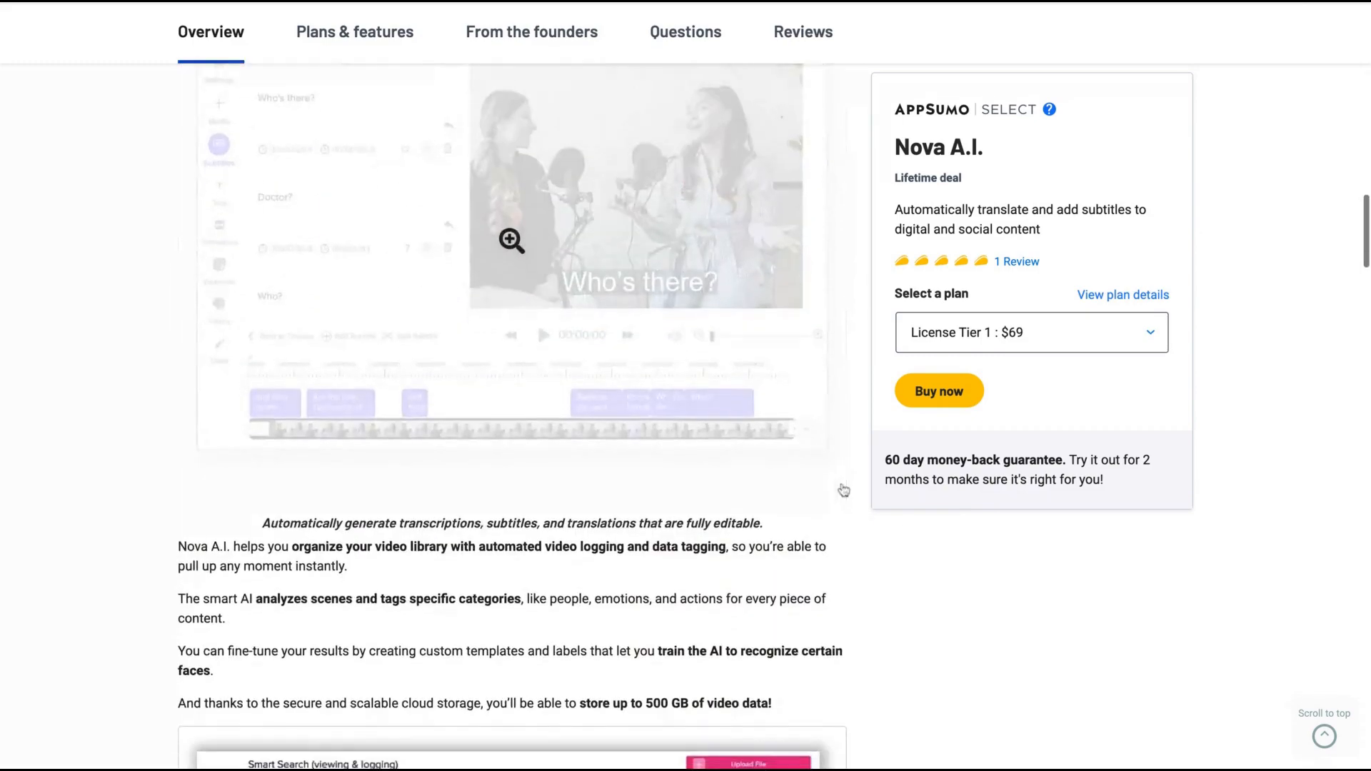
pyautogui.scroll(-3)
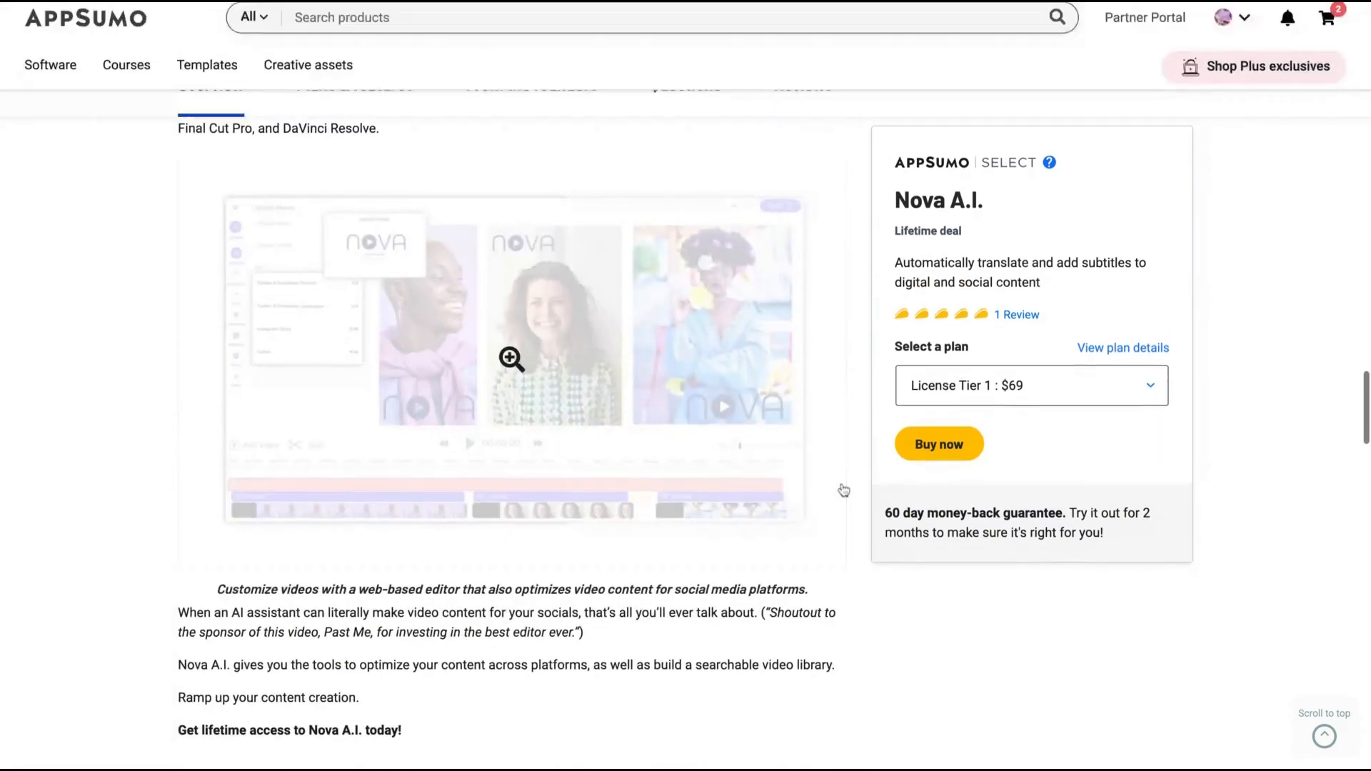
pyautogui.scroll(3)
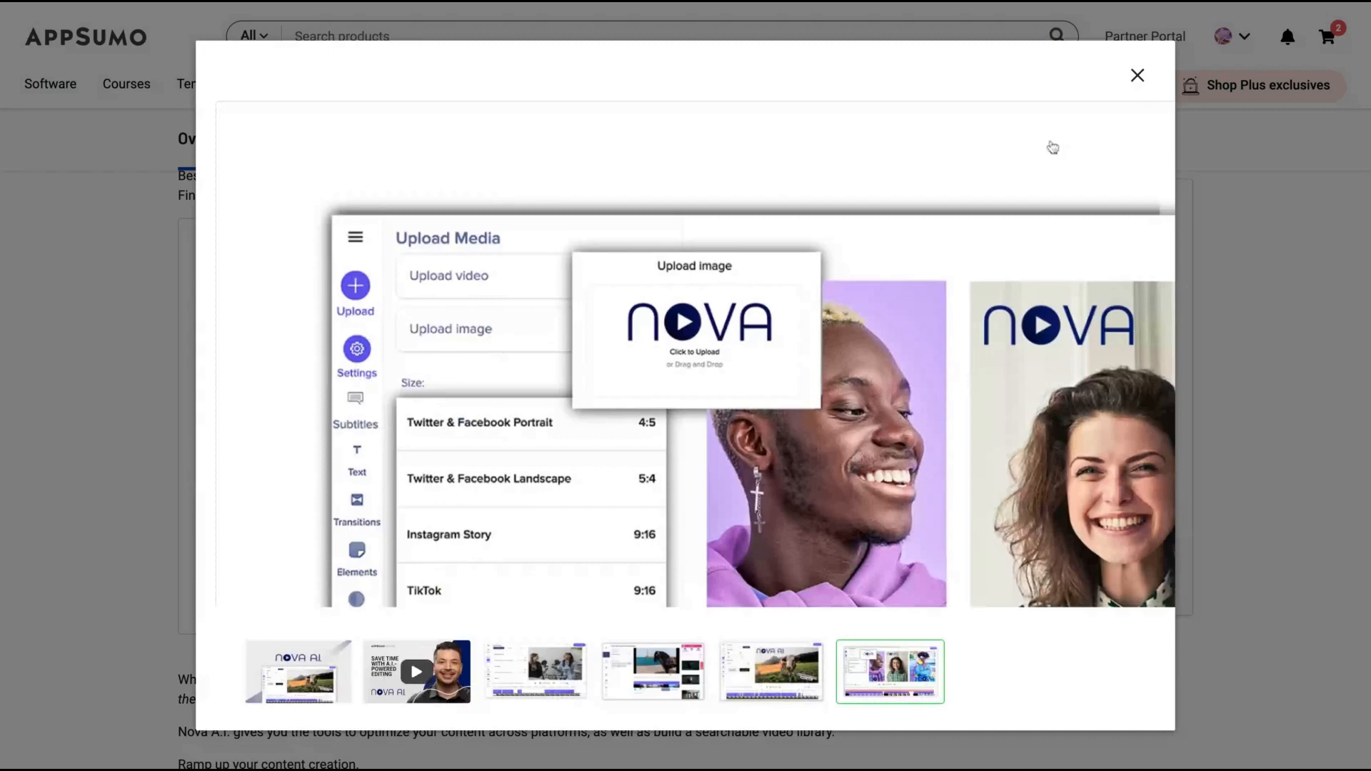
pyautogui.click(1136, 74)
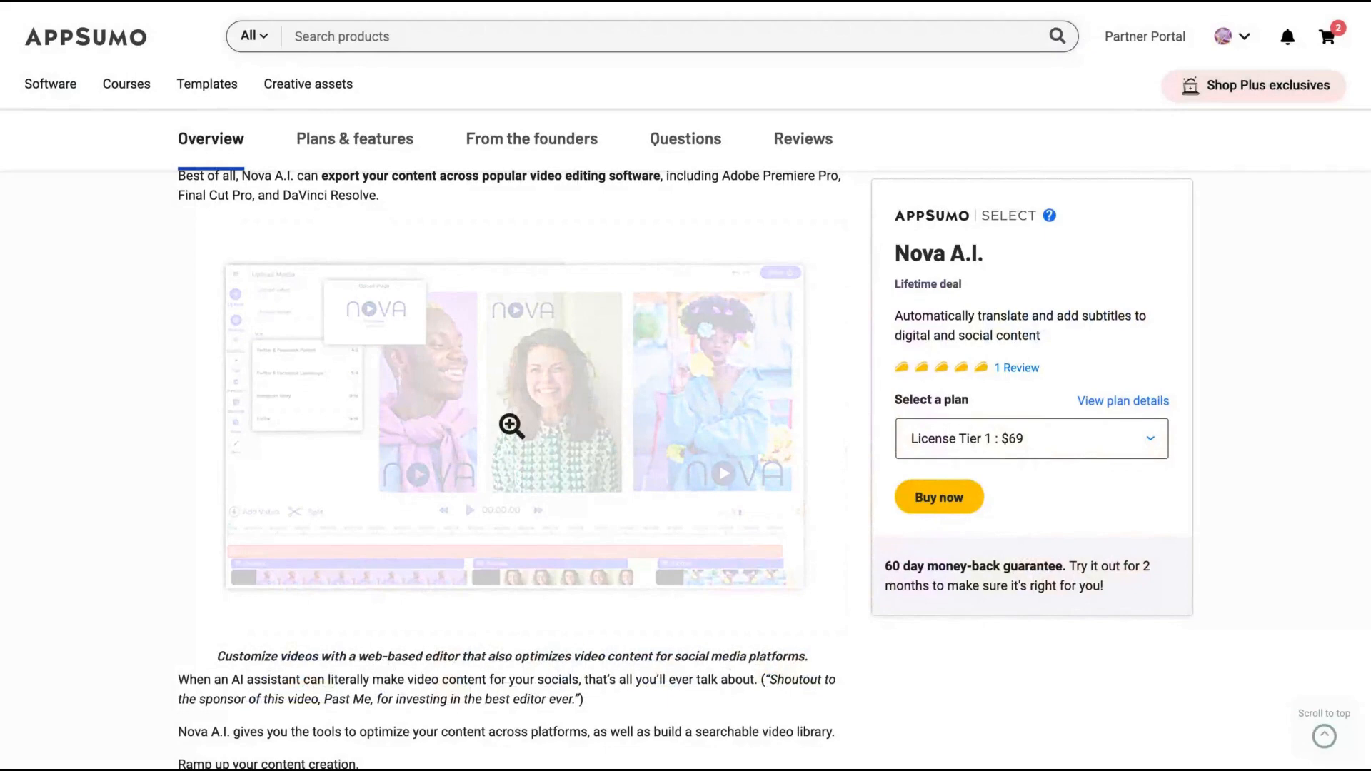
pyautogui.scroll(-3)
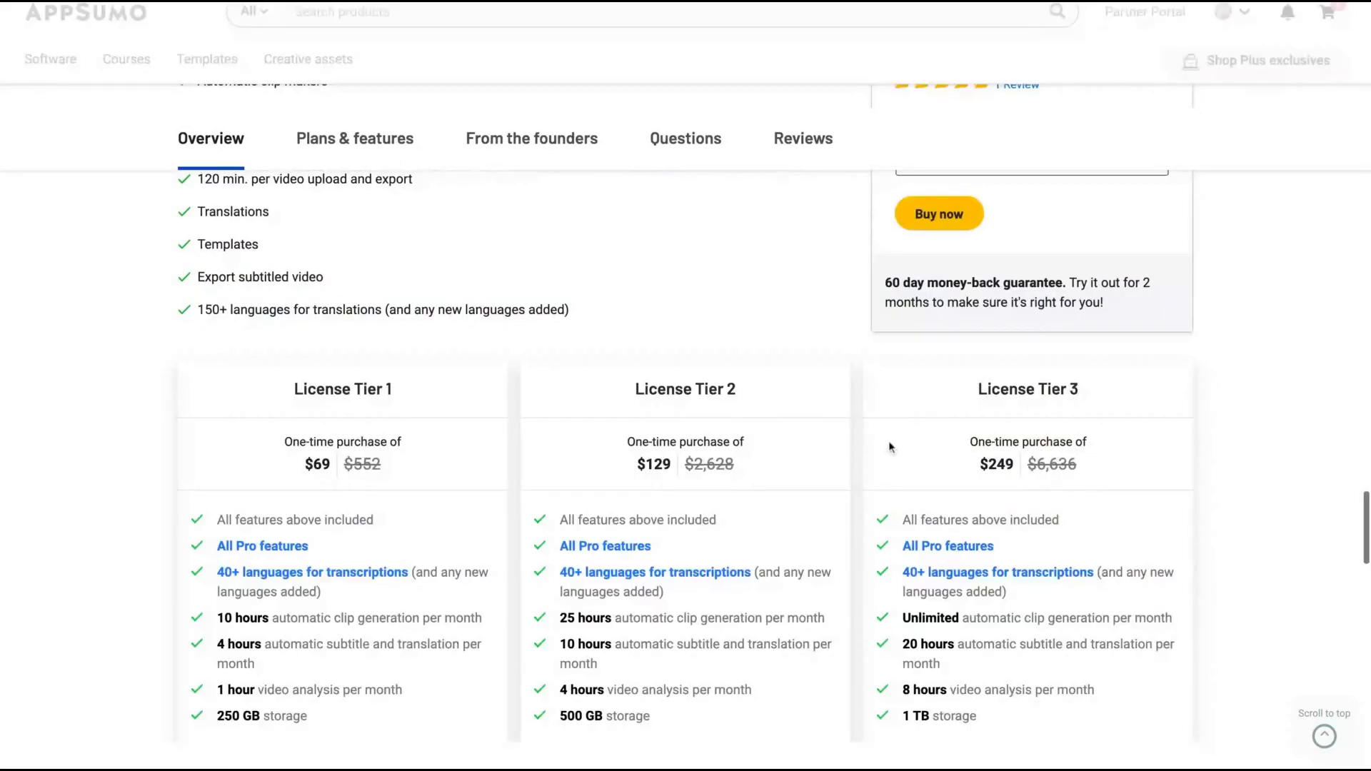
# Choose License Tier 3 in the third card's tier selector ($249 plan)
pyautogui.scroll(-3)
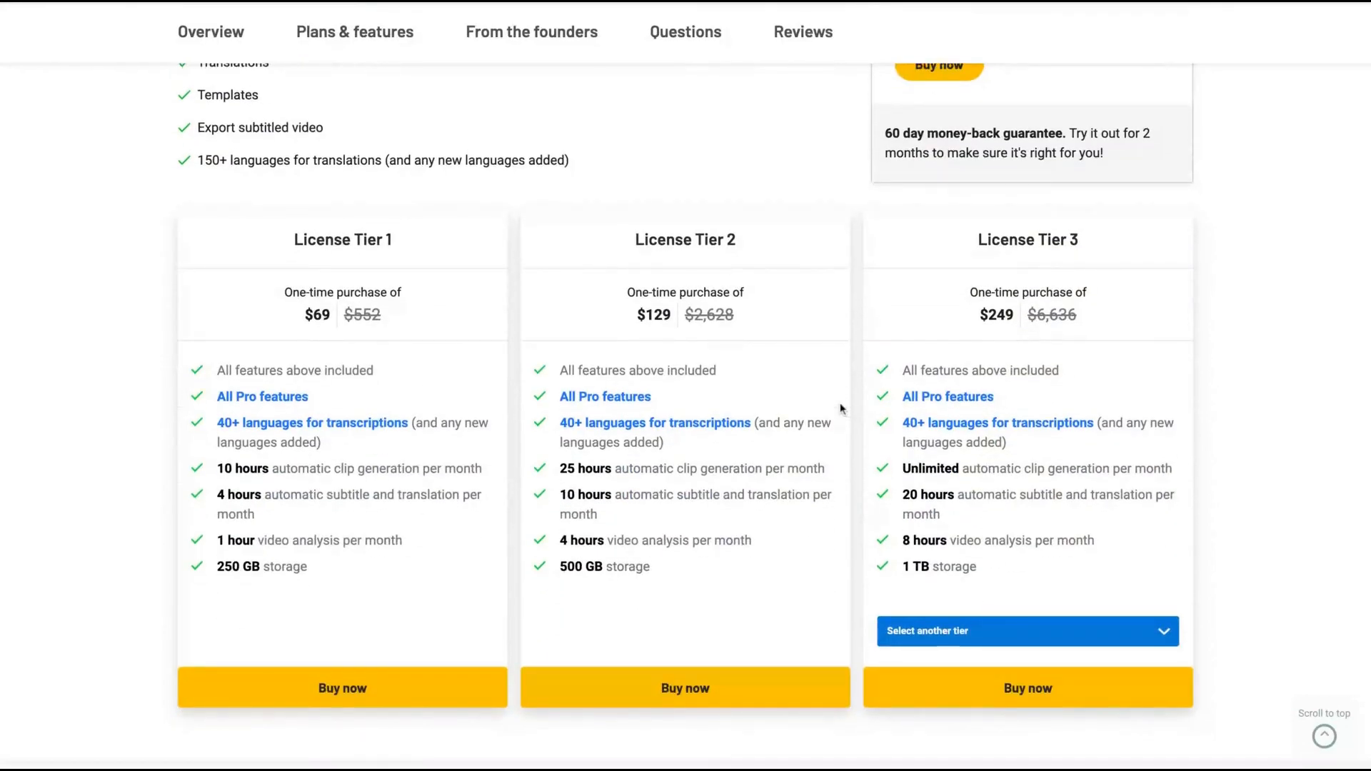
pyautogui.moveTo(840, 408)
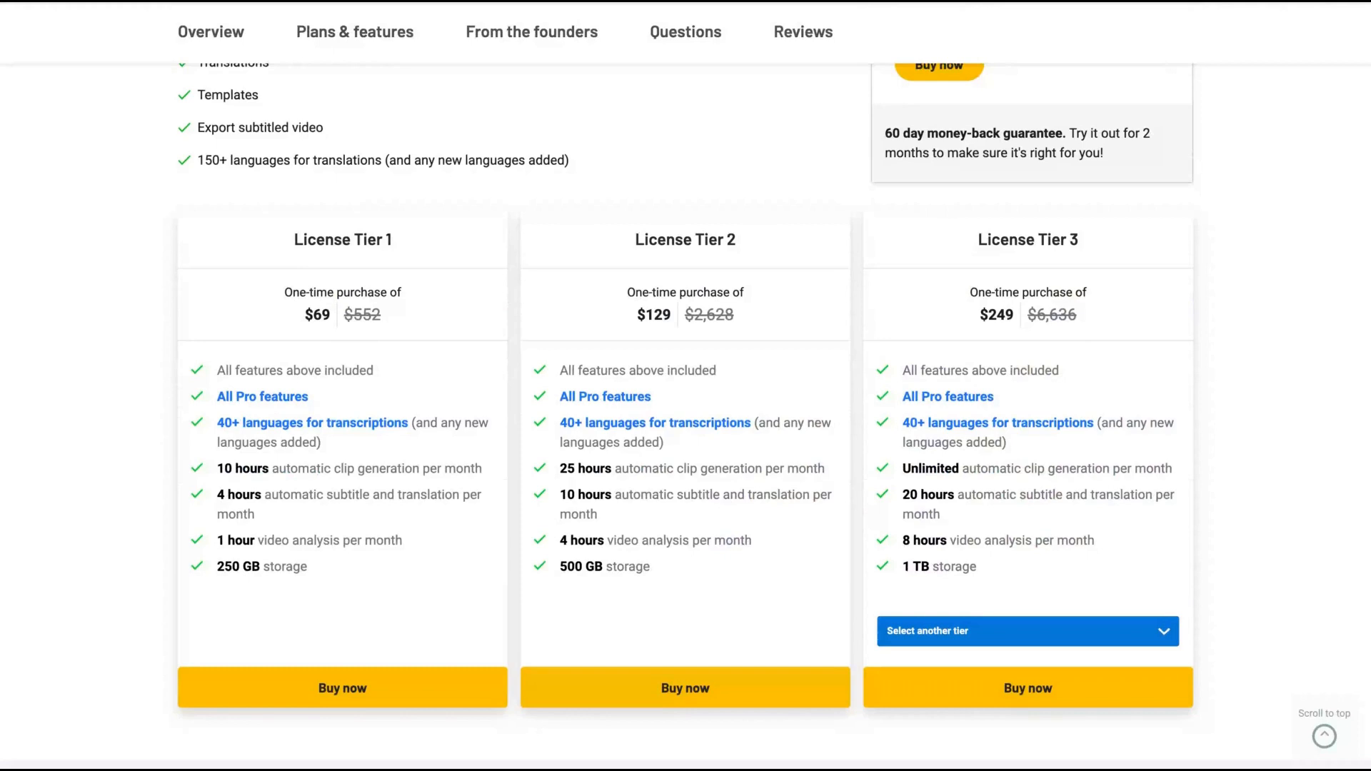
pyautogui.moveTo(931, 608)
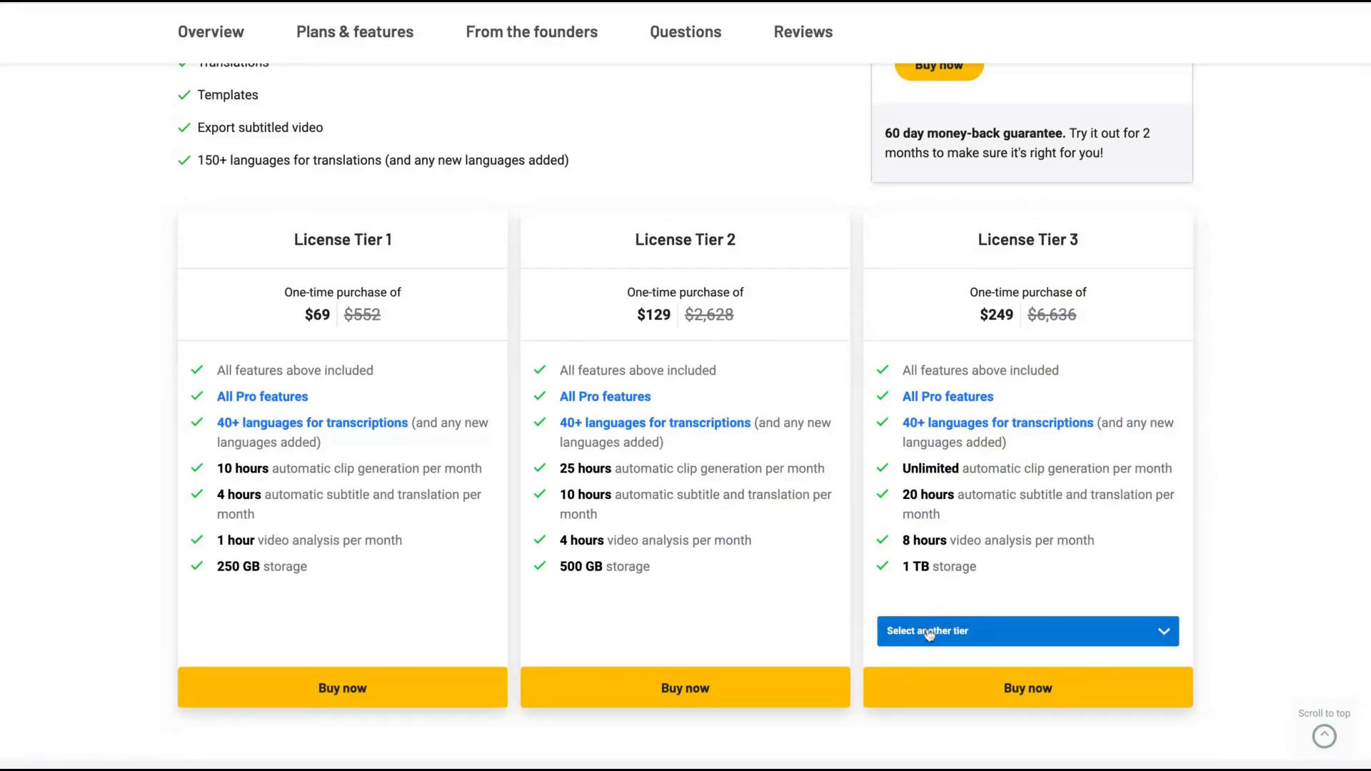
pyautogui.click(1025, 630)
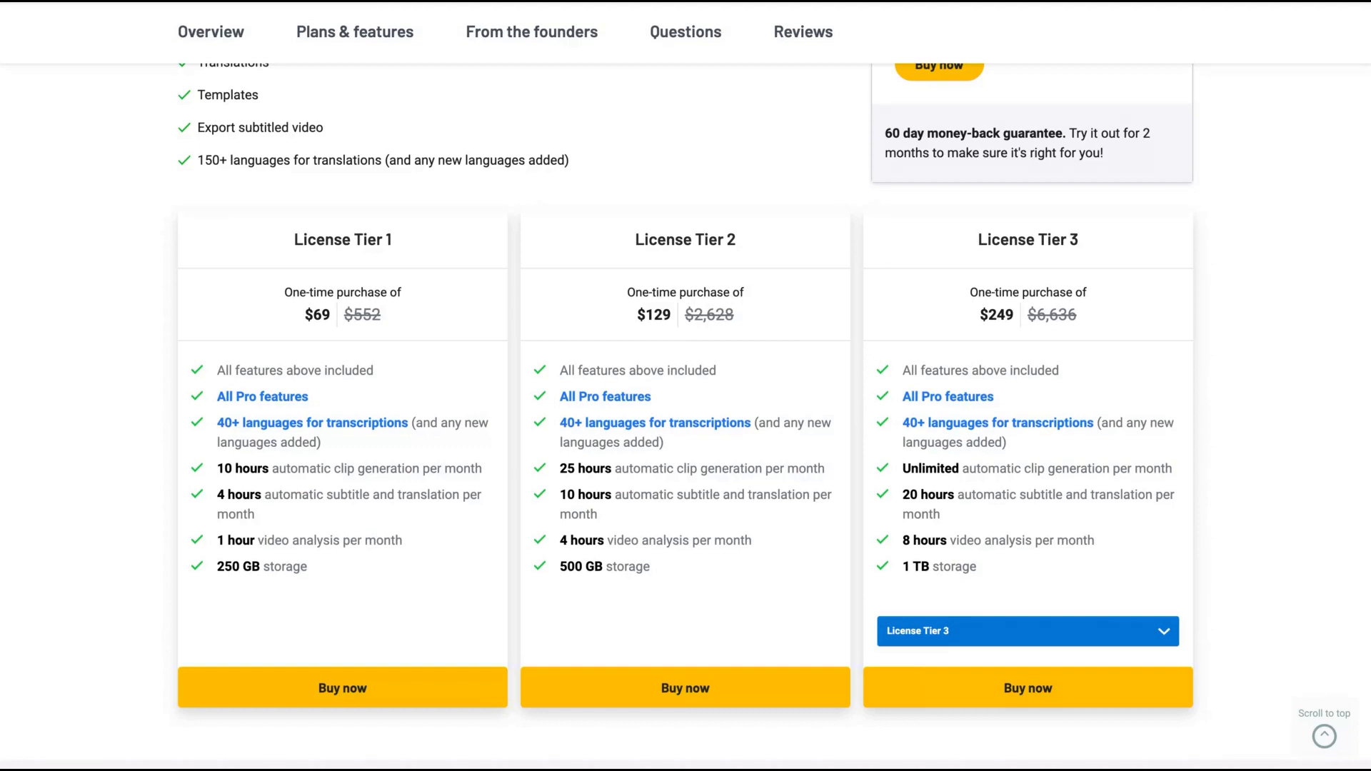
pyautogui.moveTo(1133, 595)
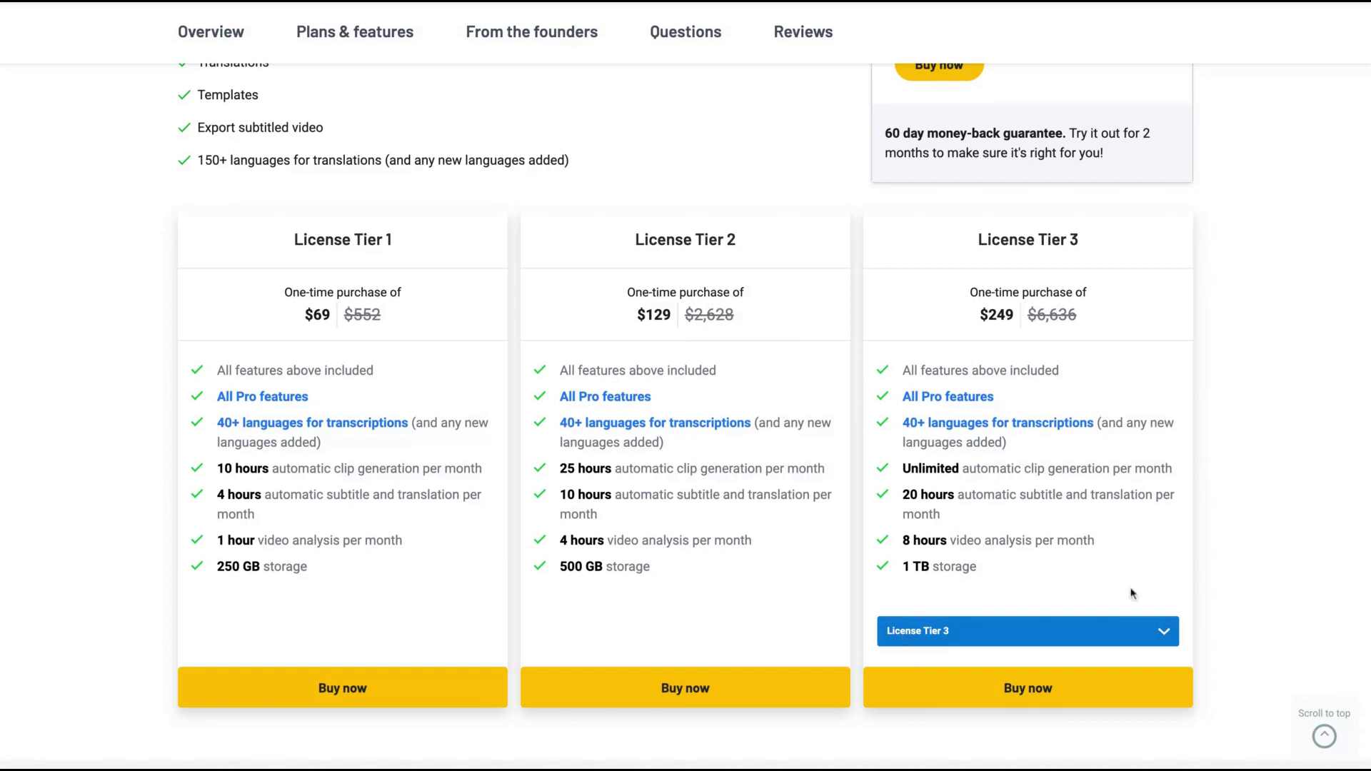
pyautogui.moveTo(292, 565)
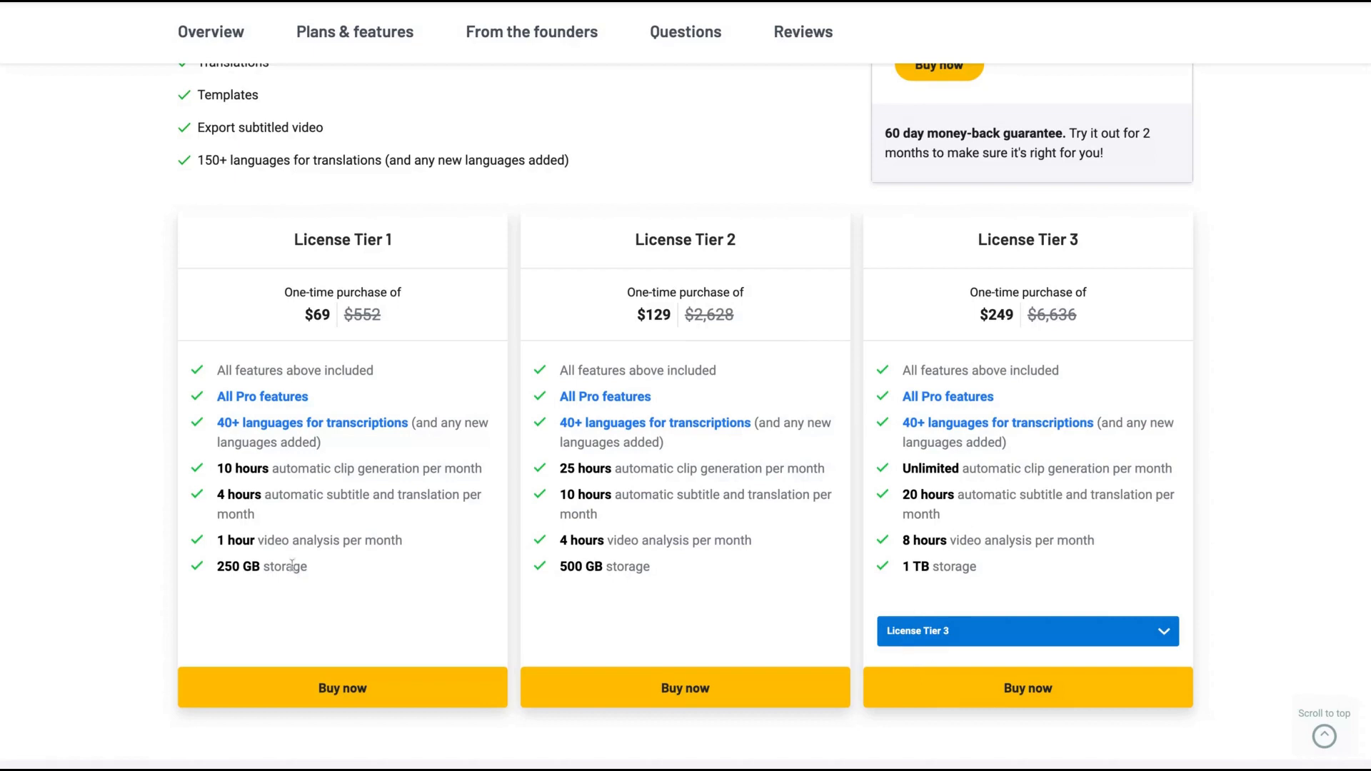
pyautogui.moveTo(419, 497)
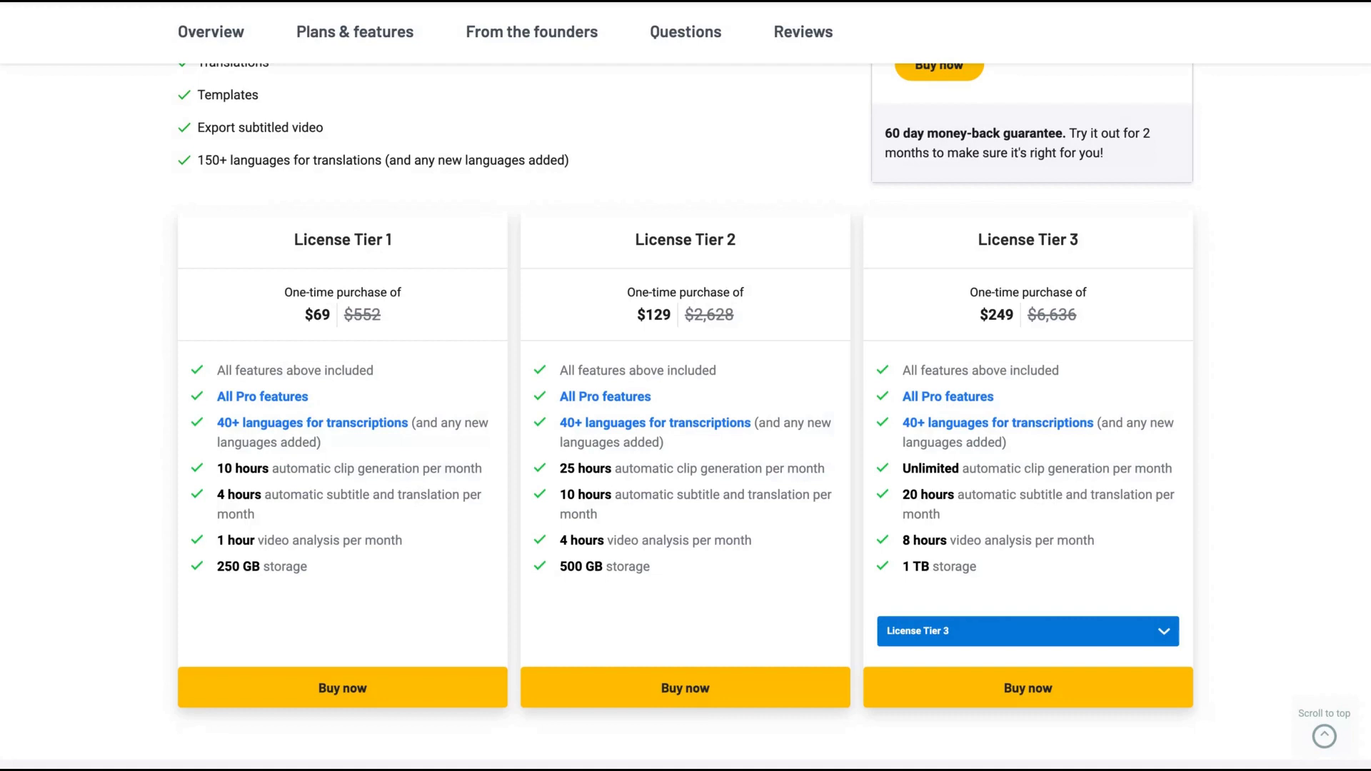
pyautogui.moveTo(1265, 308)
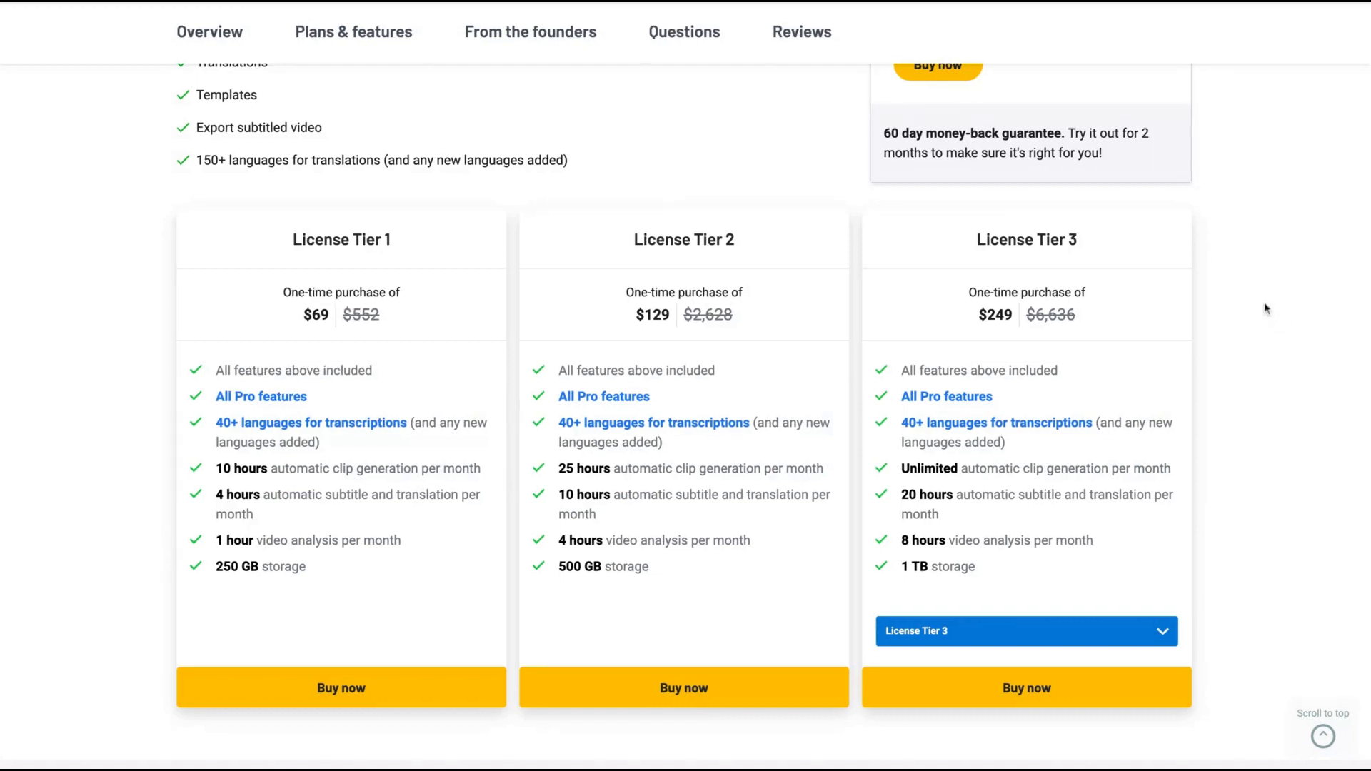
pyautogui.moveTo(1250, 7)
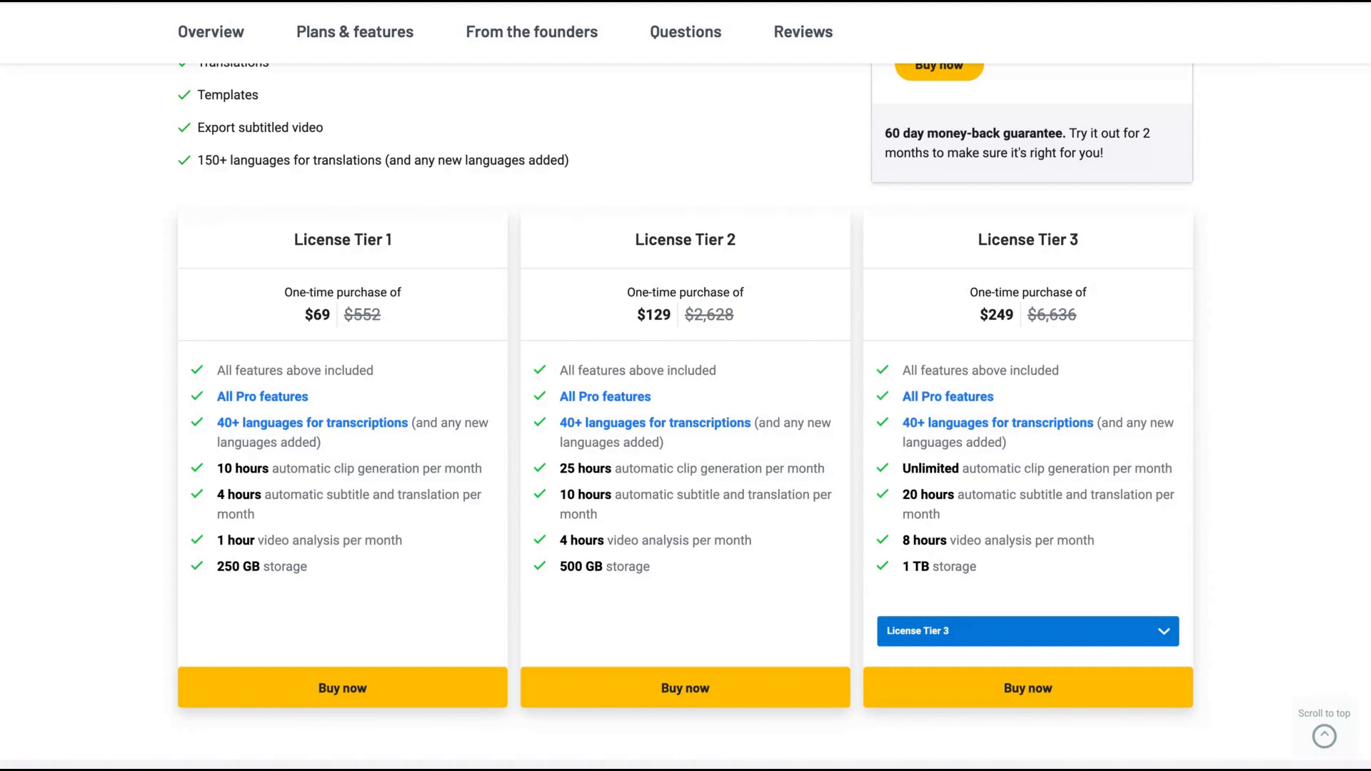
pyautogui.moveTo(1191, 30)
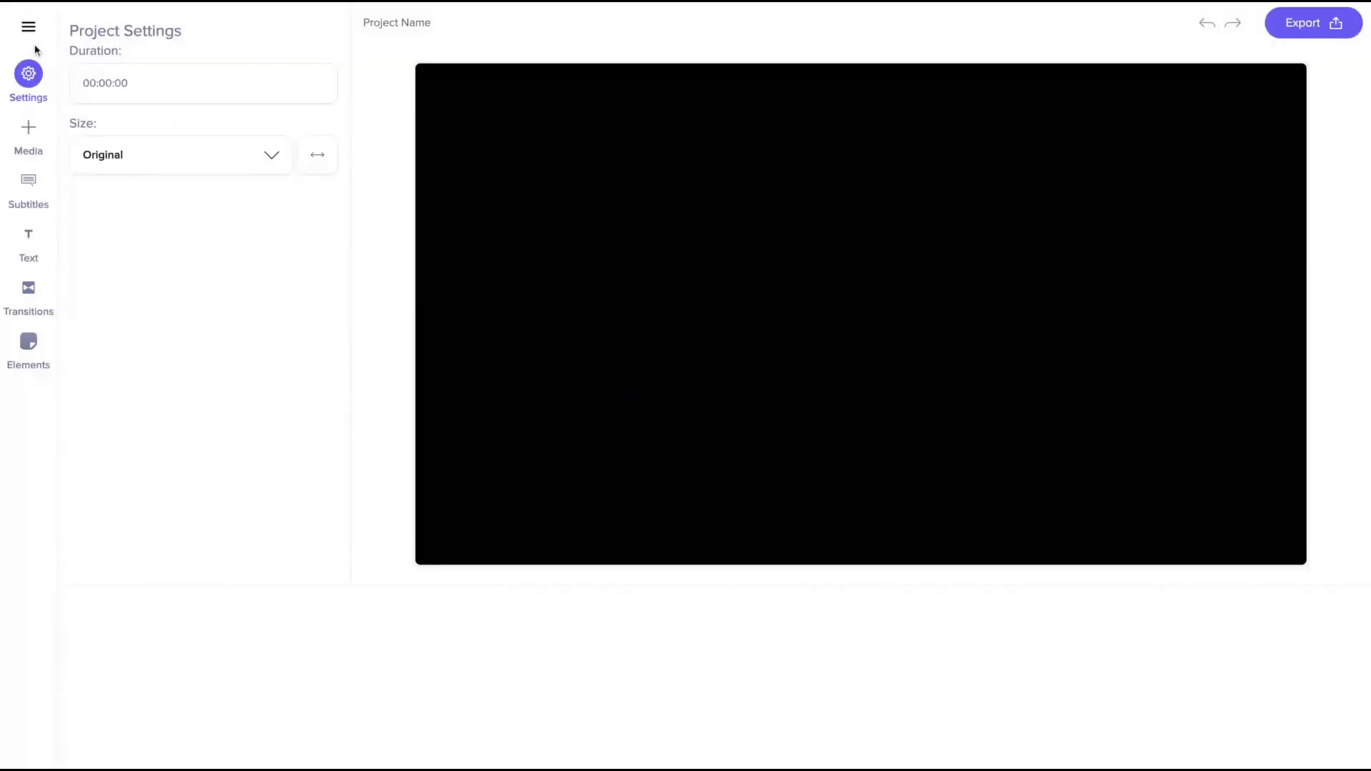
pyautogui.moveTo(468, 176)
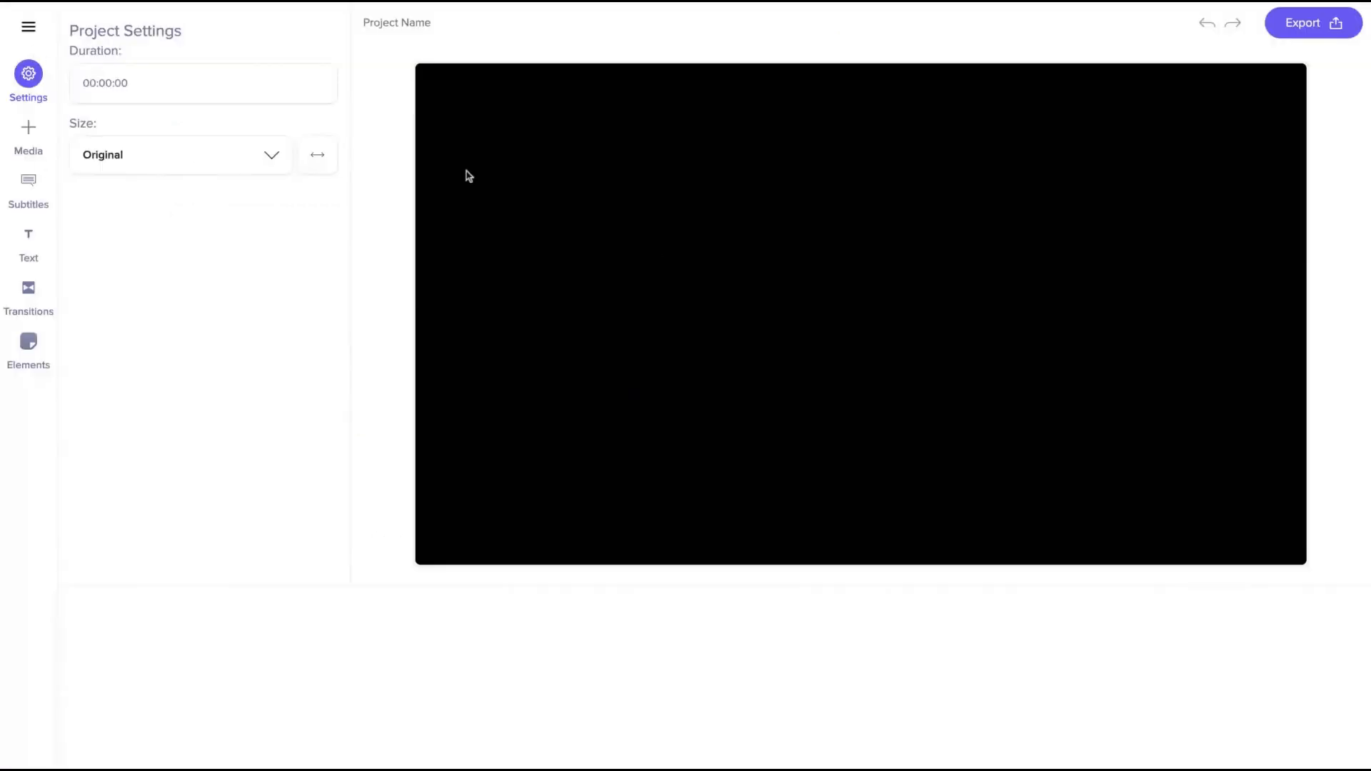
pyautogui.moveTo(28, 132)
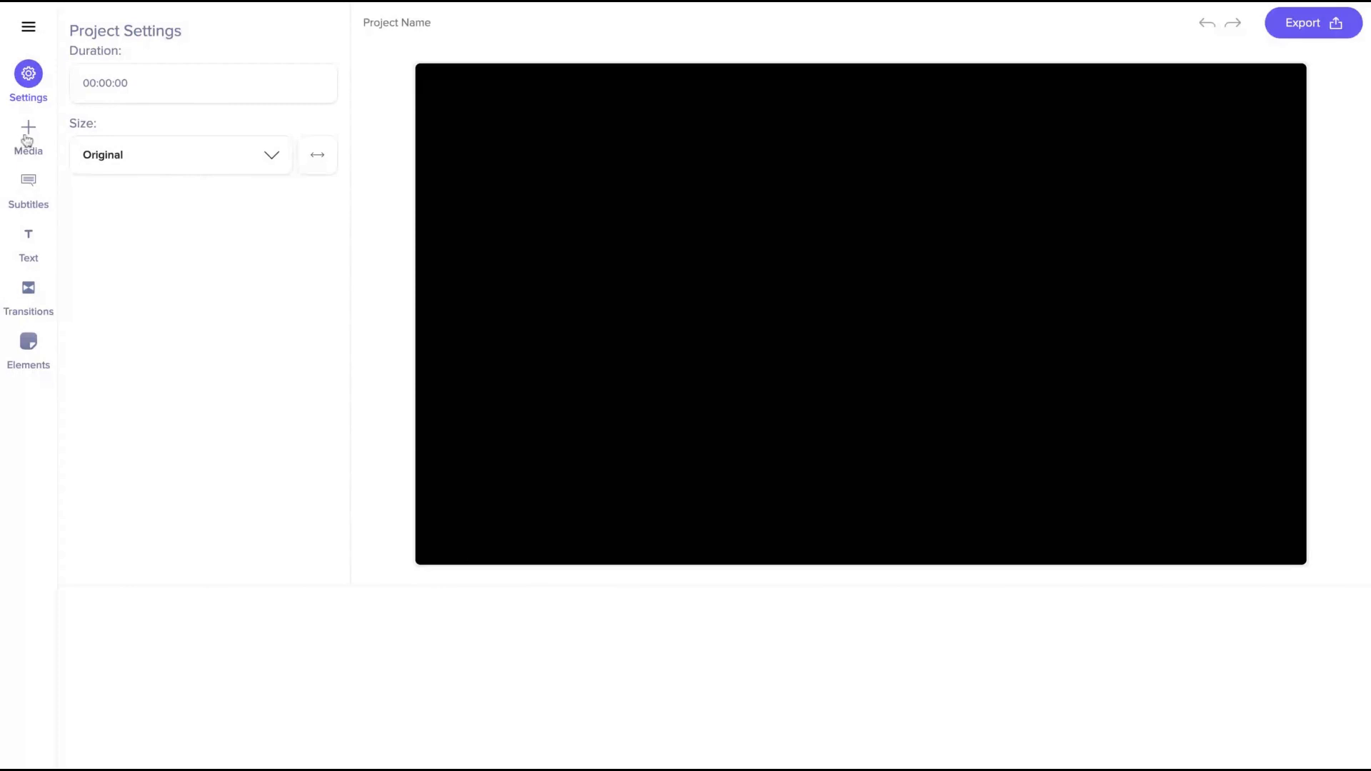
# Look at the Media upload options, then return to the empty project's Settings panel
pyautogui.click(28, 138)
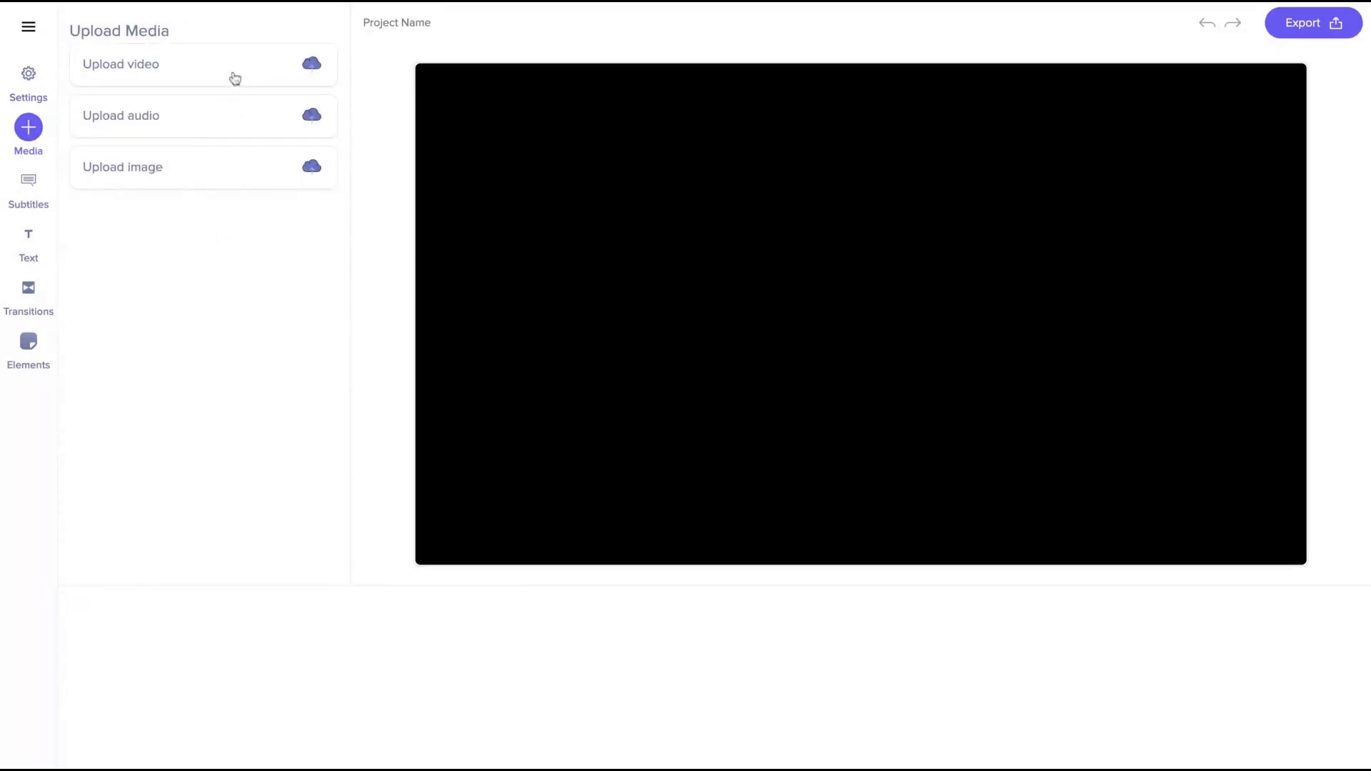
pyautogui.click(28, 77)
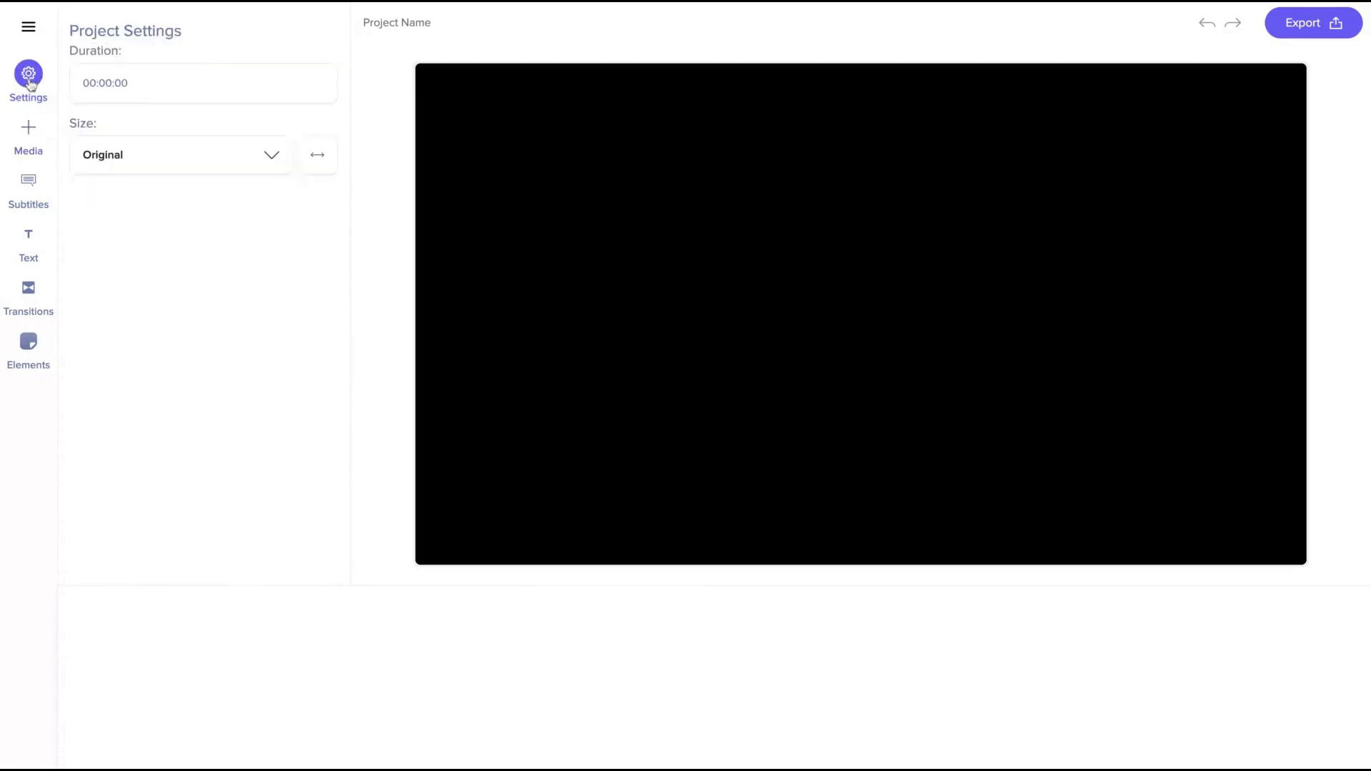
pyautogui.moveTo(207, 156)
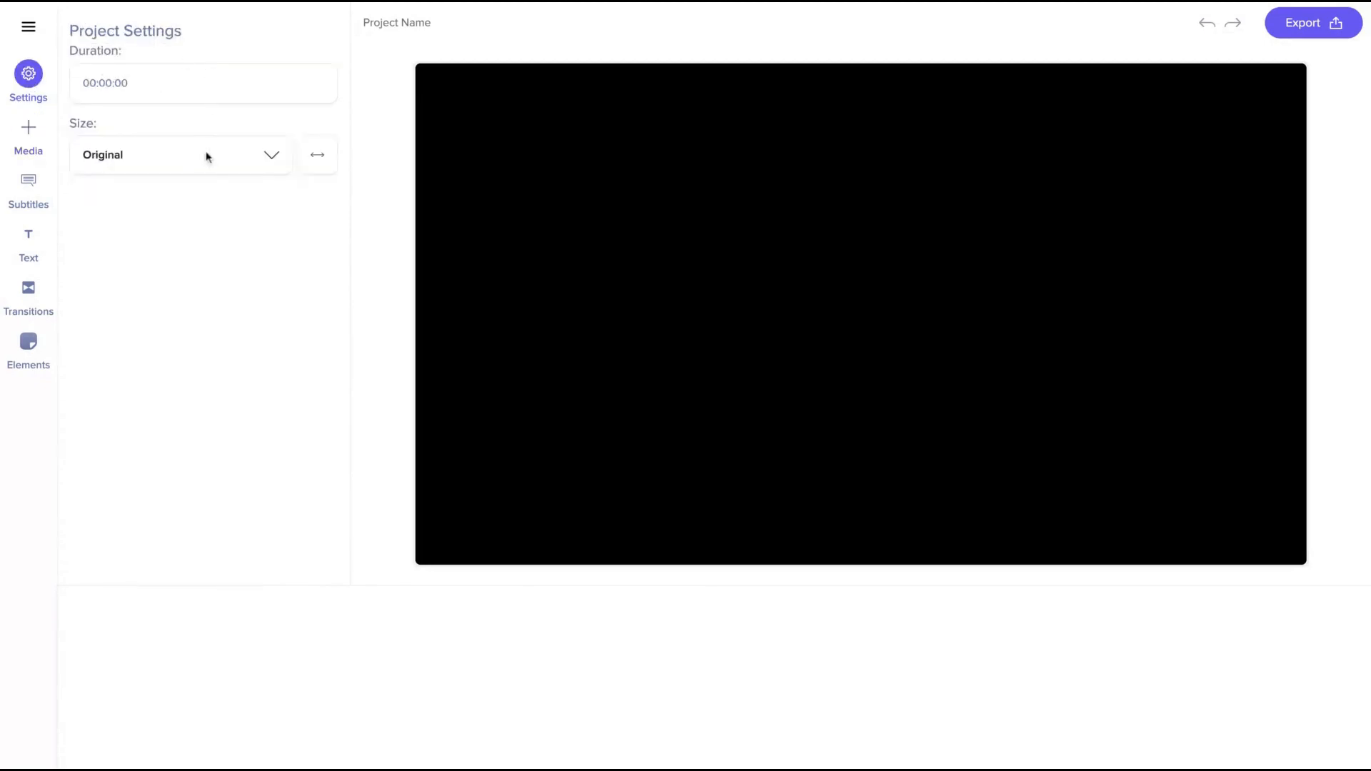
pyautogui.click(179, 155)
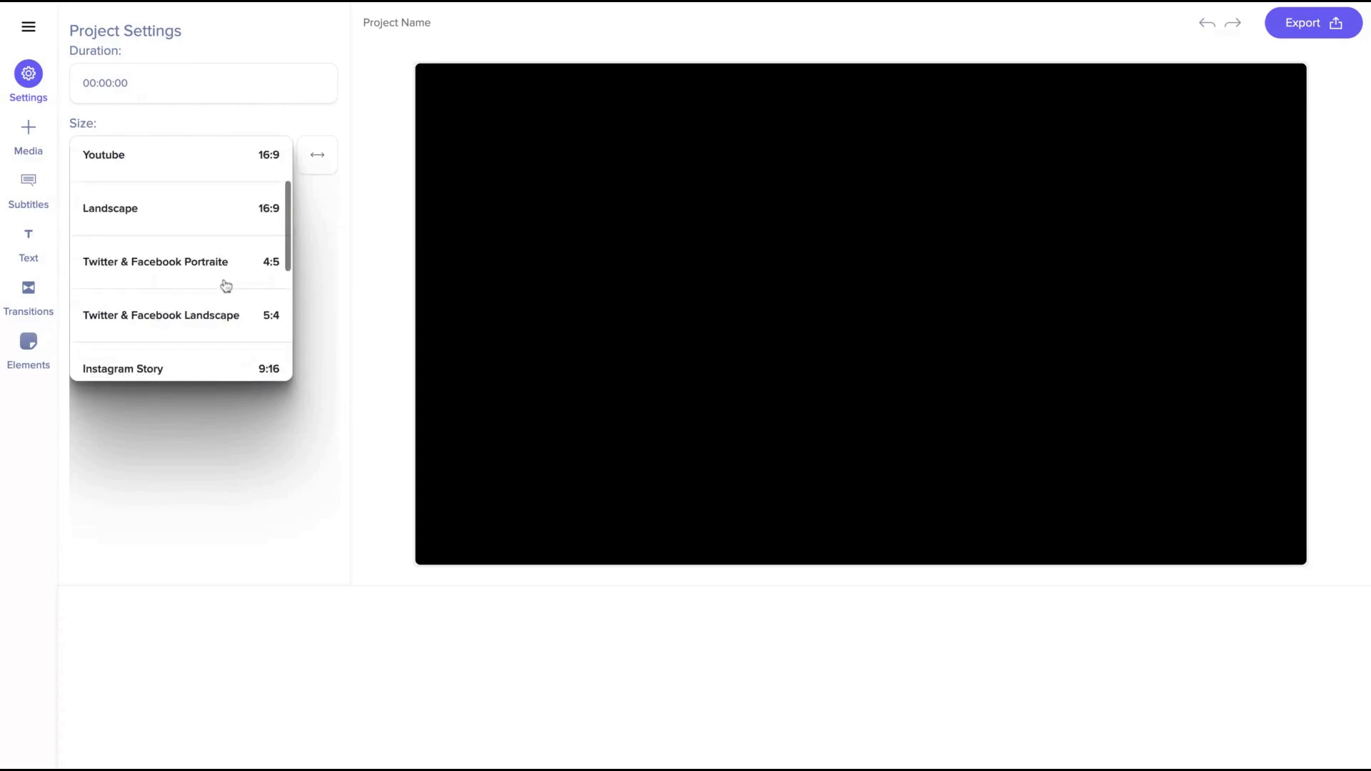
pyautogui.scroll(-3)
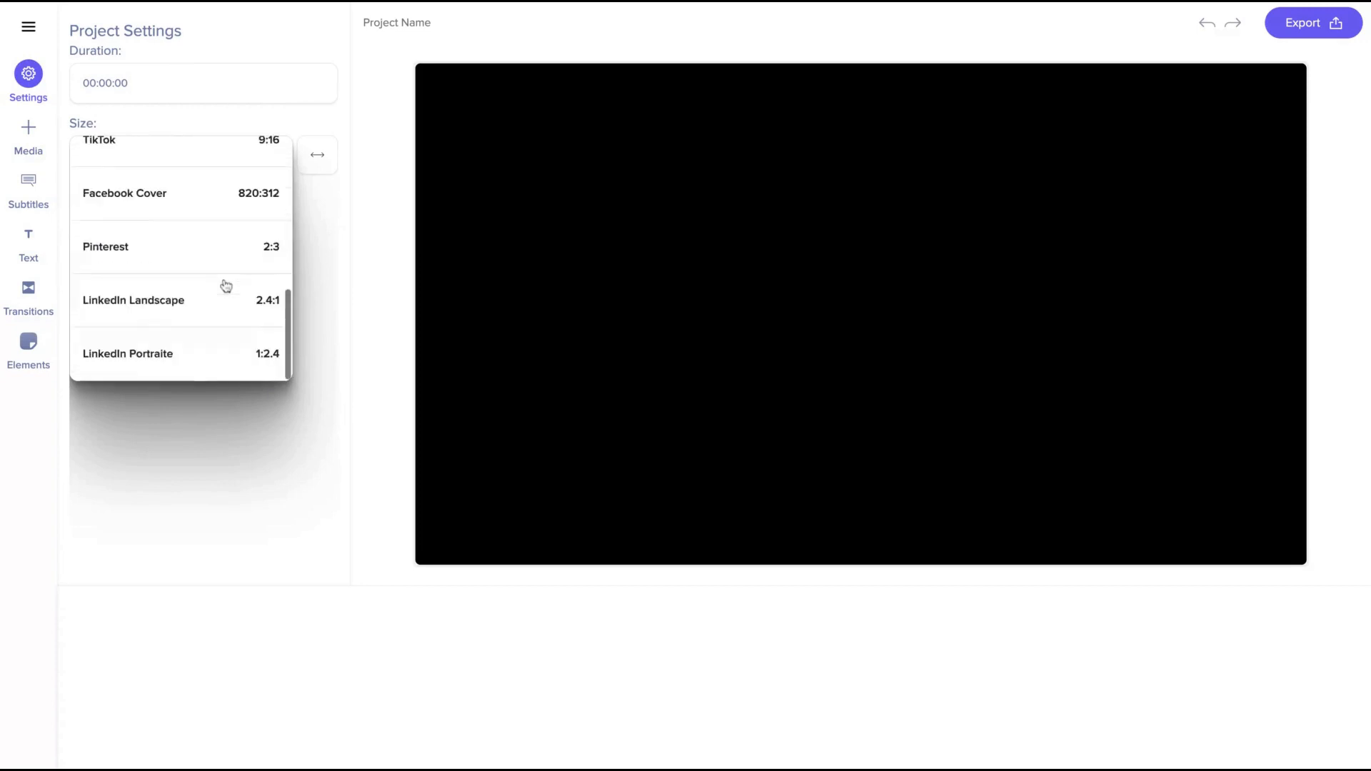
pyautogui.scroll(3)
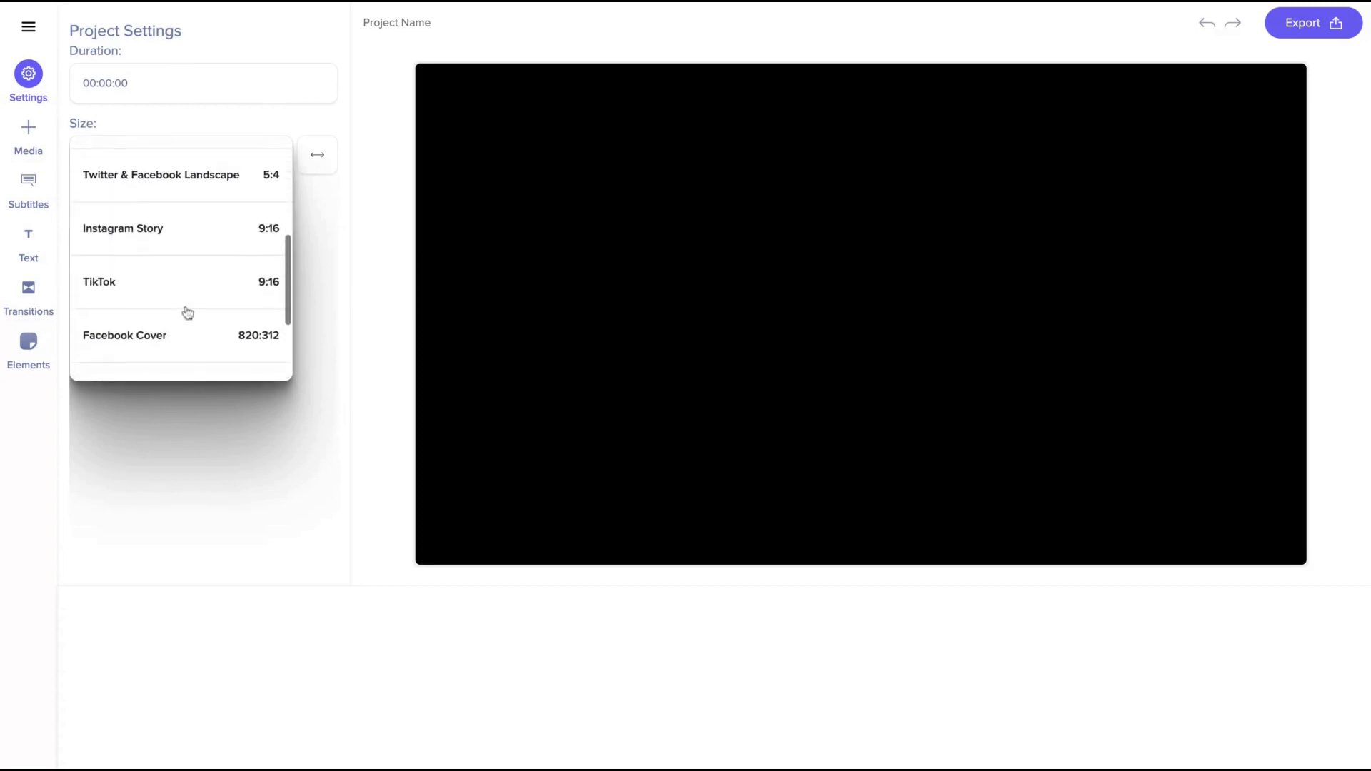
pyautogui.scroll(3)
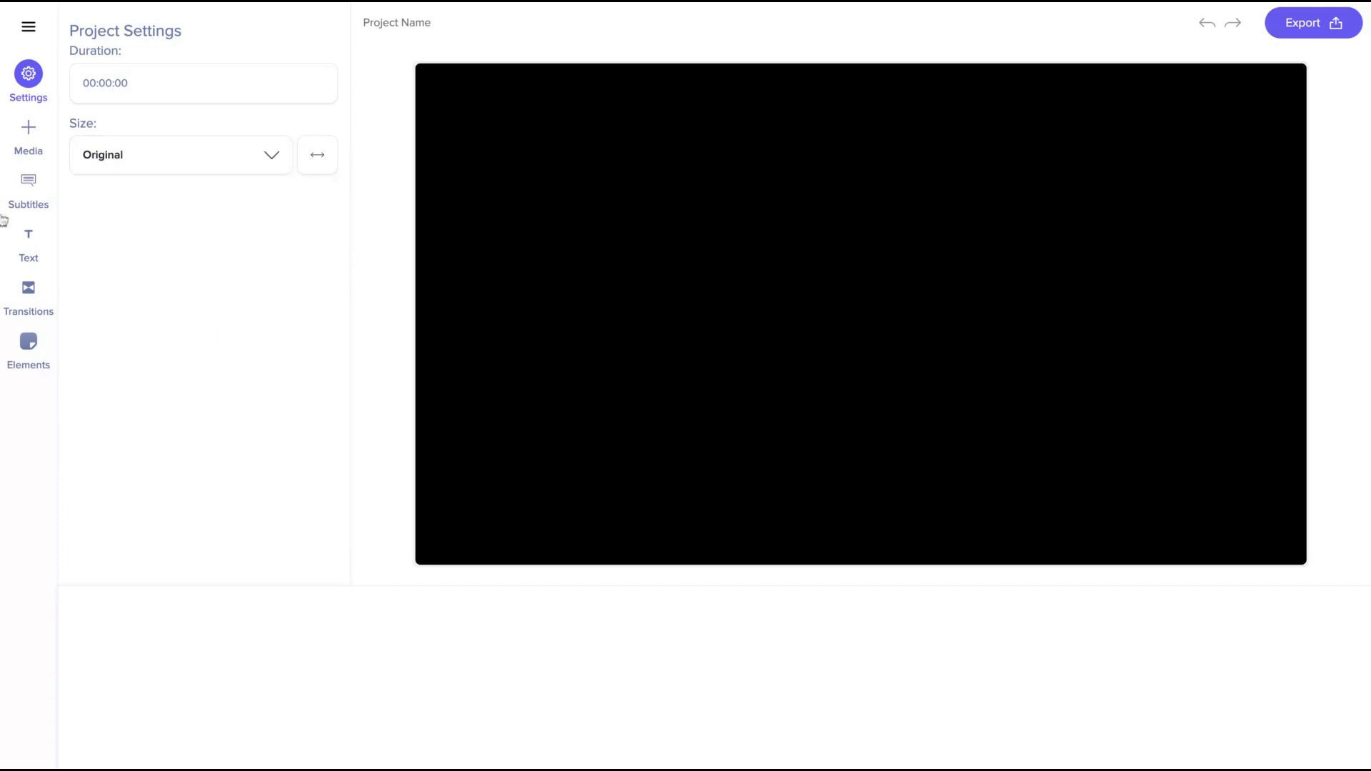
pyautogui.click(28, 133)
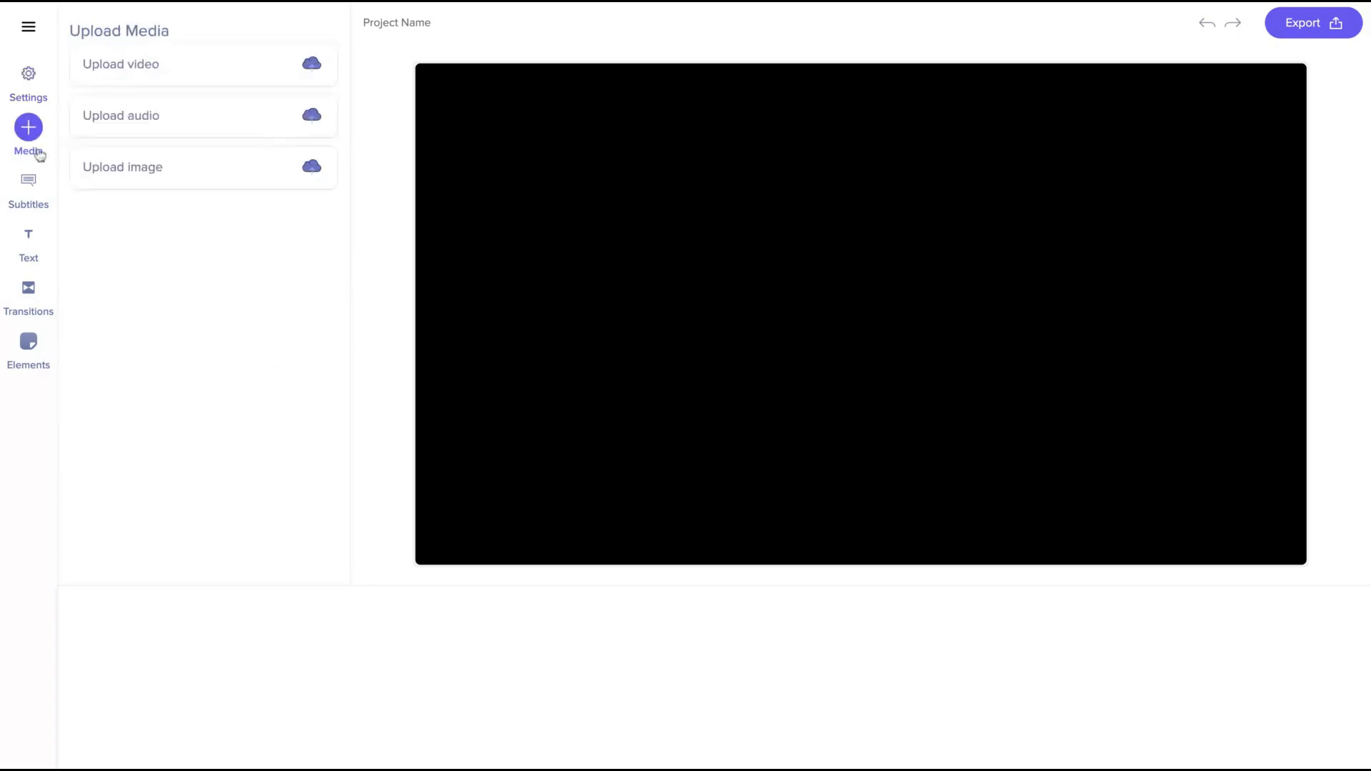
pyautogui.click(28, 241)
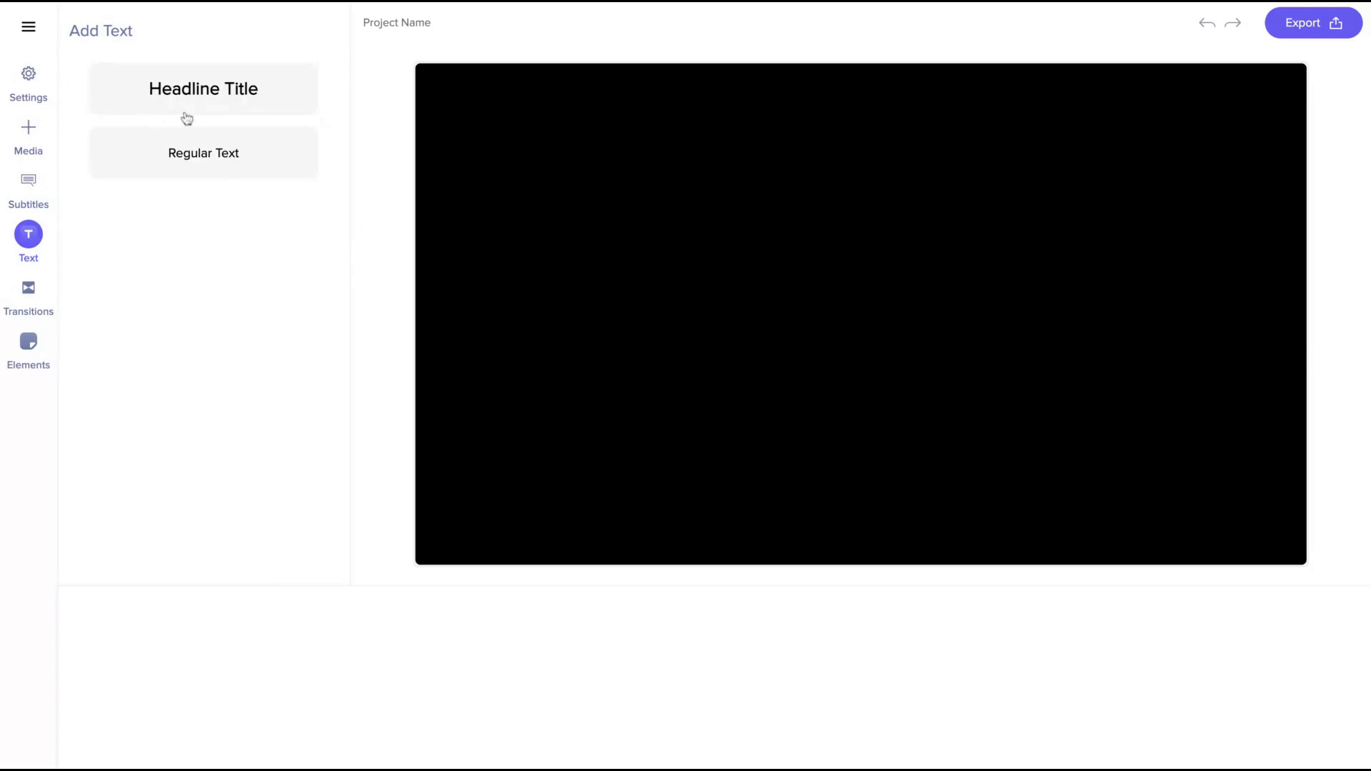
pyautogui.click(28, 293)
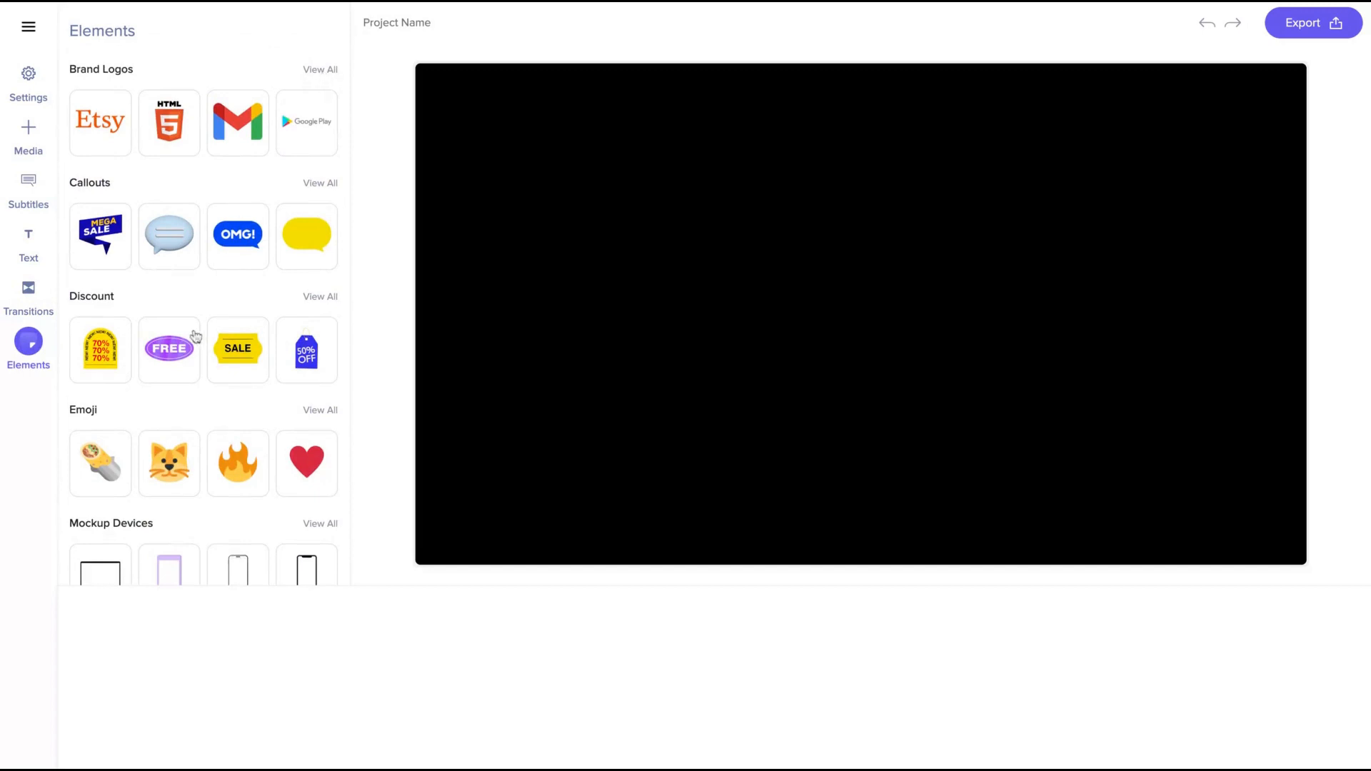
pyautogui.click(28, 27)
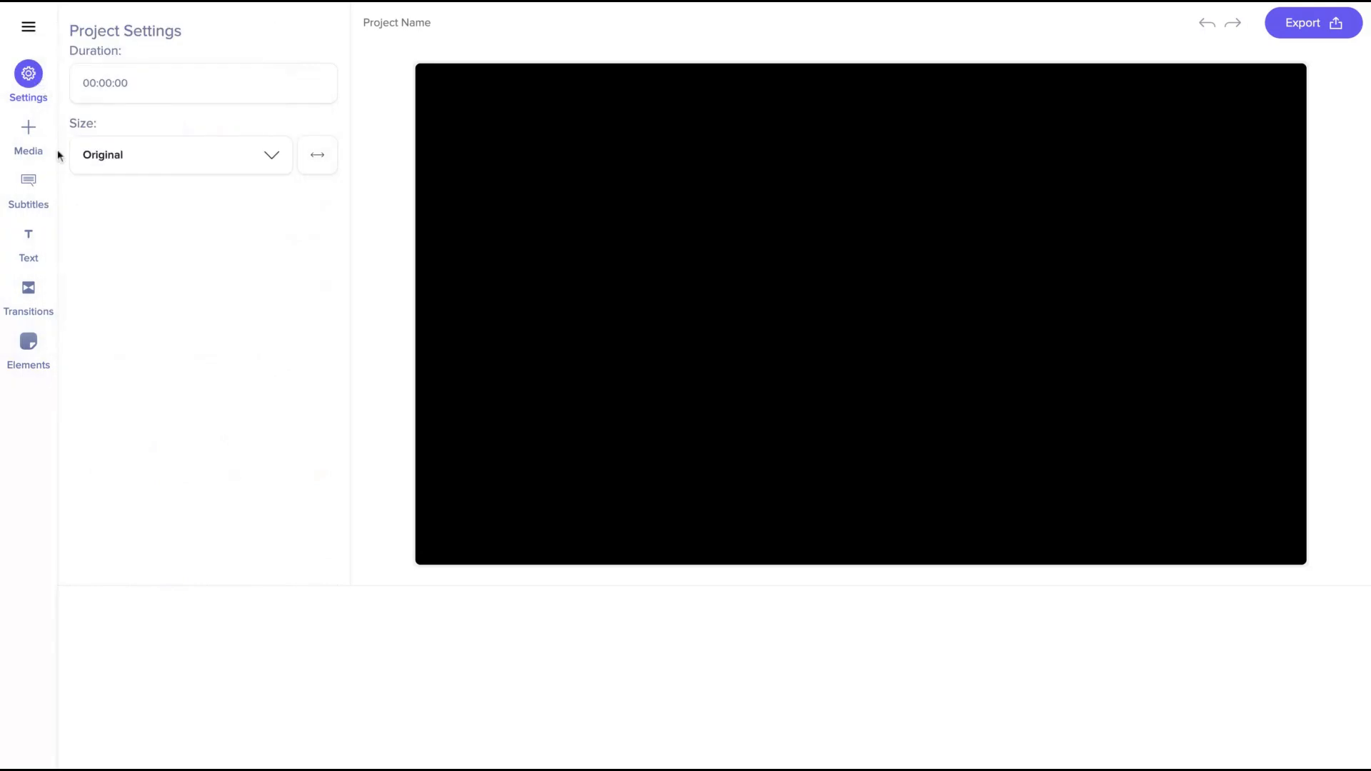
# Upload the carrossel_IRZUA.mp4 file via Media, after glancing at the YouTube and TikTok link options
pyautogui.click(28, 135)
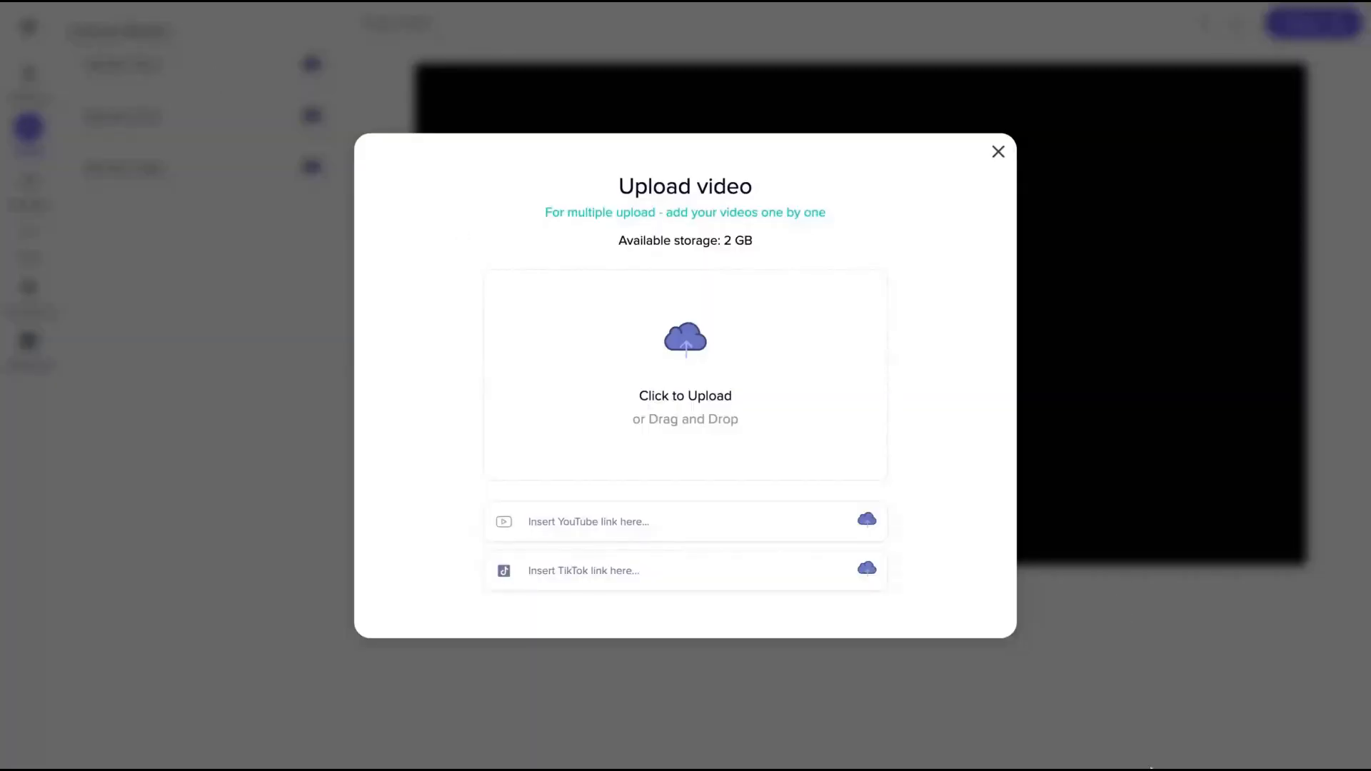
pyautogui.moveTo(744, 378)
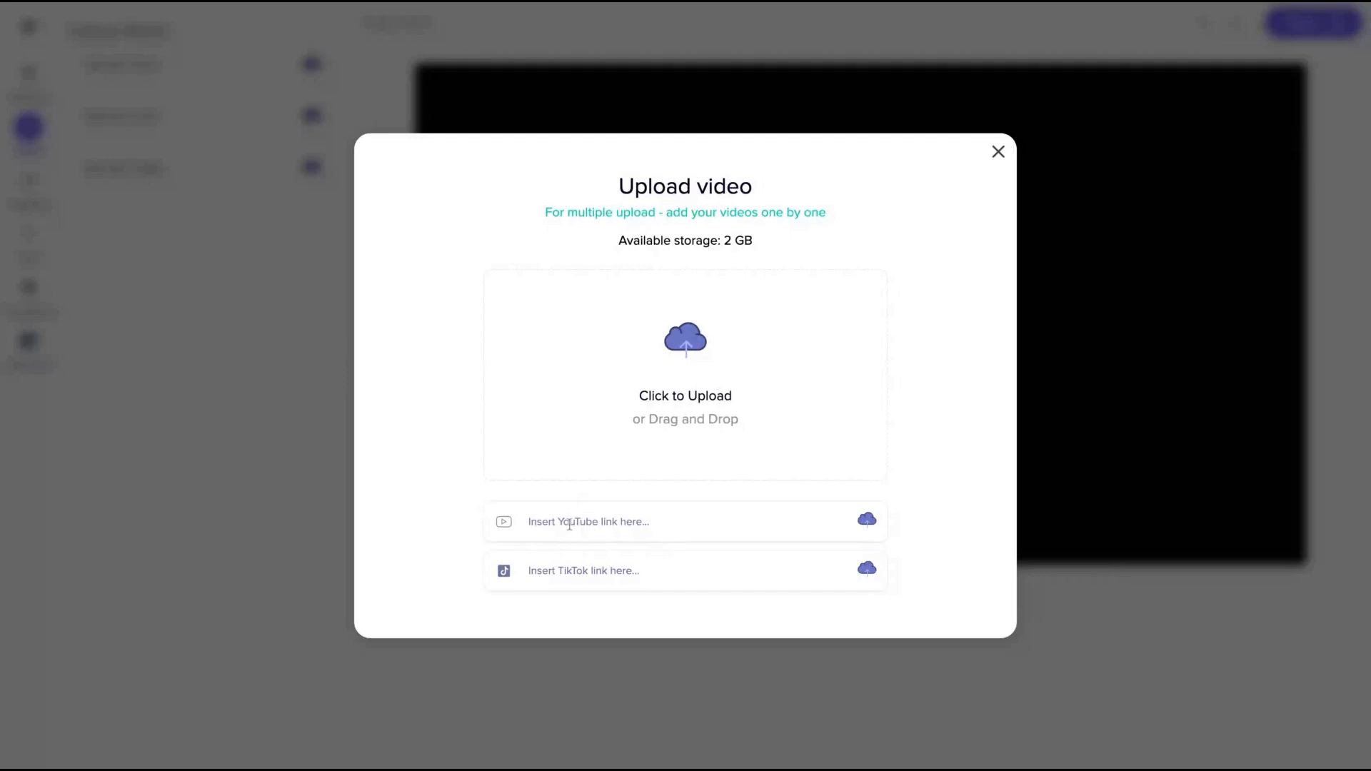
pyautogui.click(612, 522)
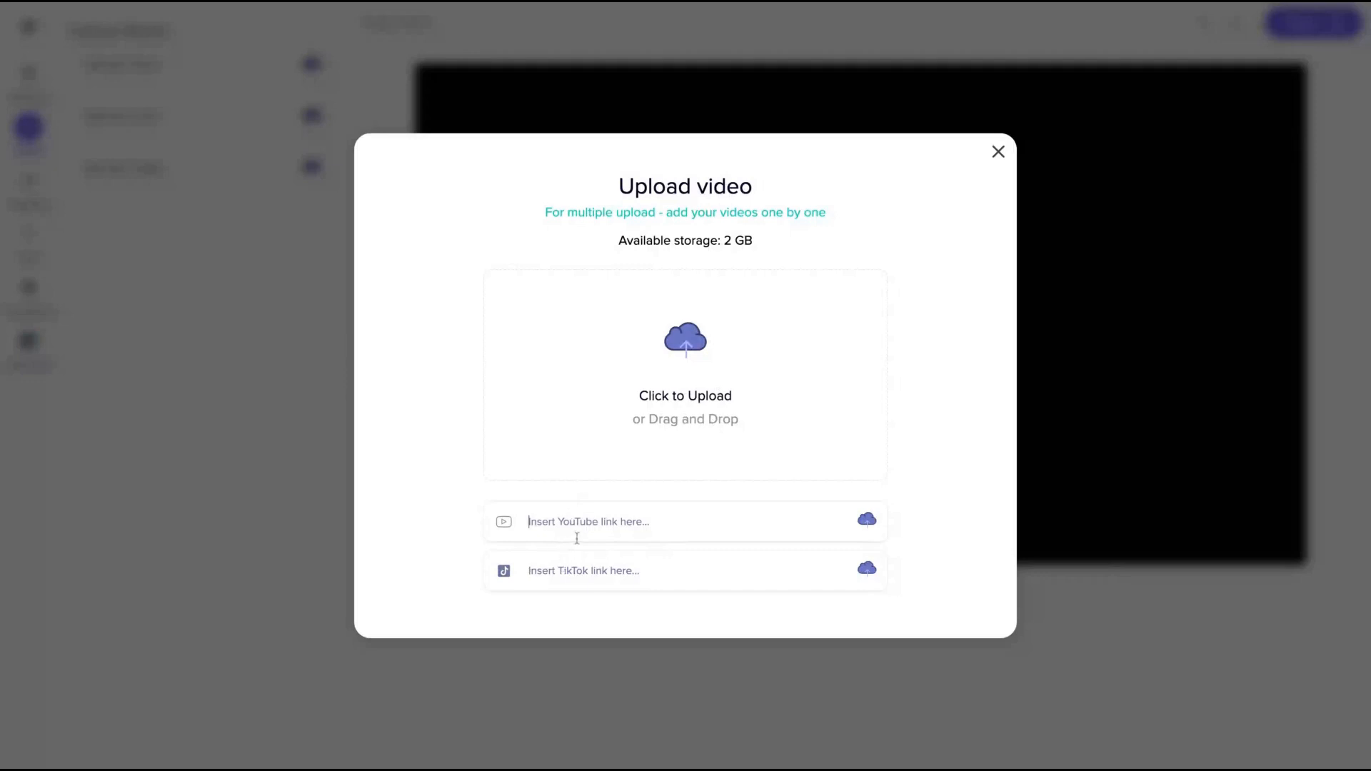
pyautogui.click(656, 569)
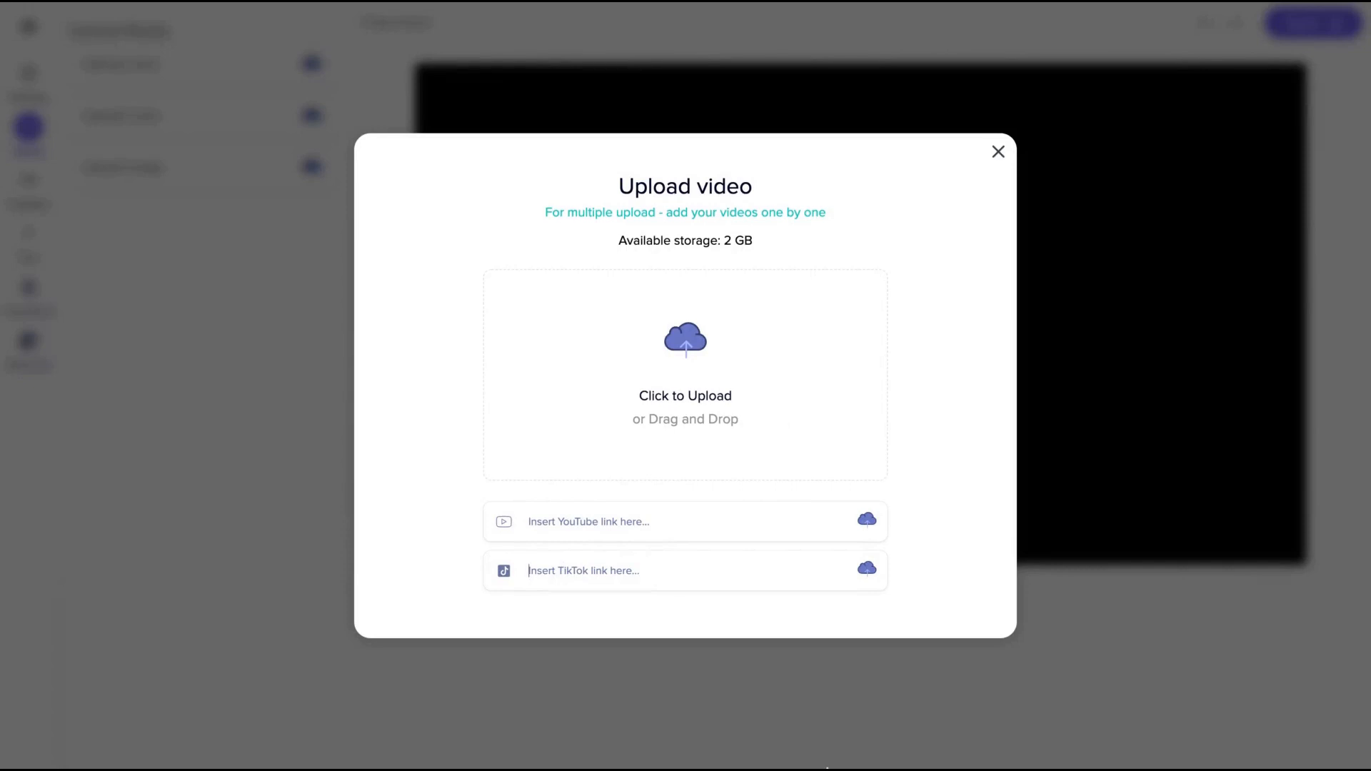
pyautogui.click(684, 395)
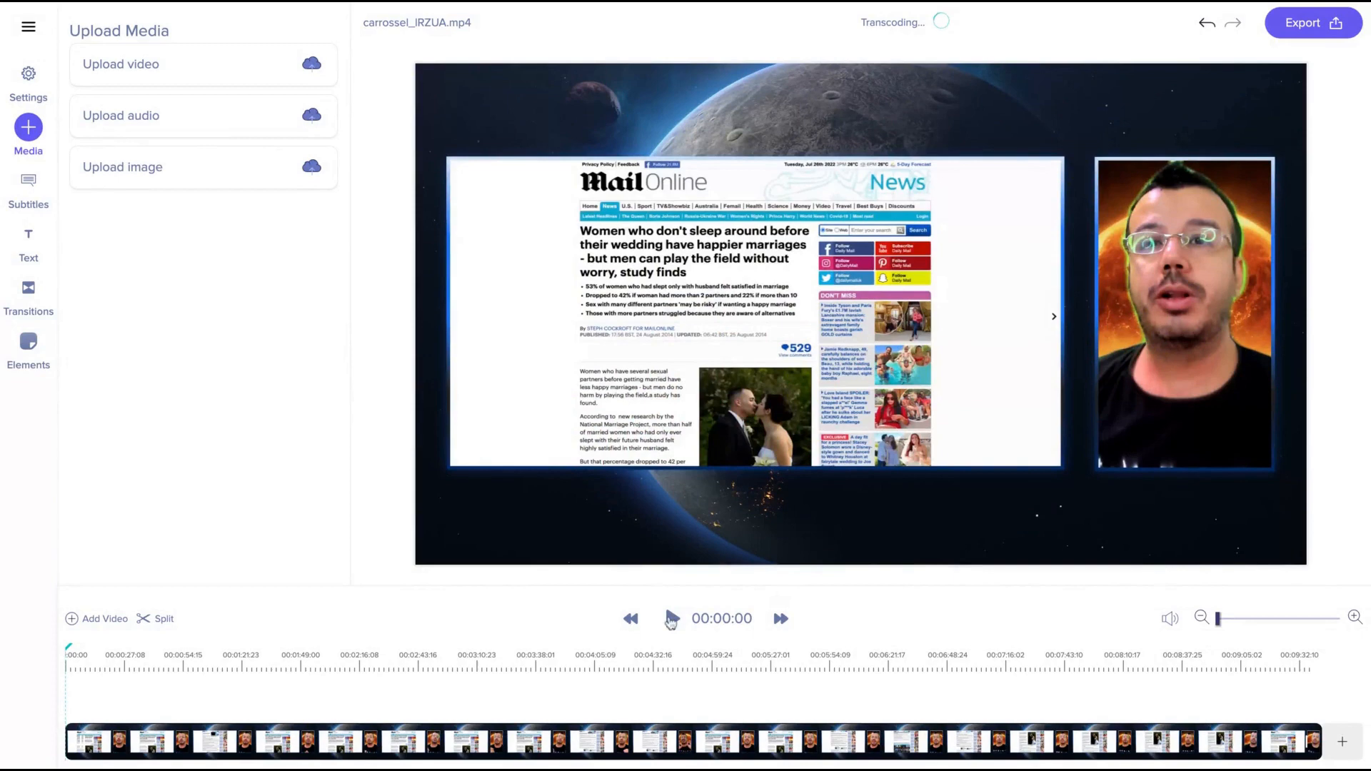
# Play the uploaded clip, seek to about 00:00:52, and cancel a second video upload
pyautogui.click(669, 619)
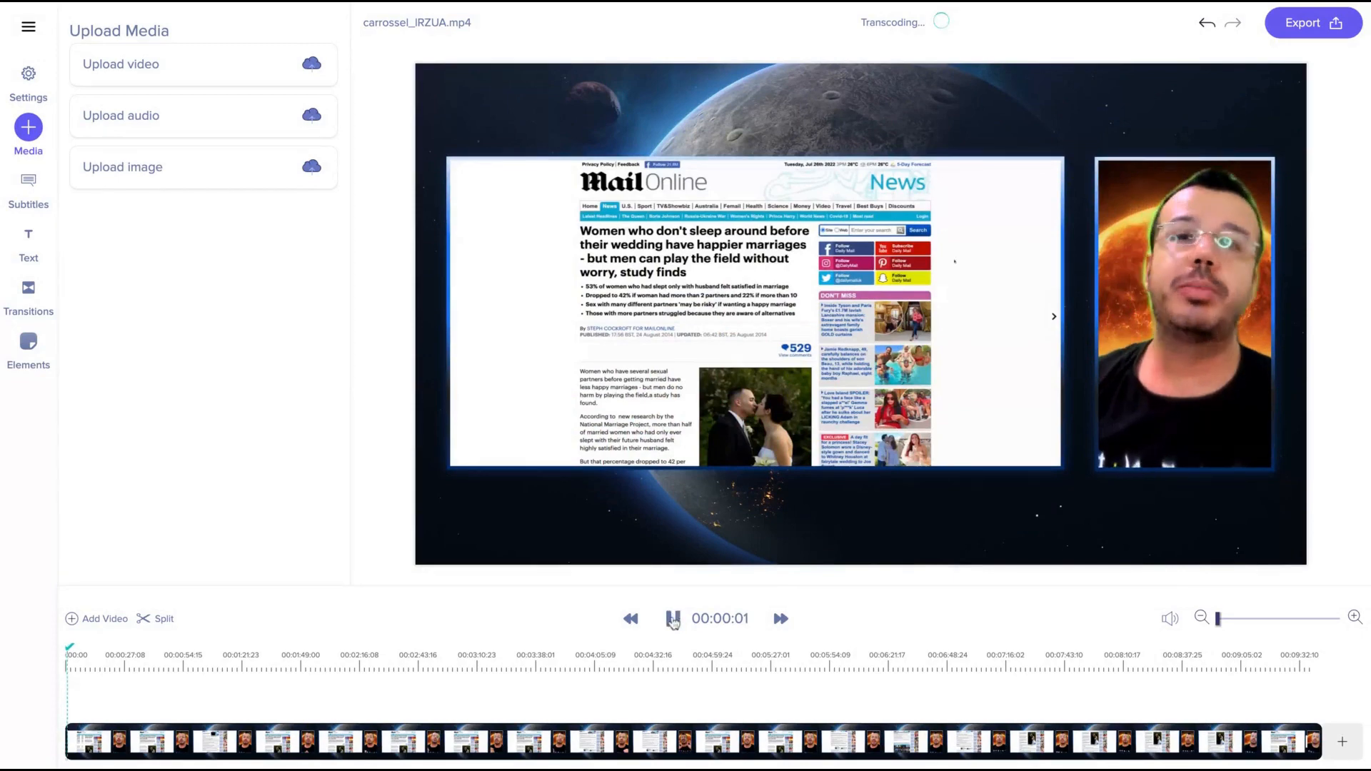
pyautogui.click(671, 618)
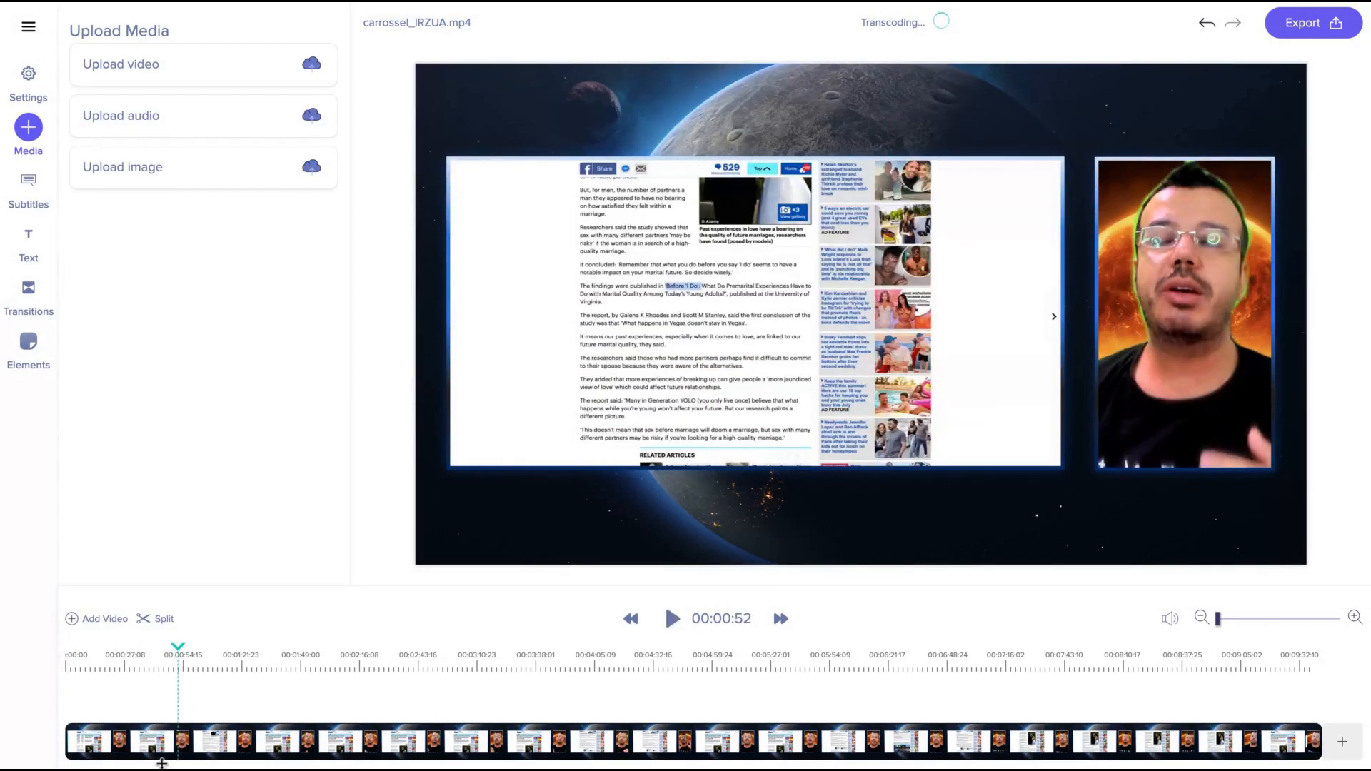
pyautogui.click(202, 63)
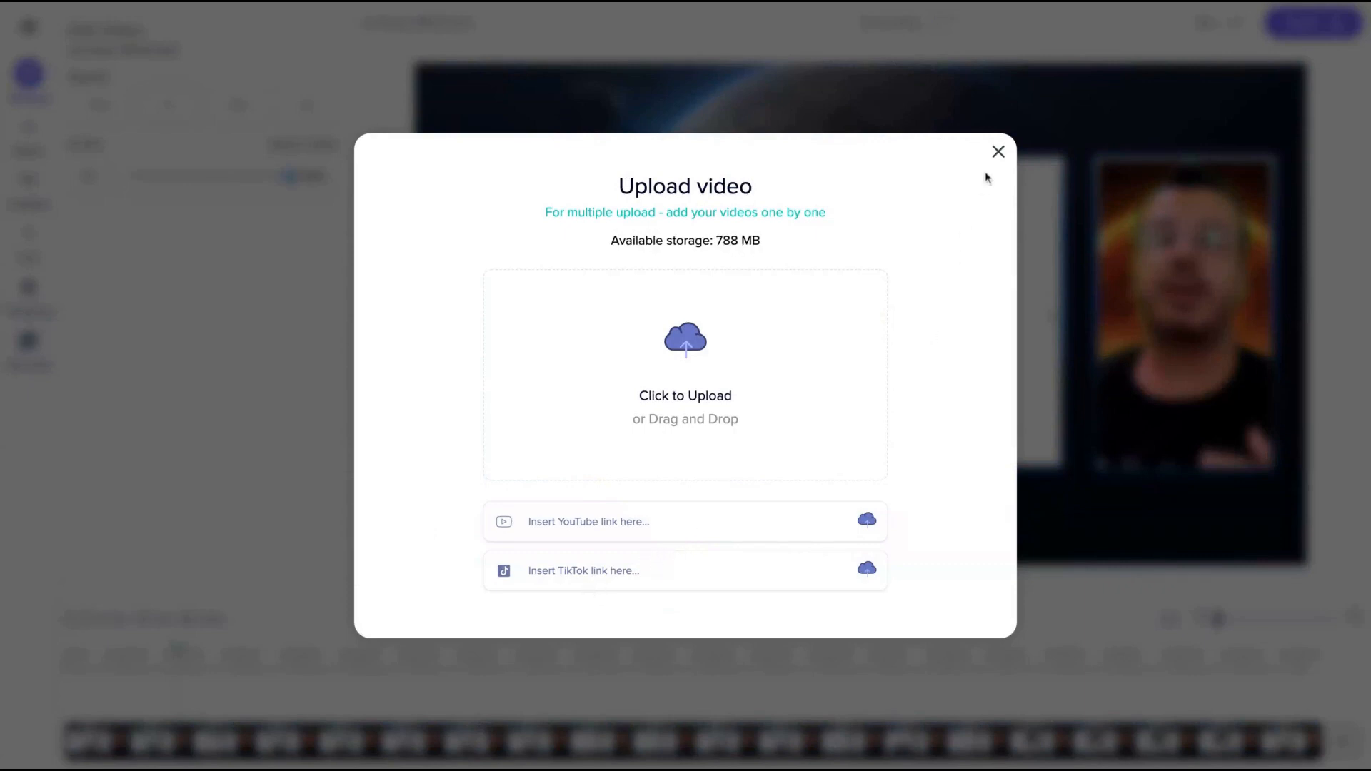
pyautogui.click(997, 151)
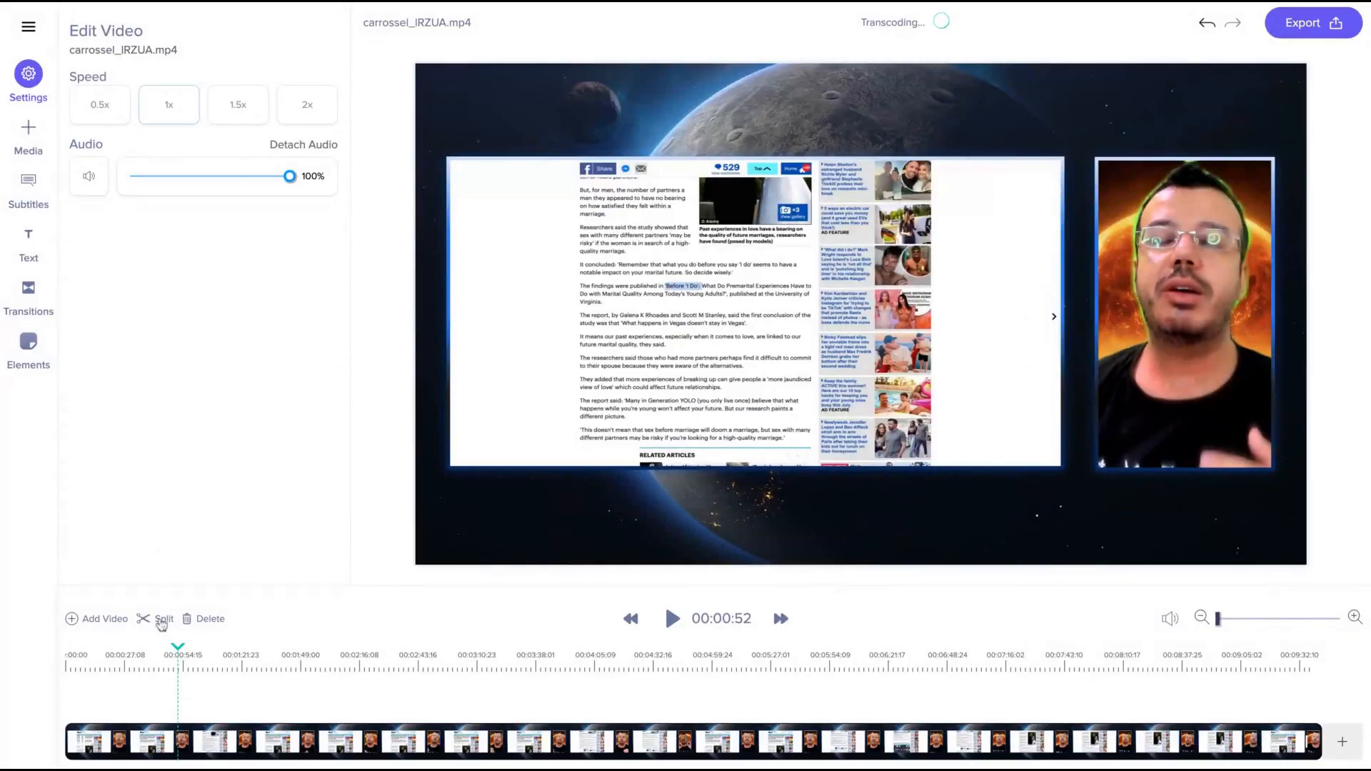
# Split the video at 00:00:52, select the short clip and apply the Wipeleft transition
pyautogui.click(671, 618)
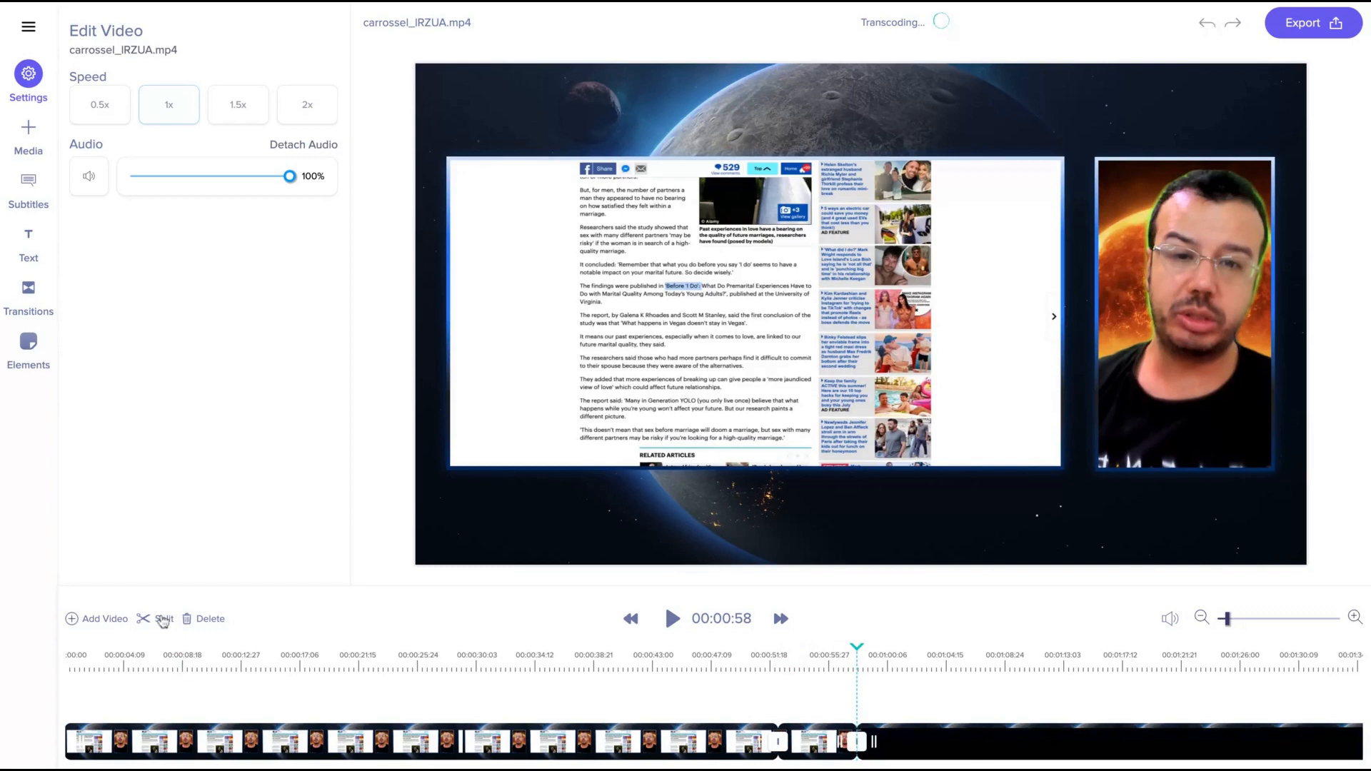
pyautogui.click(164, 619)
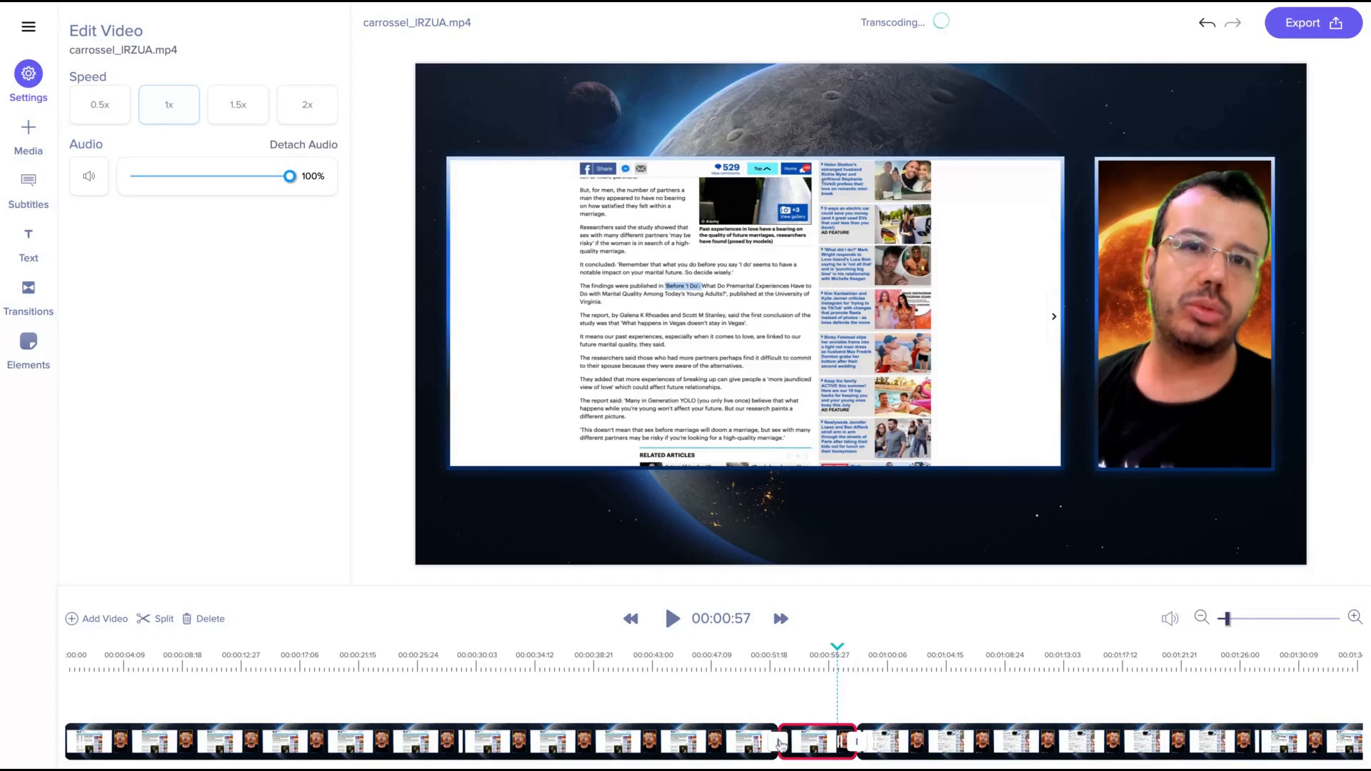
pyautogui.click(28, 297)
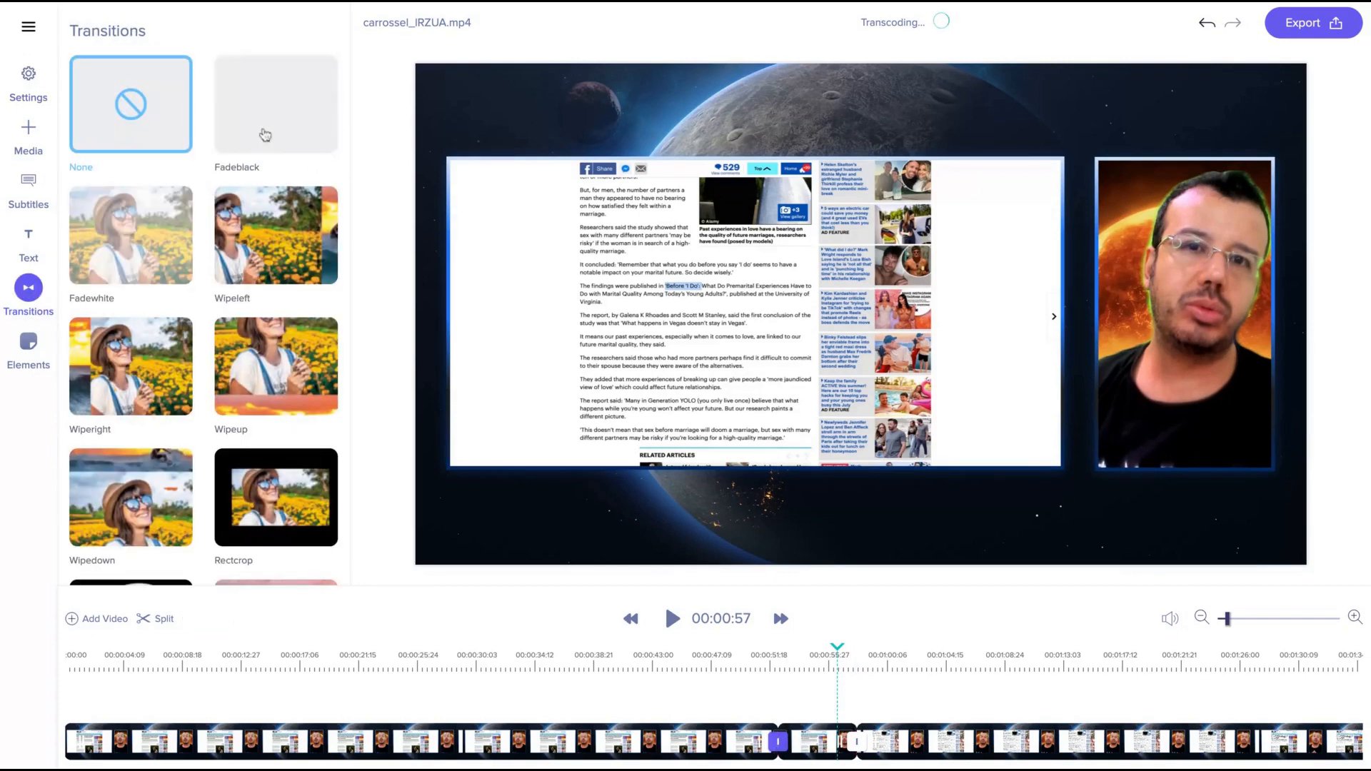
pyautogui.click(276, 234)
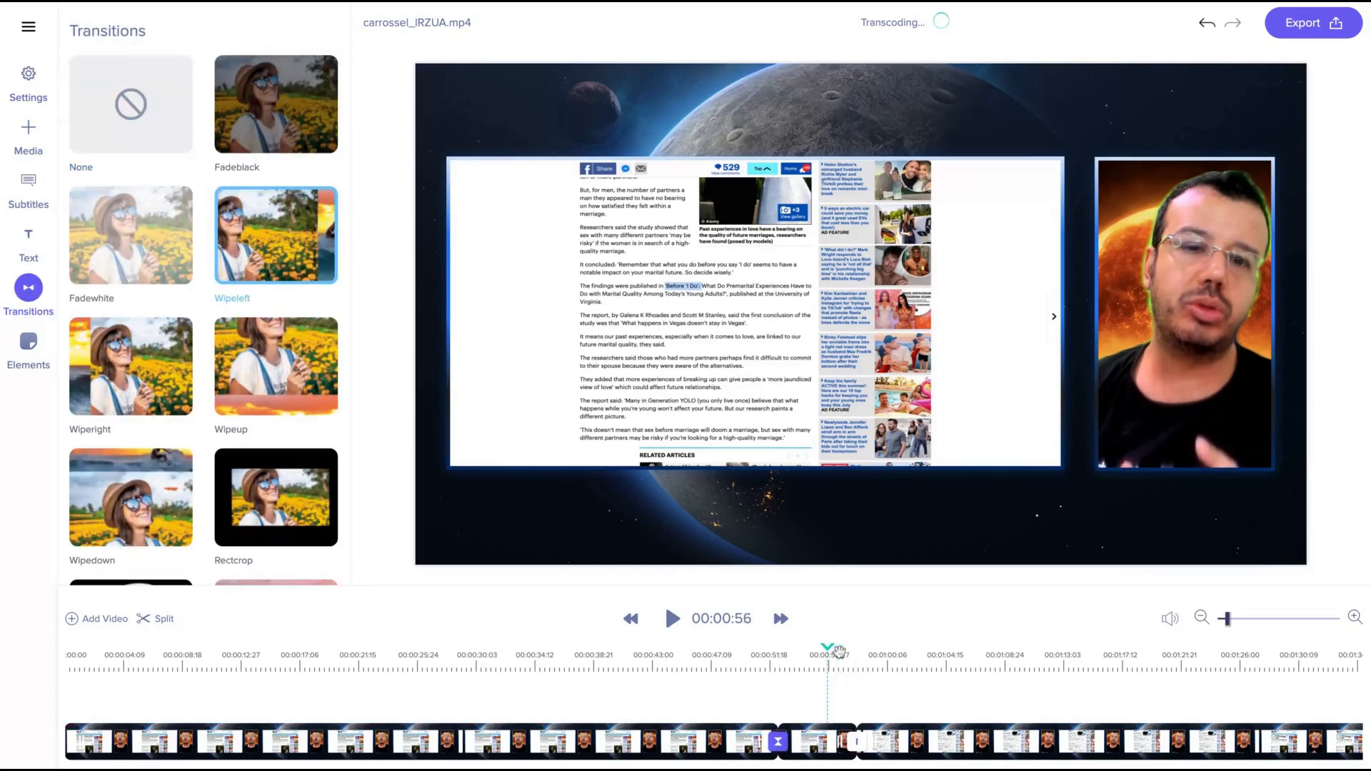
pyautogui.click(671, 619)
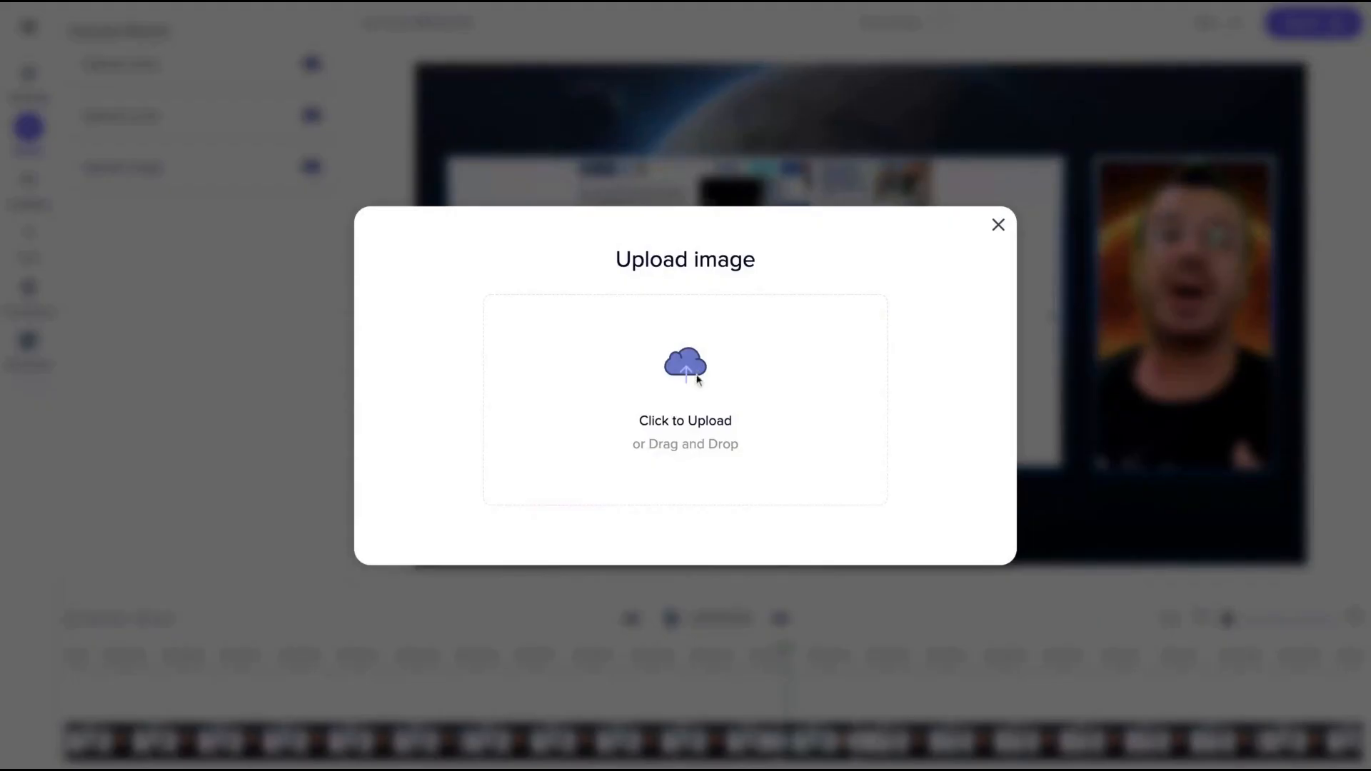
# Overlay the Kimola Cognitive image at the video's top-left, then move on to transitions and Elements
pyautogui.click(997, 225)
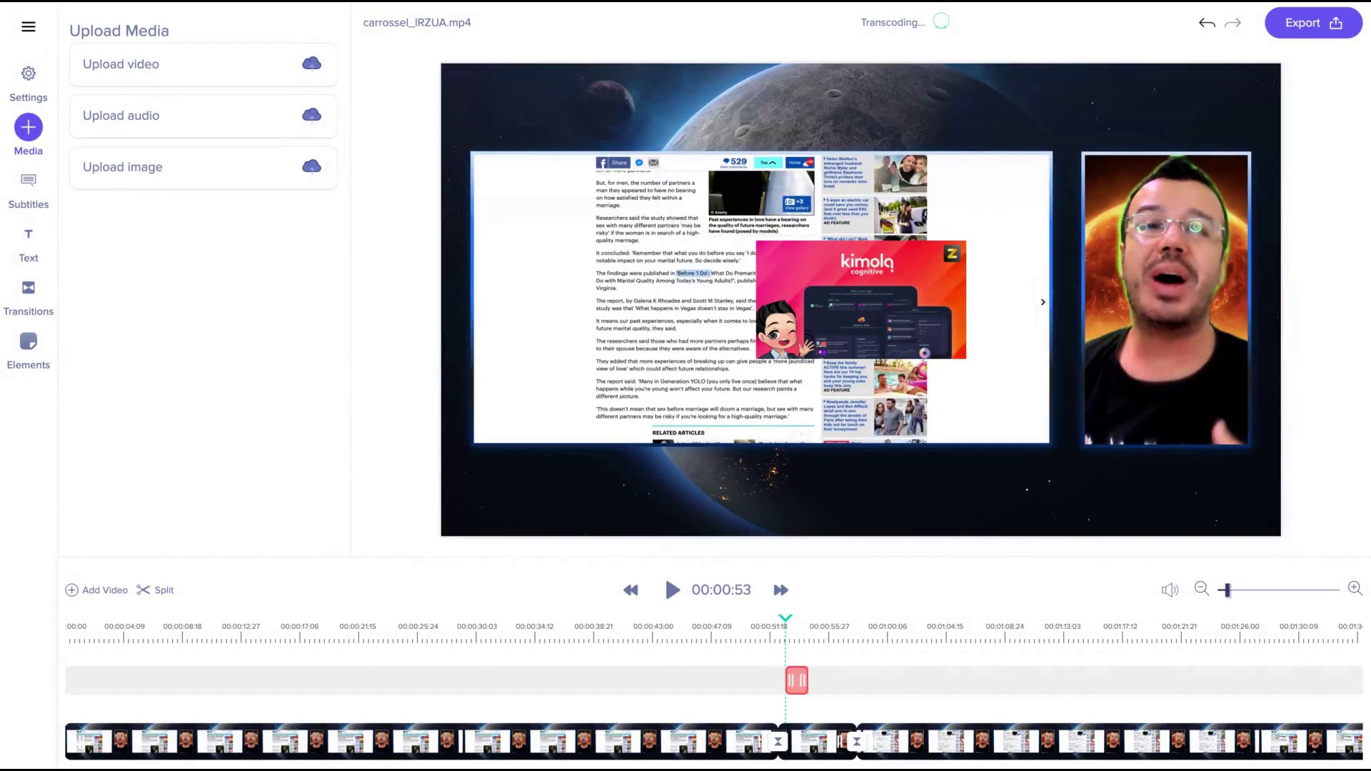
pyautogui.click(861, 302)
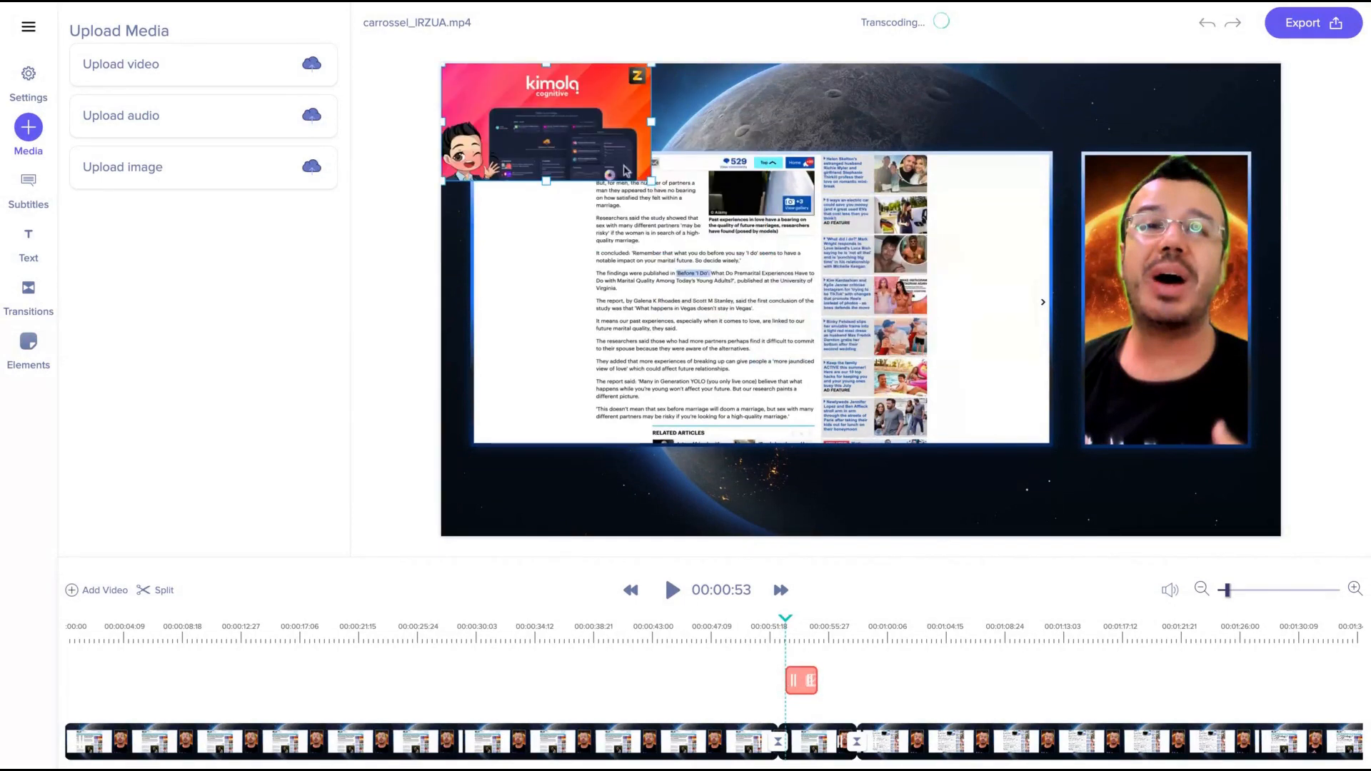
pyautogui.click(545, 122)
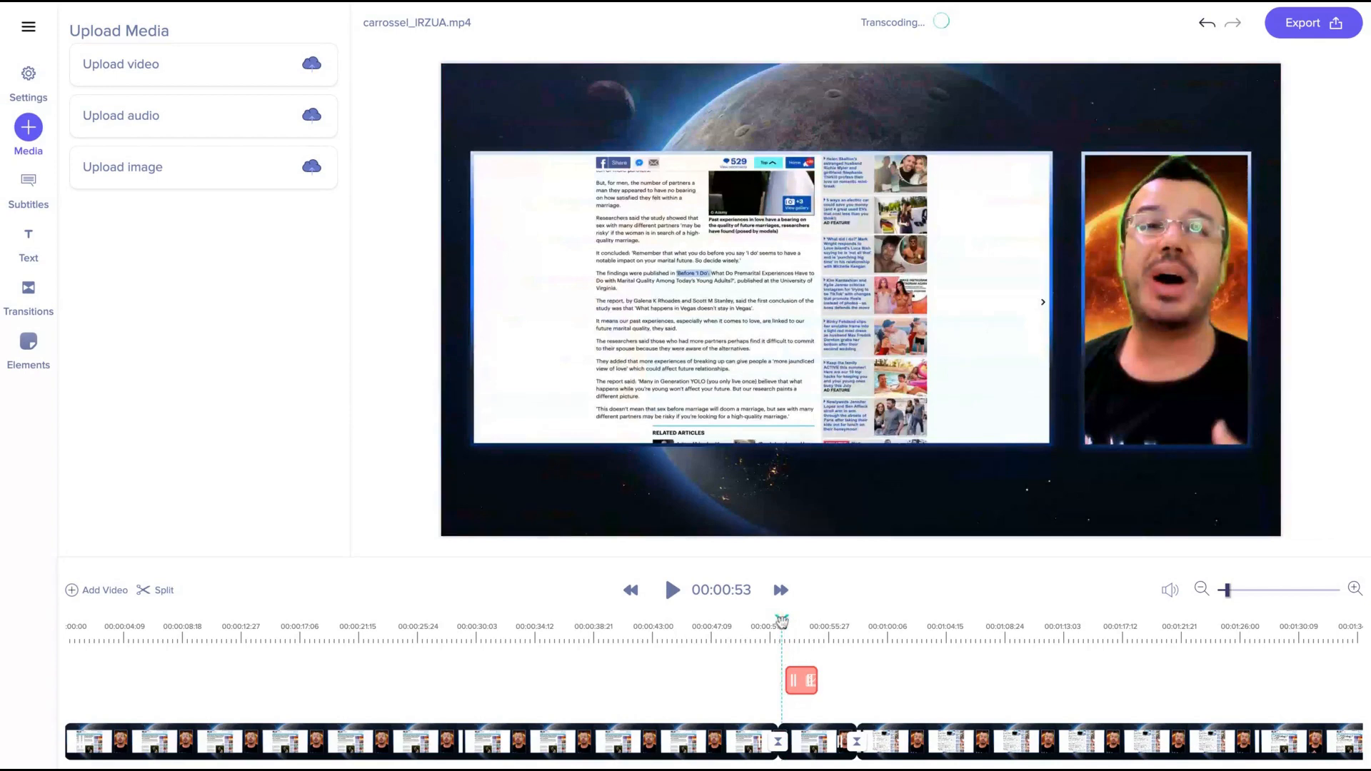
pyautogui.click(28, 295)
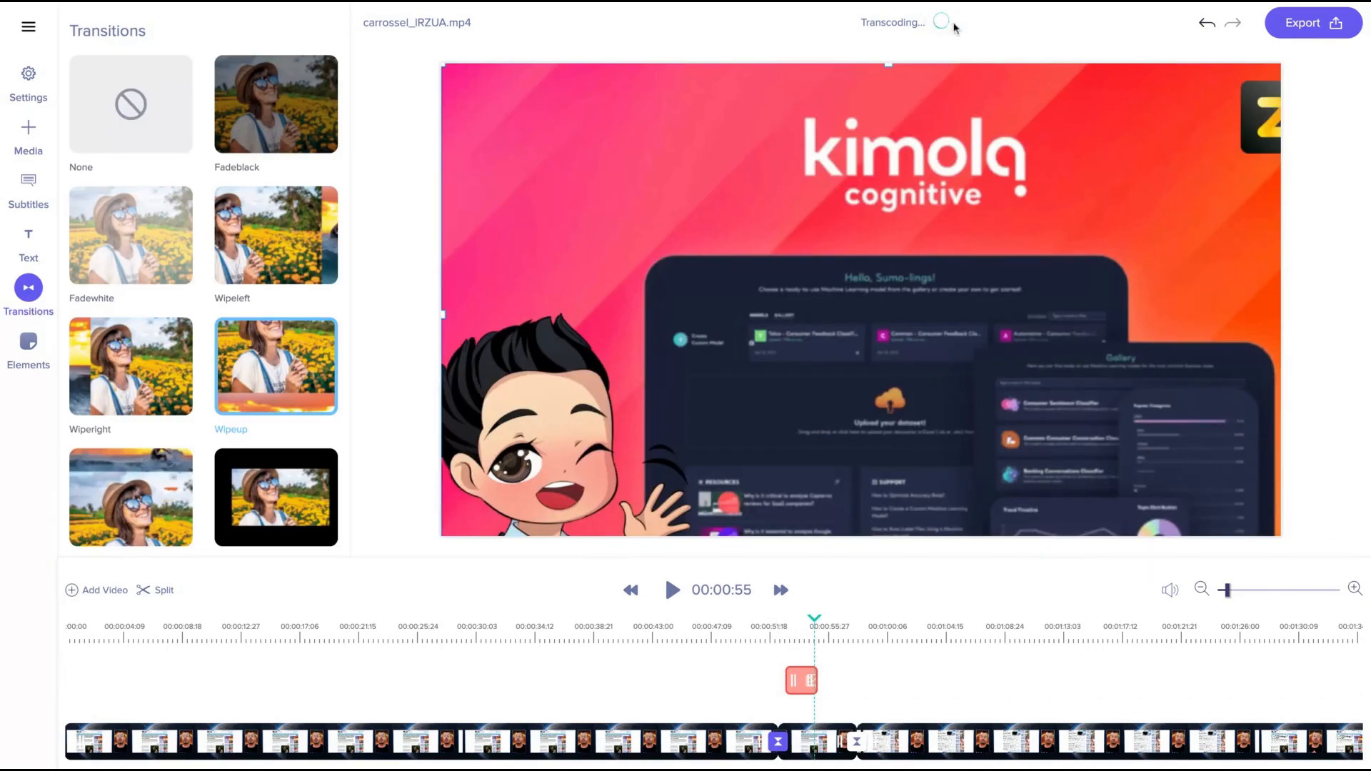
pyautogui.moveTo(655, 72)
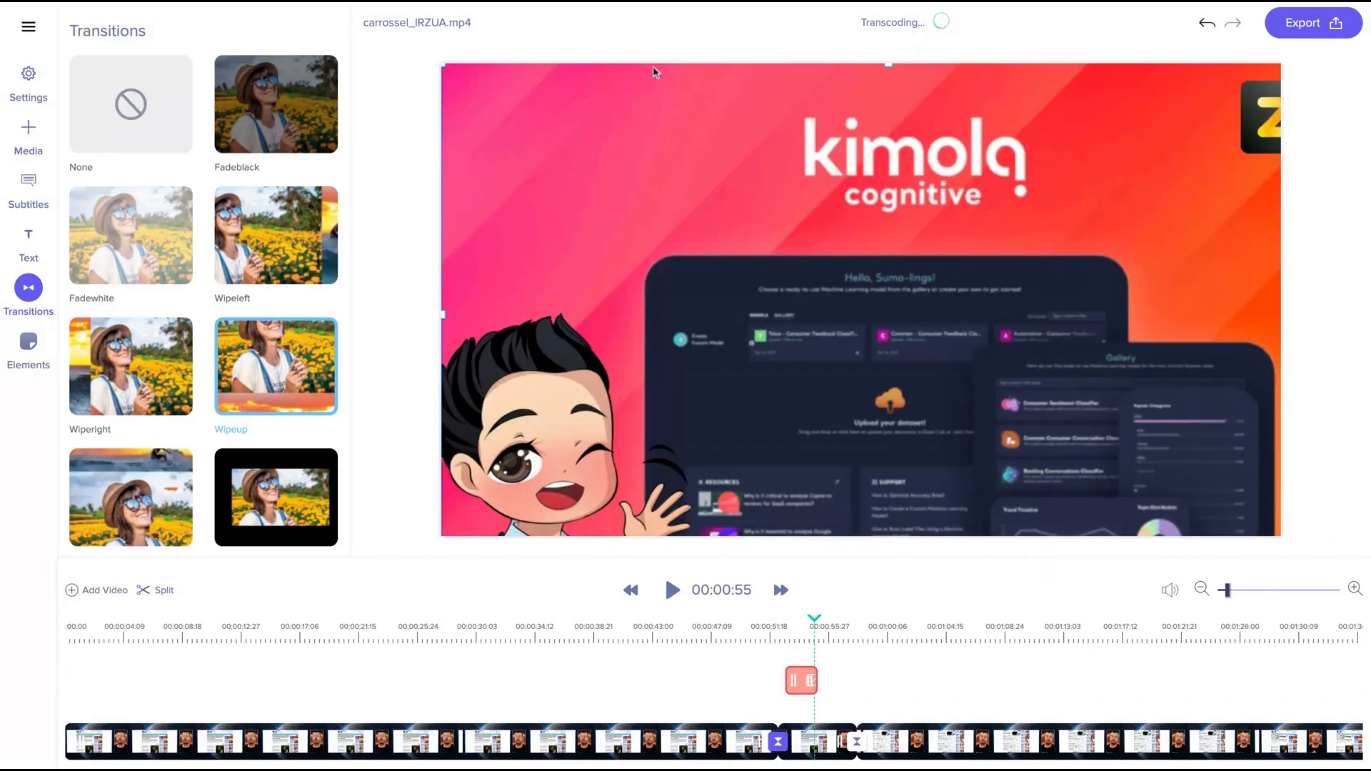
pyautogui.click(27, 348)
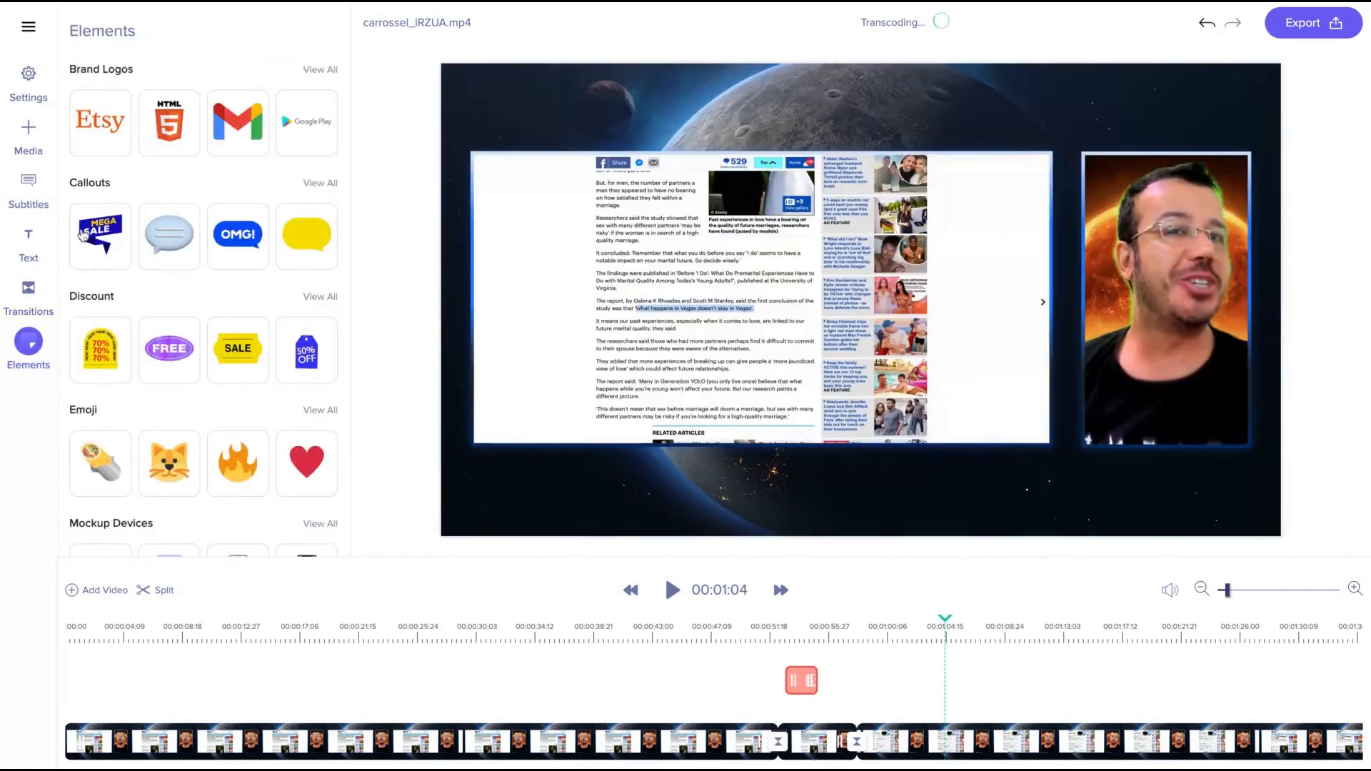
# Add the yellow SALE sticker from the Discount elements over the video's lower left
pyautogui.click(98, 235)
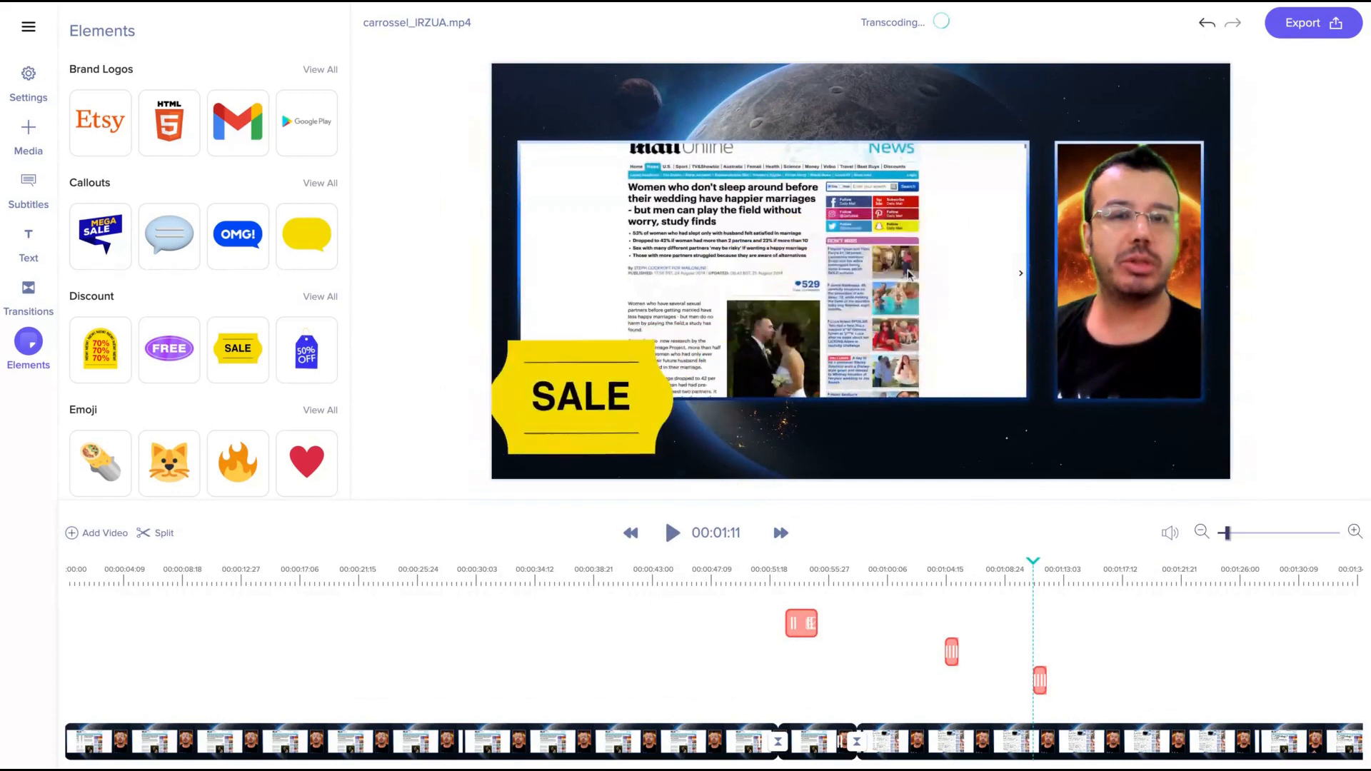
# Add a Headline Title in Abril Fatface, size 42, Outline (Filled), across the top of the video
pyautogui.click(28, 242)
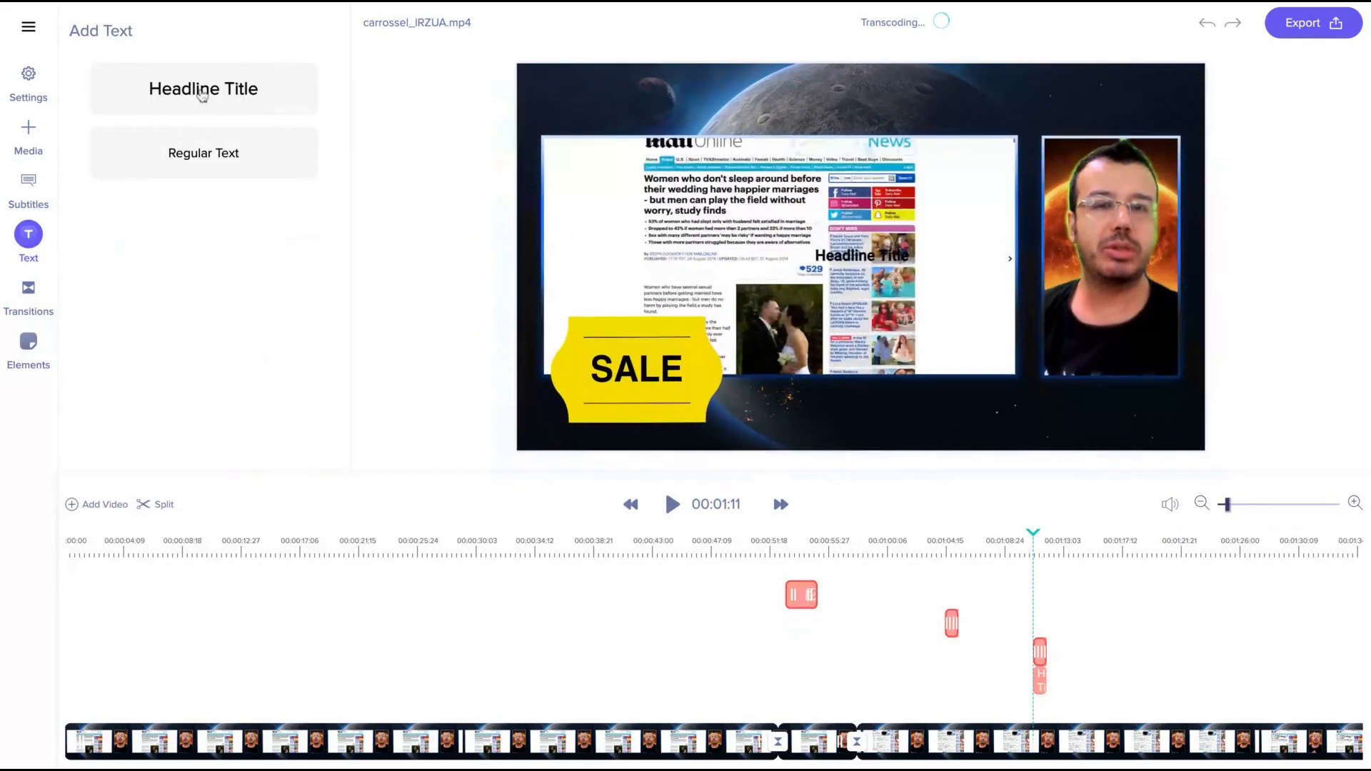
pyautogui.click(203, 88)
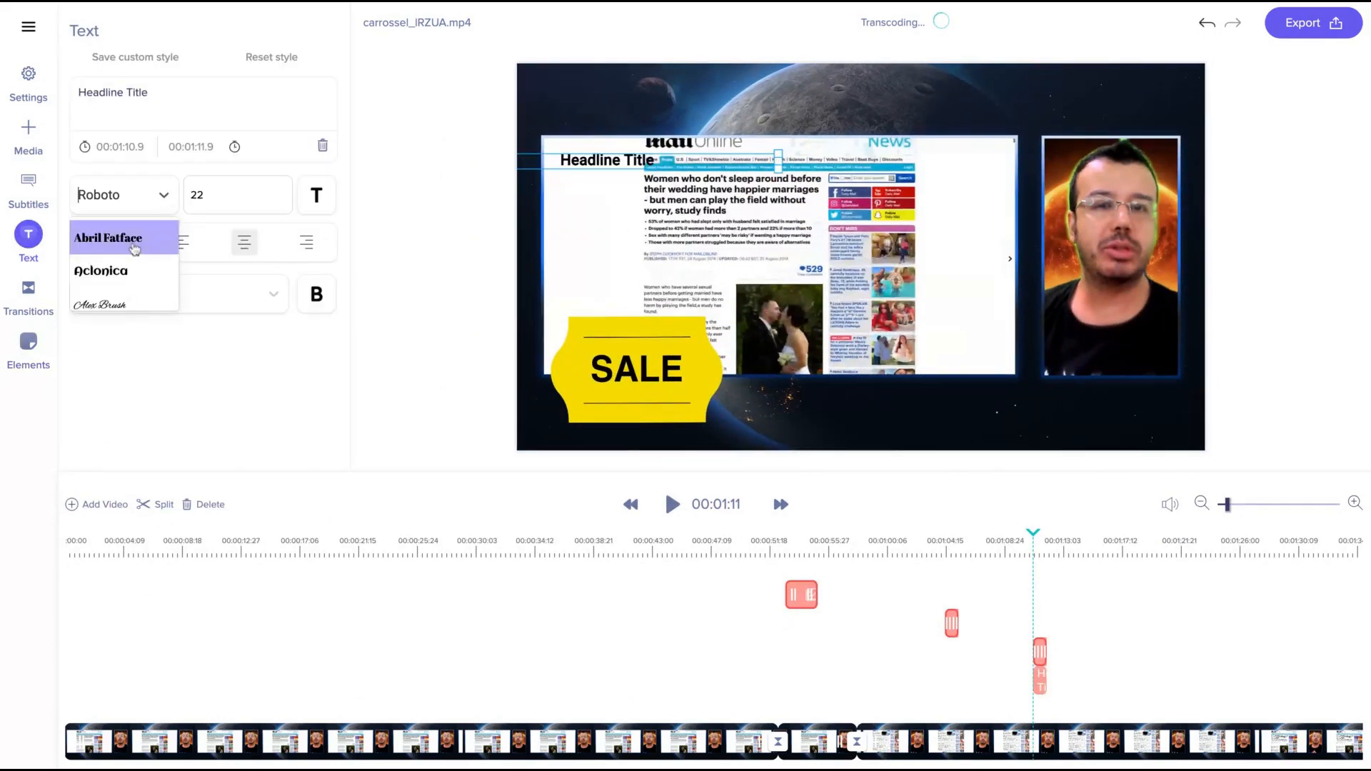
pyautogui.click(108, 237)
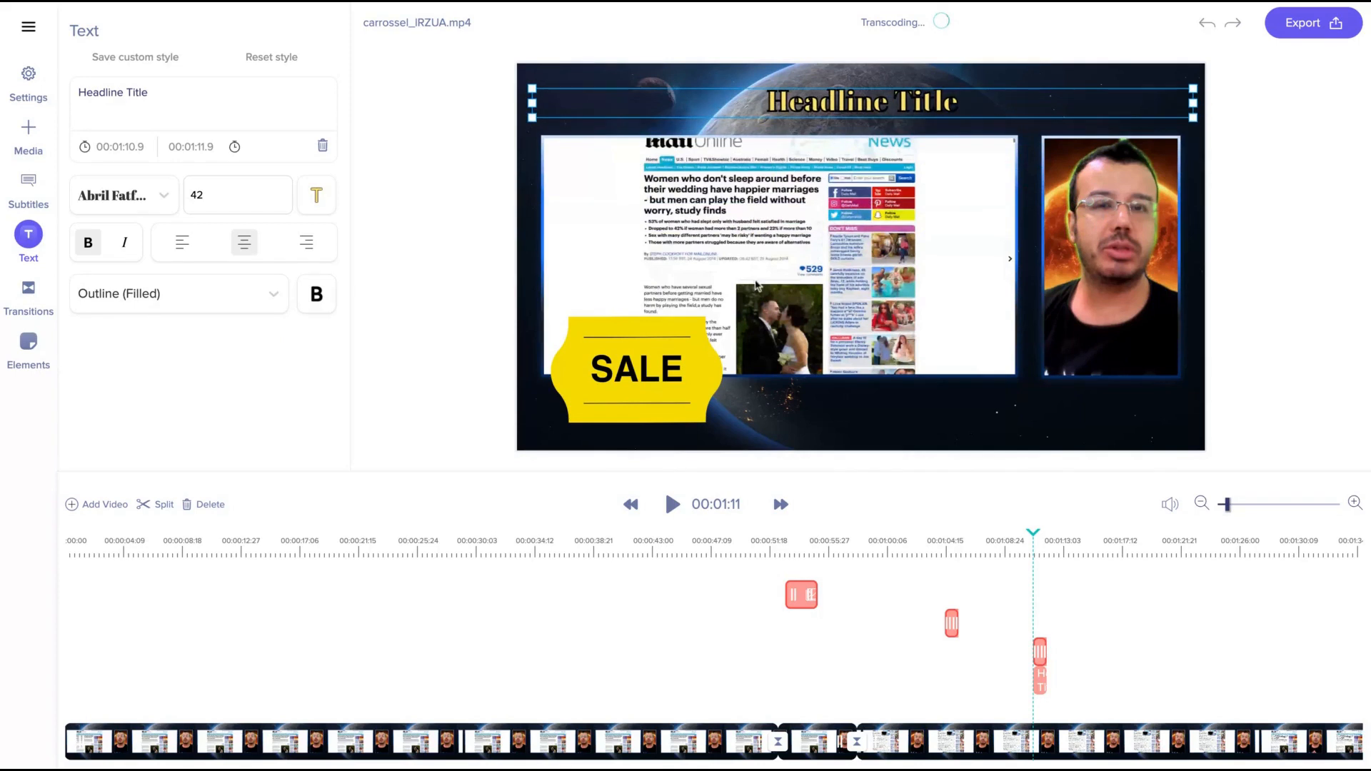
pyautogui.click(28, 187)
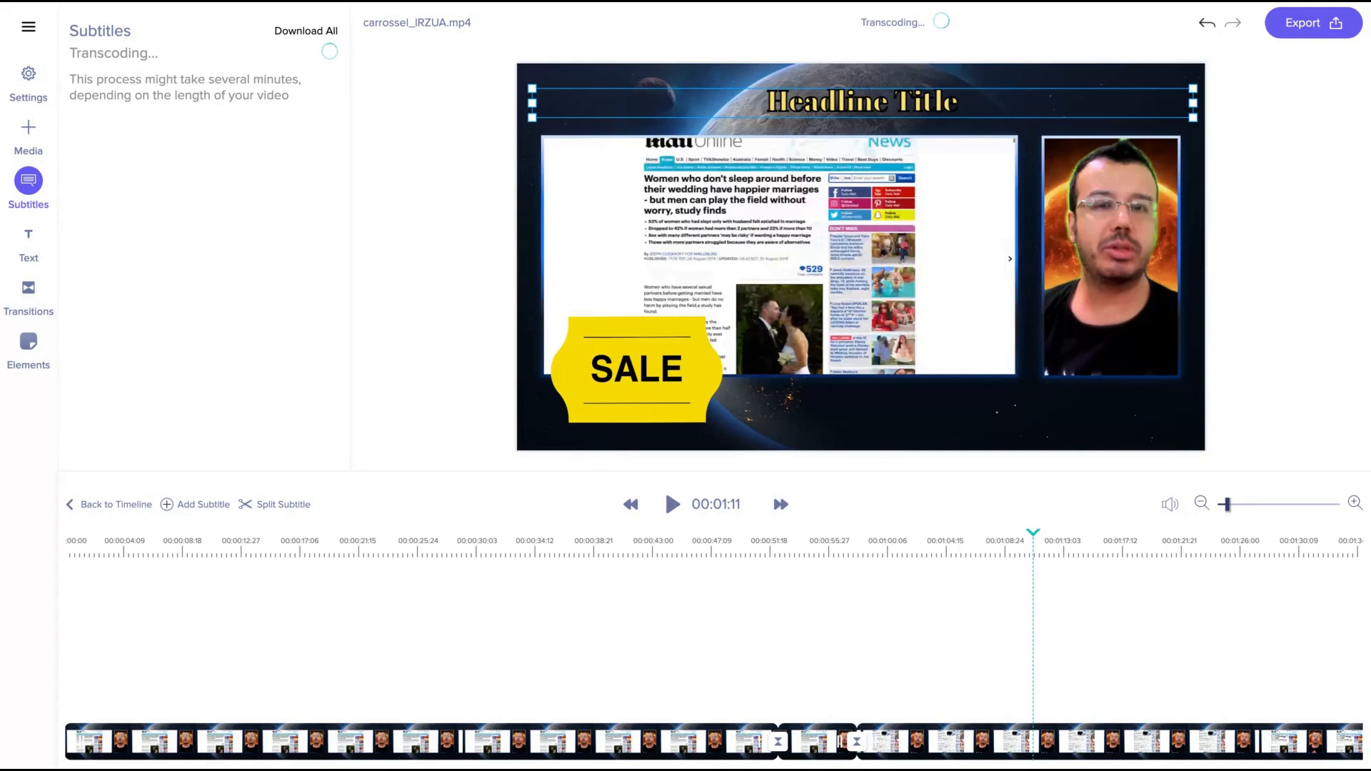
pyautogui.moveTo(121, 68)
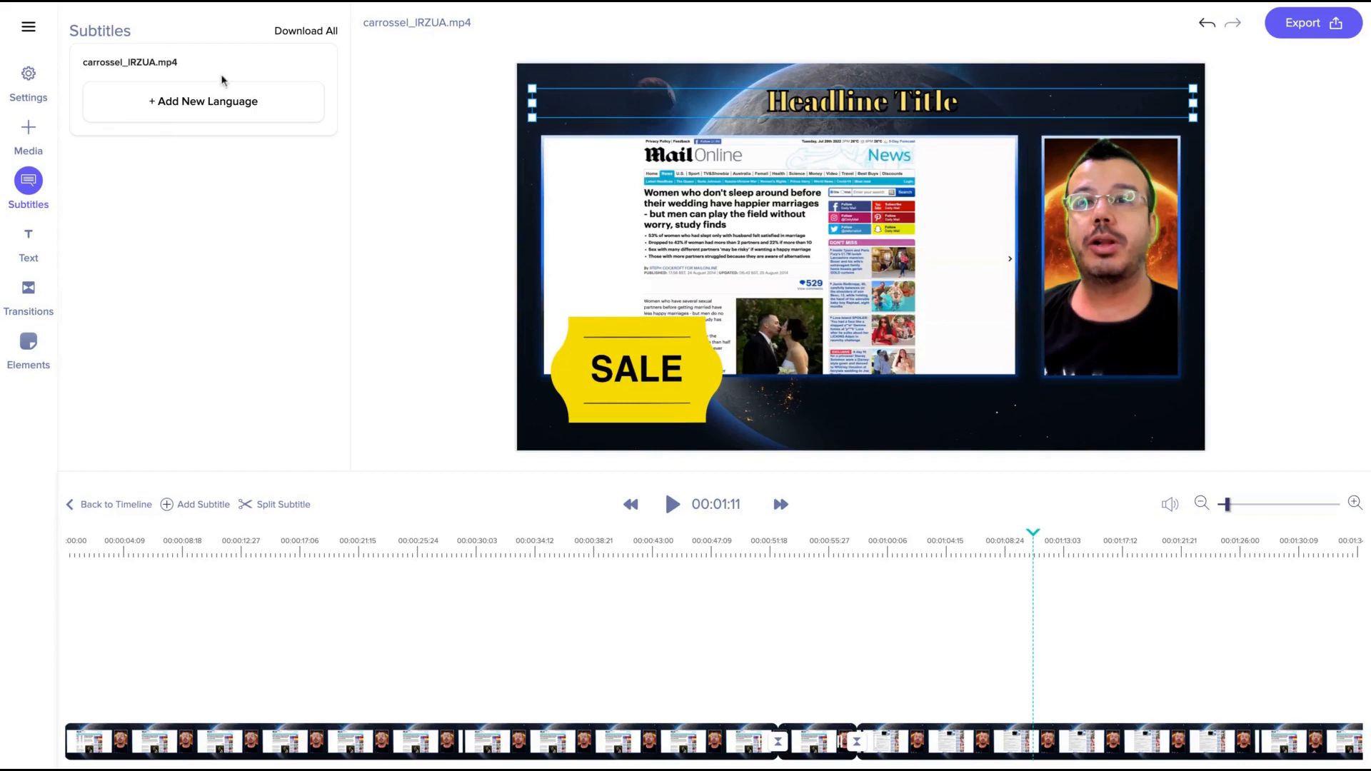
# Generate subtitles in a new language with Autodetect (Recommended) for the spoken language
pyautogui.click(203, 101)
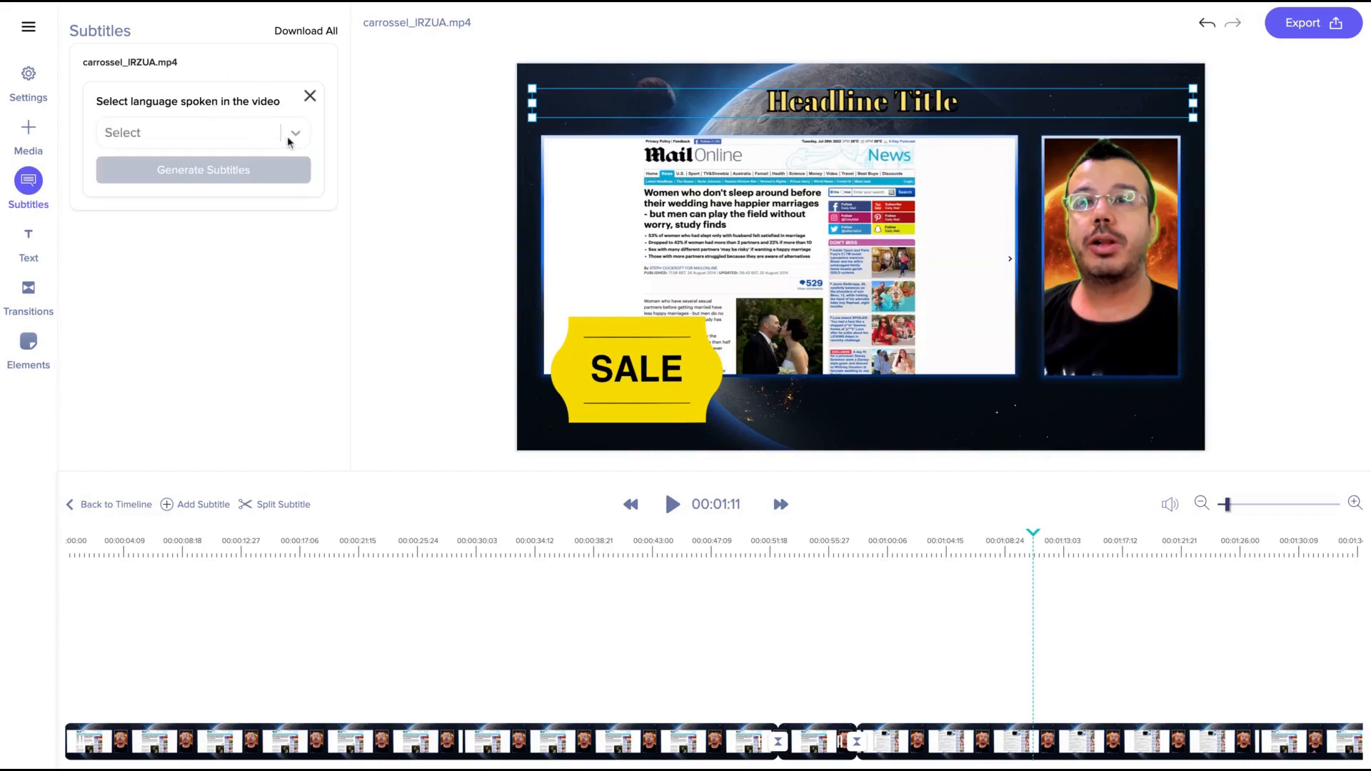
pyautogui.click(295, 133)
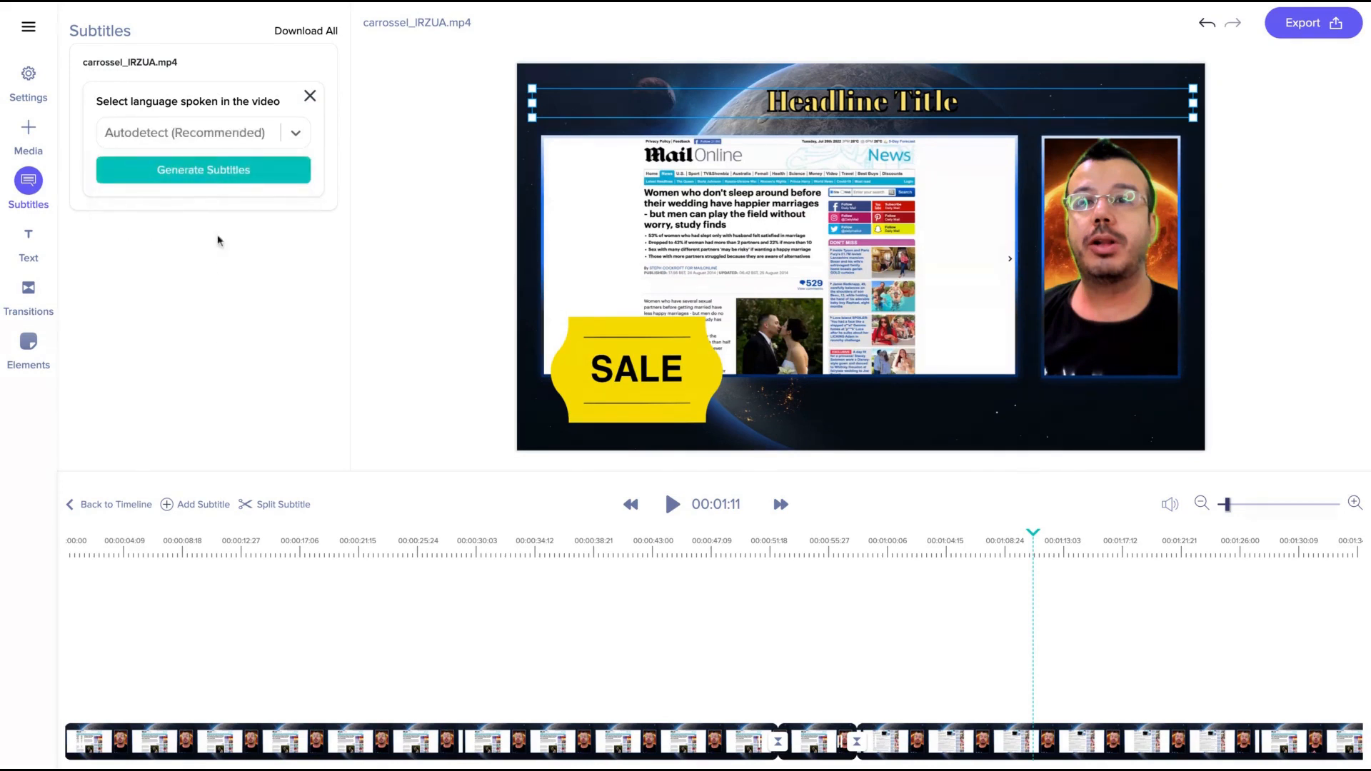
pyautogui.click(202, 170)
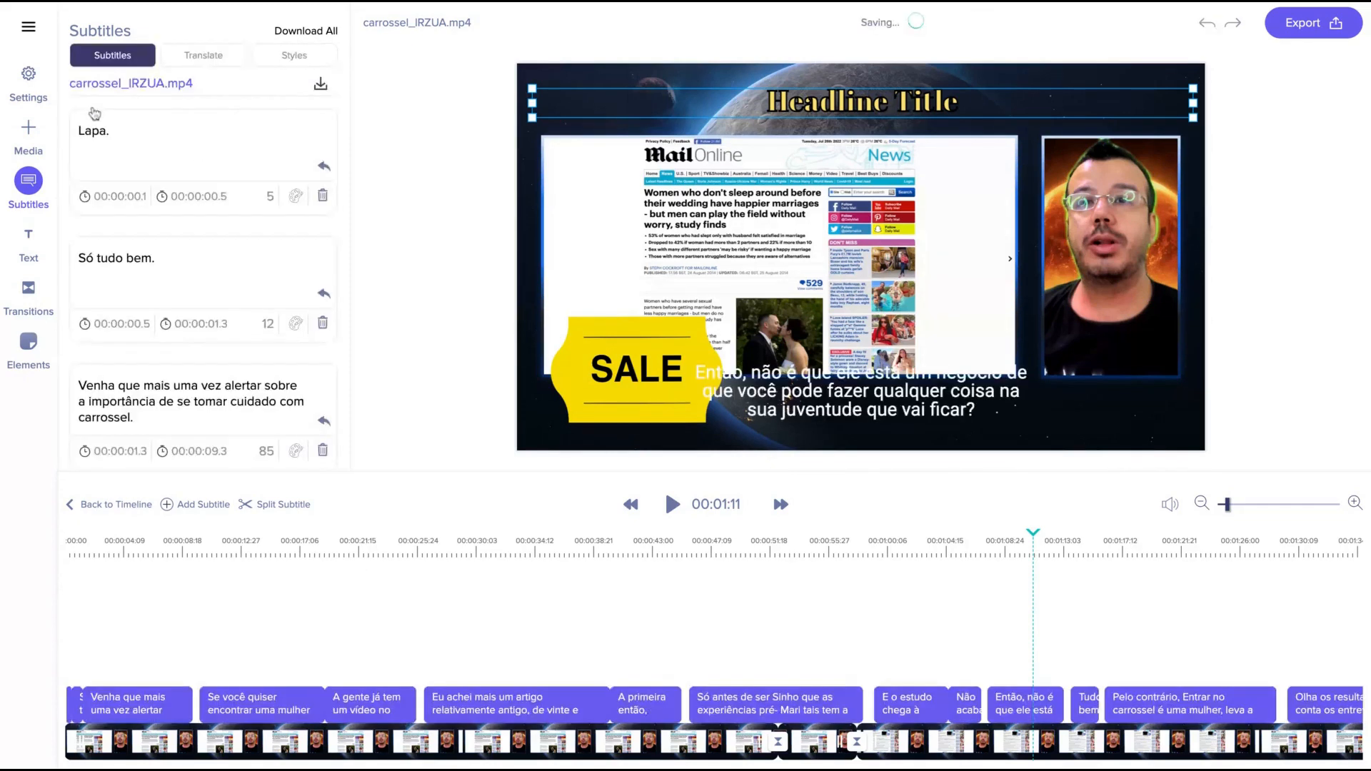
pyautogui.moveTo(94, 111)
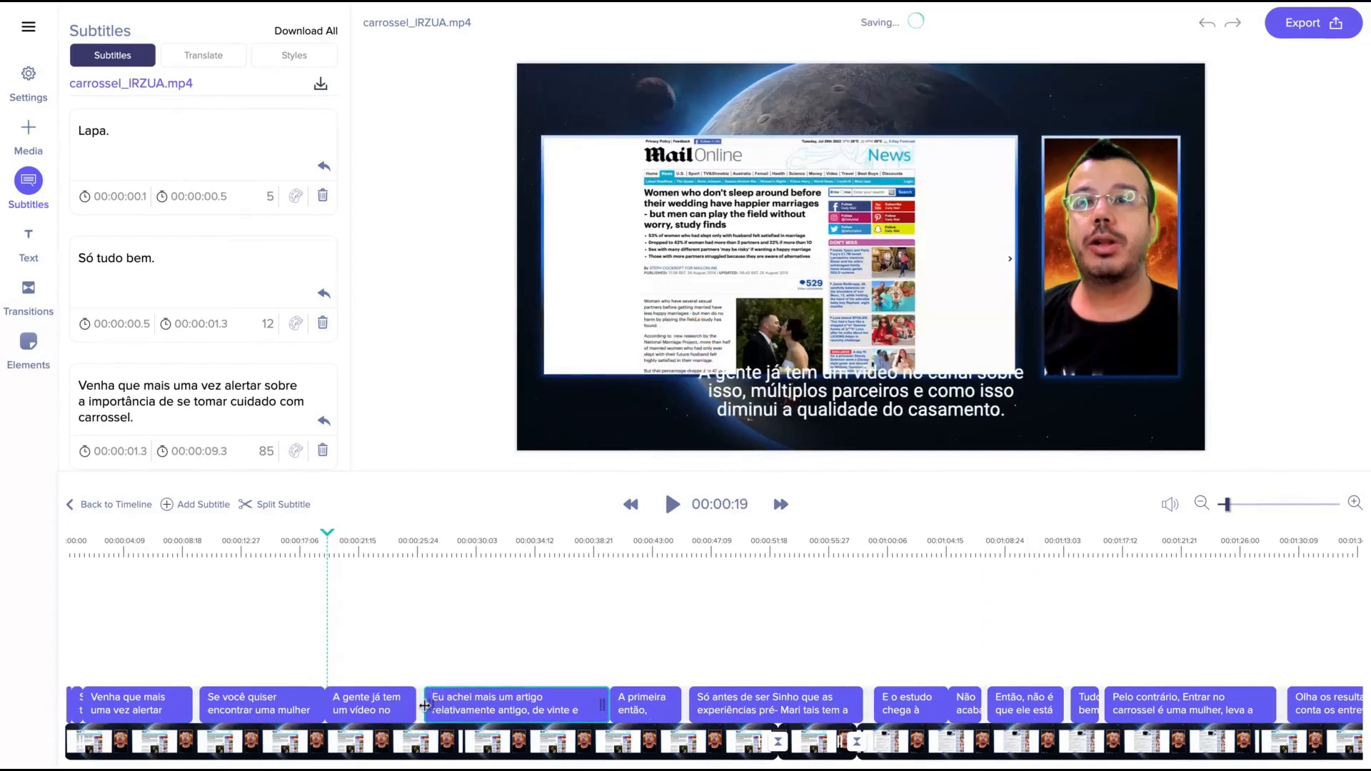
# Edit the second subtitle to read "Só tudo bem. Customize it."
pyautogui.click(671, 503)
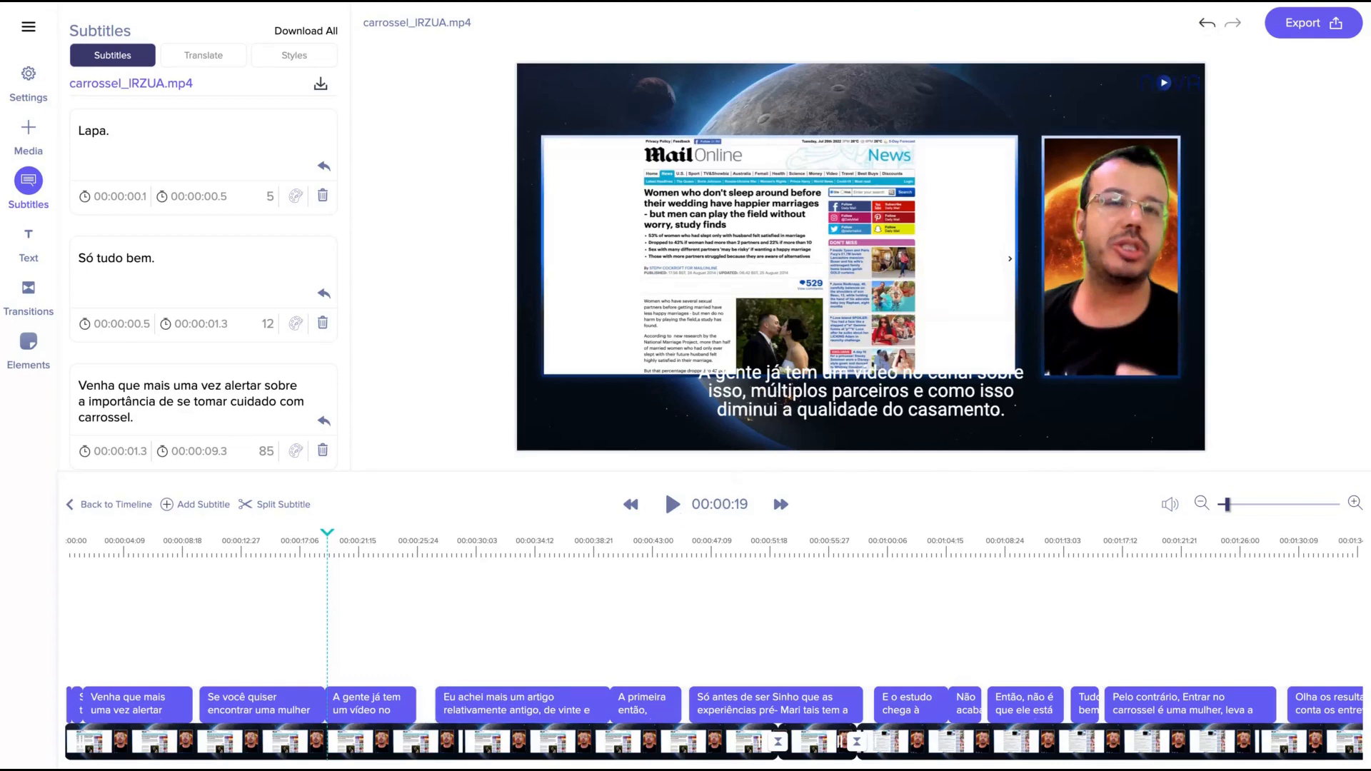
pyautogui.moveTo(736, 494)
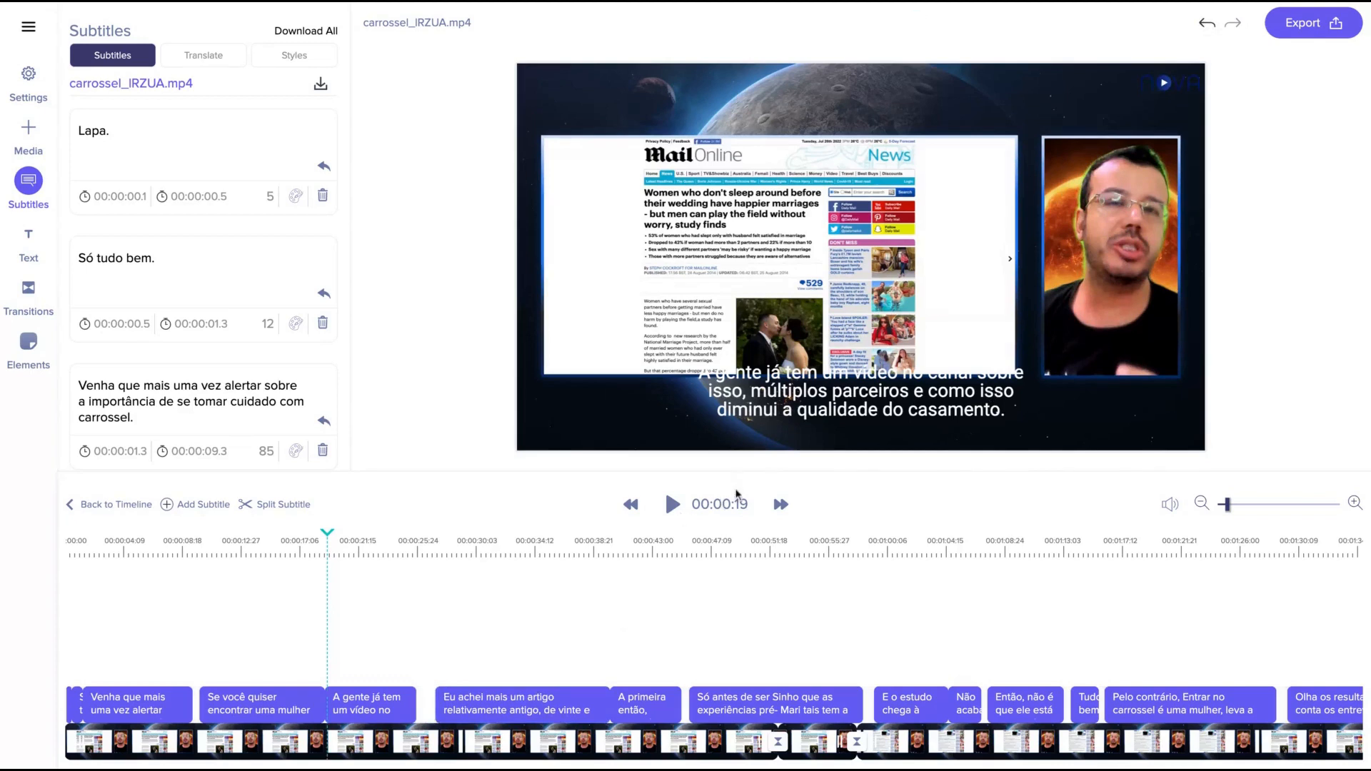
pyautogui.click(861, 391)
pyautogui.write(' Customize it.')
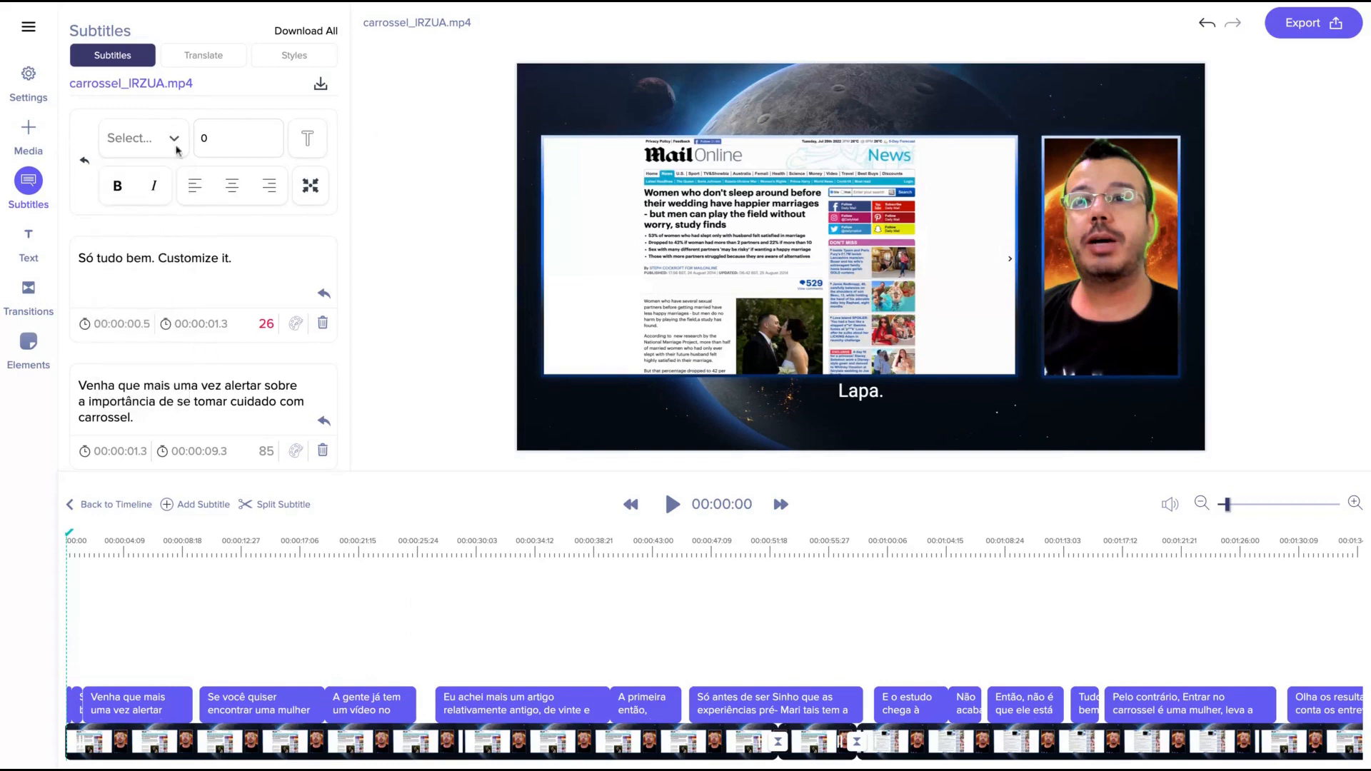
pyautogui.click(203, 55)
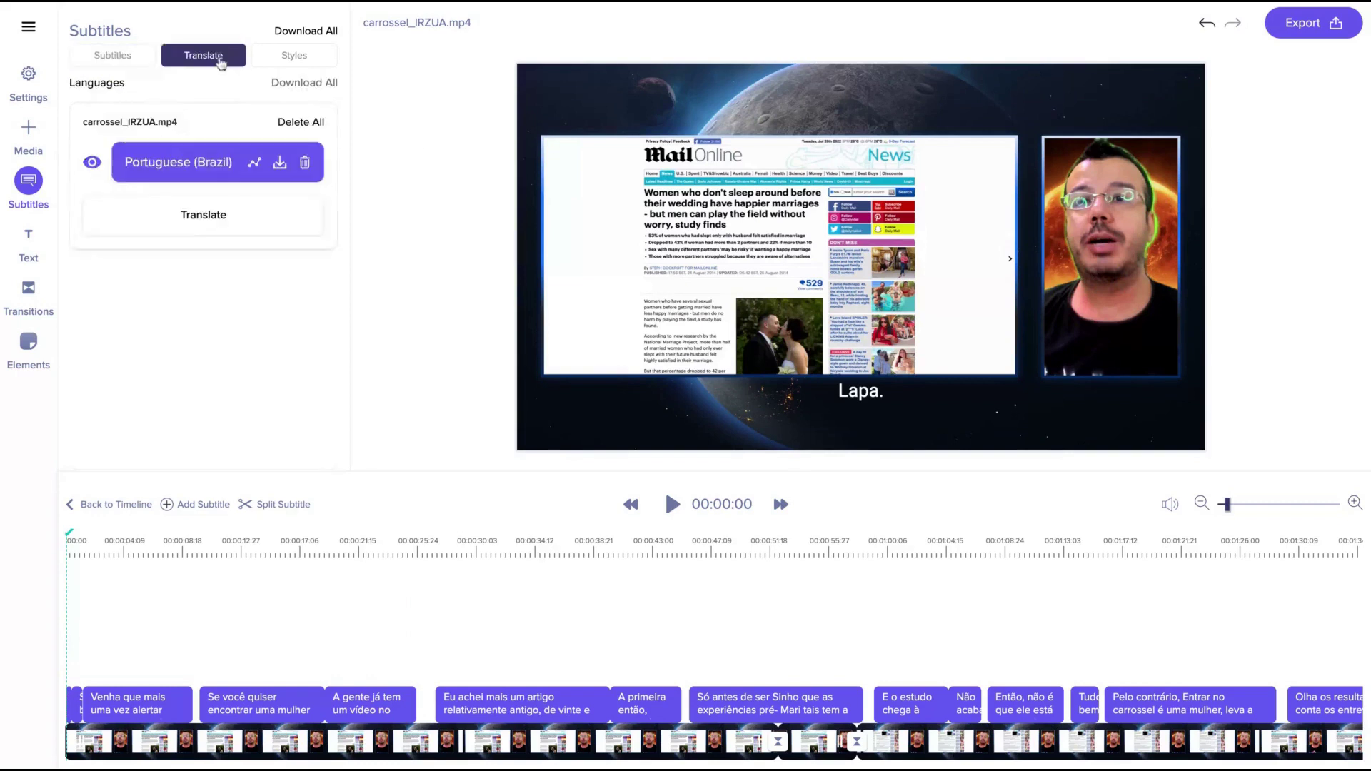
# Translate the Portuguese (Brazil) subtitles into German
pyautogui.click(203, 214)
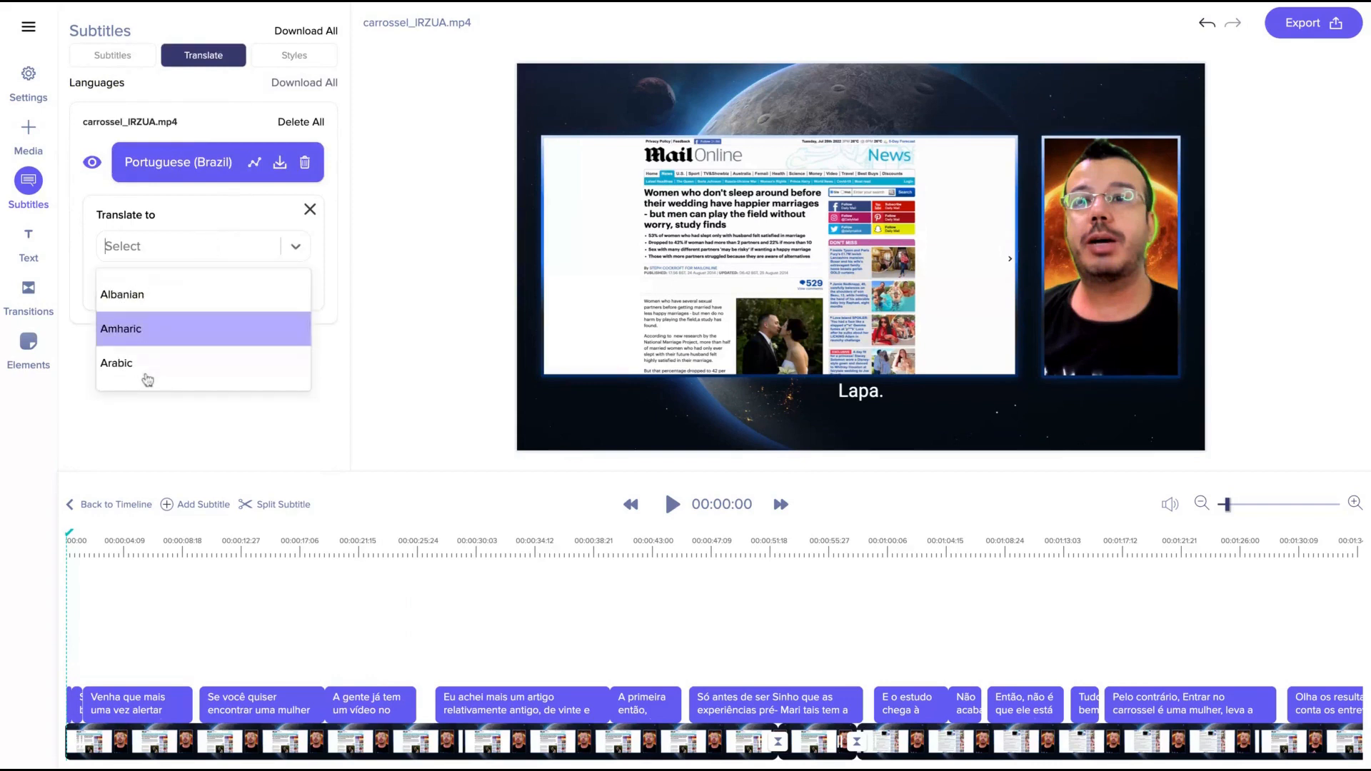
pyautogui.scroll(-3)
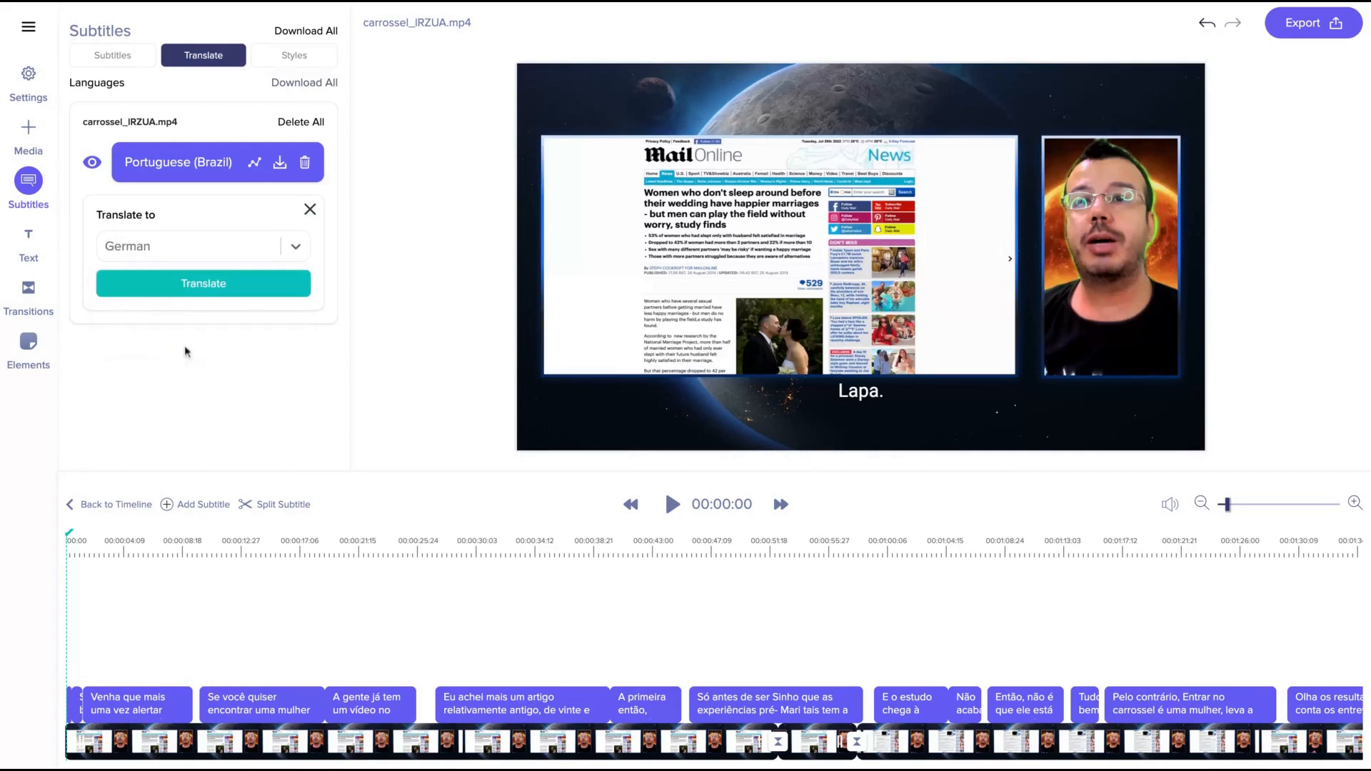
pyautogui.click(203, 283)
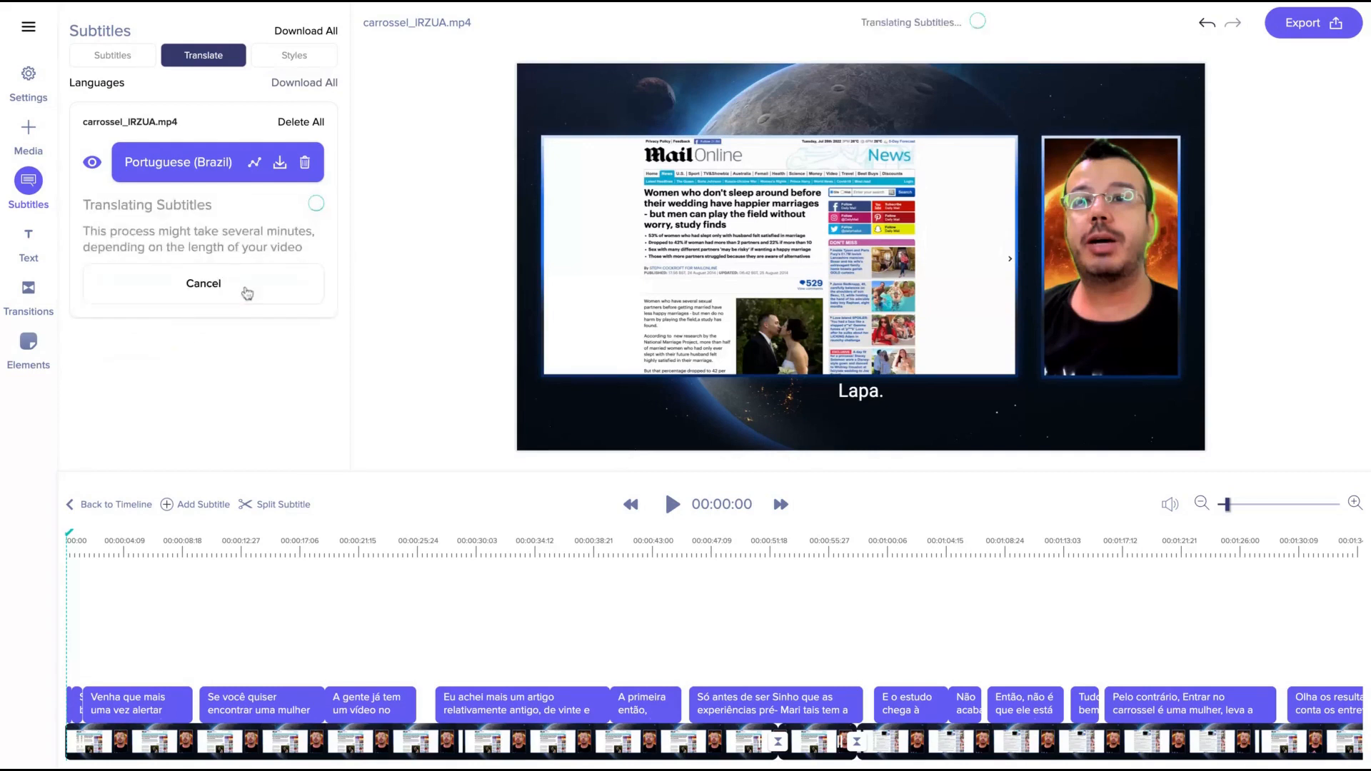
pyautogui.click(294, 55)
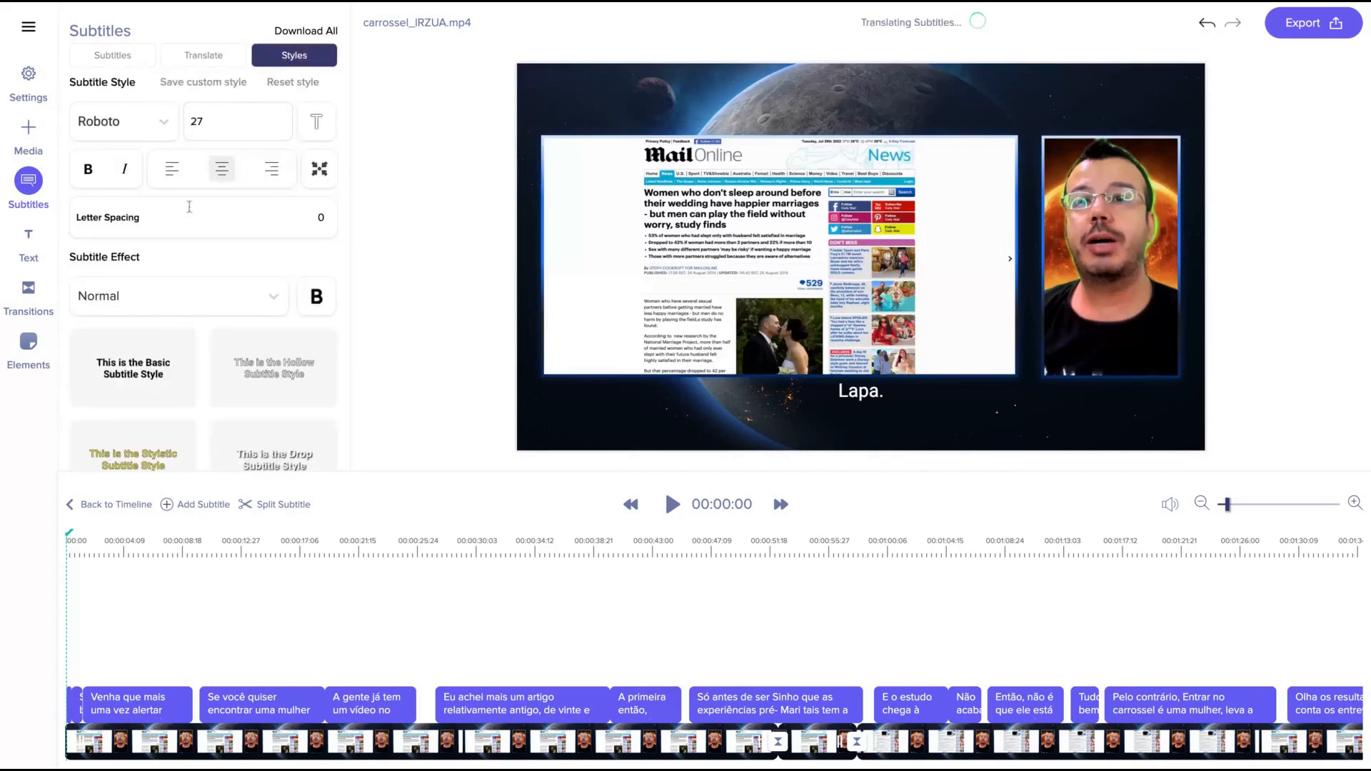
# Scroll the Styles settings toward the Block subtitle effect
pyautogui.scroll(-3)
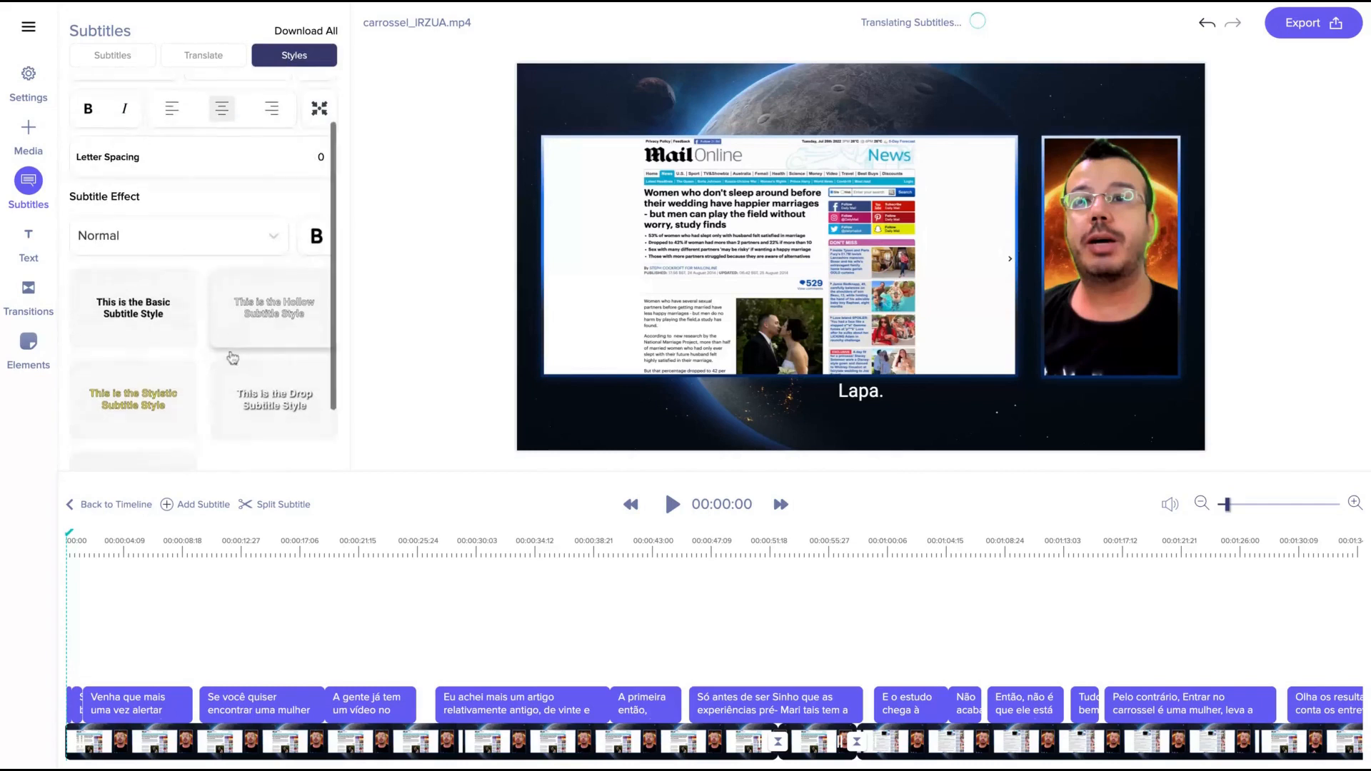
pyautogui.scroll(-3)
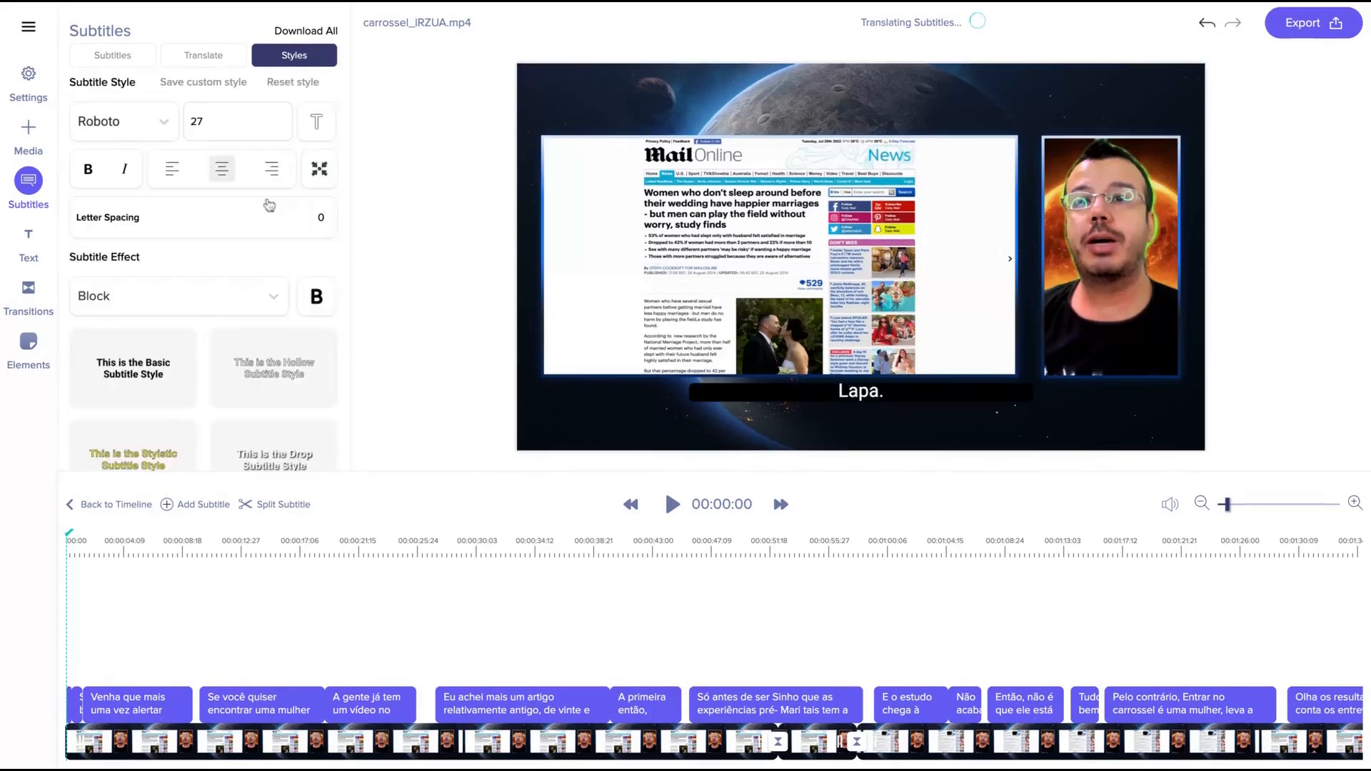
pyautogui.moveTo(366, 231)
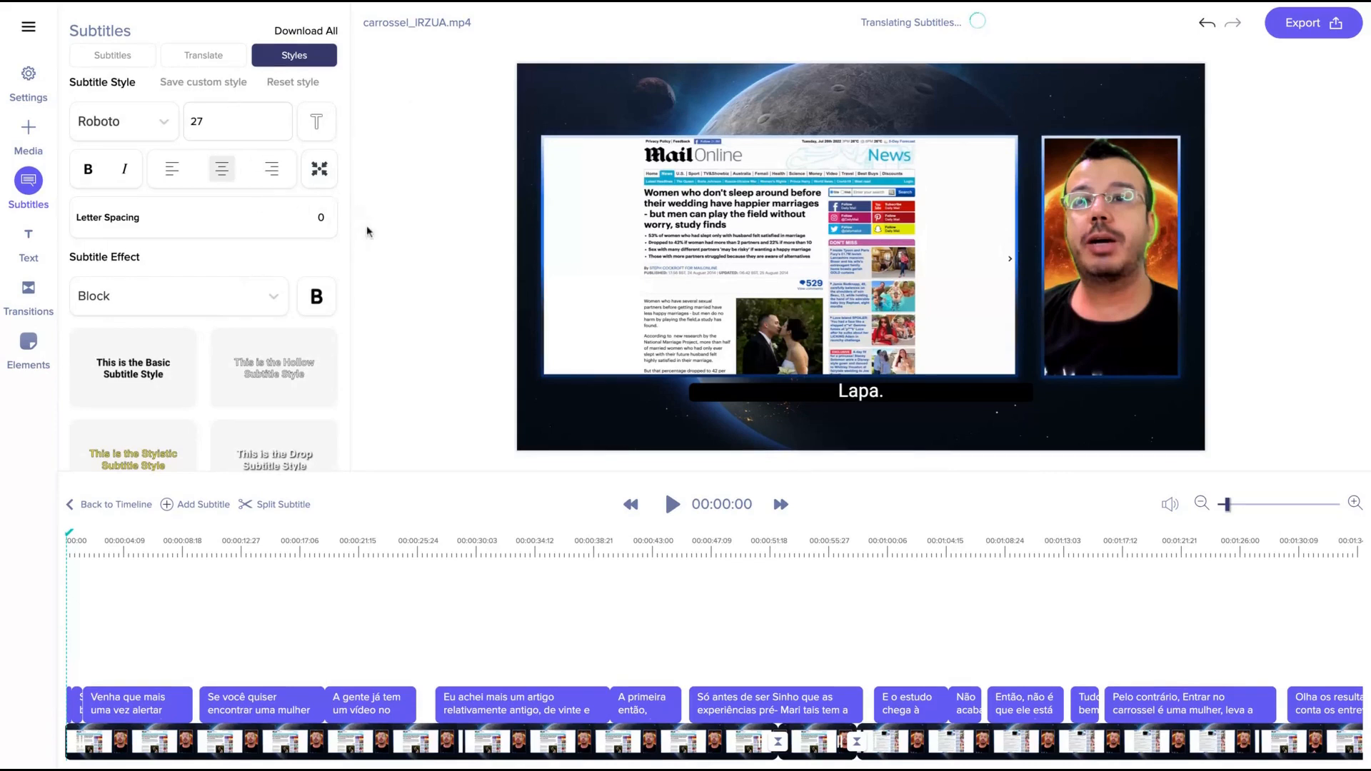